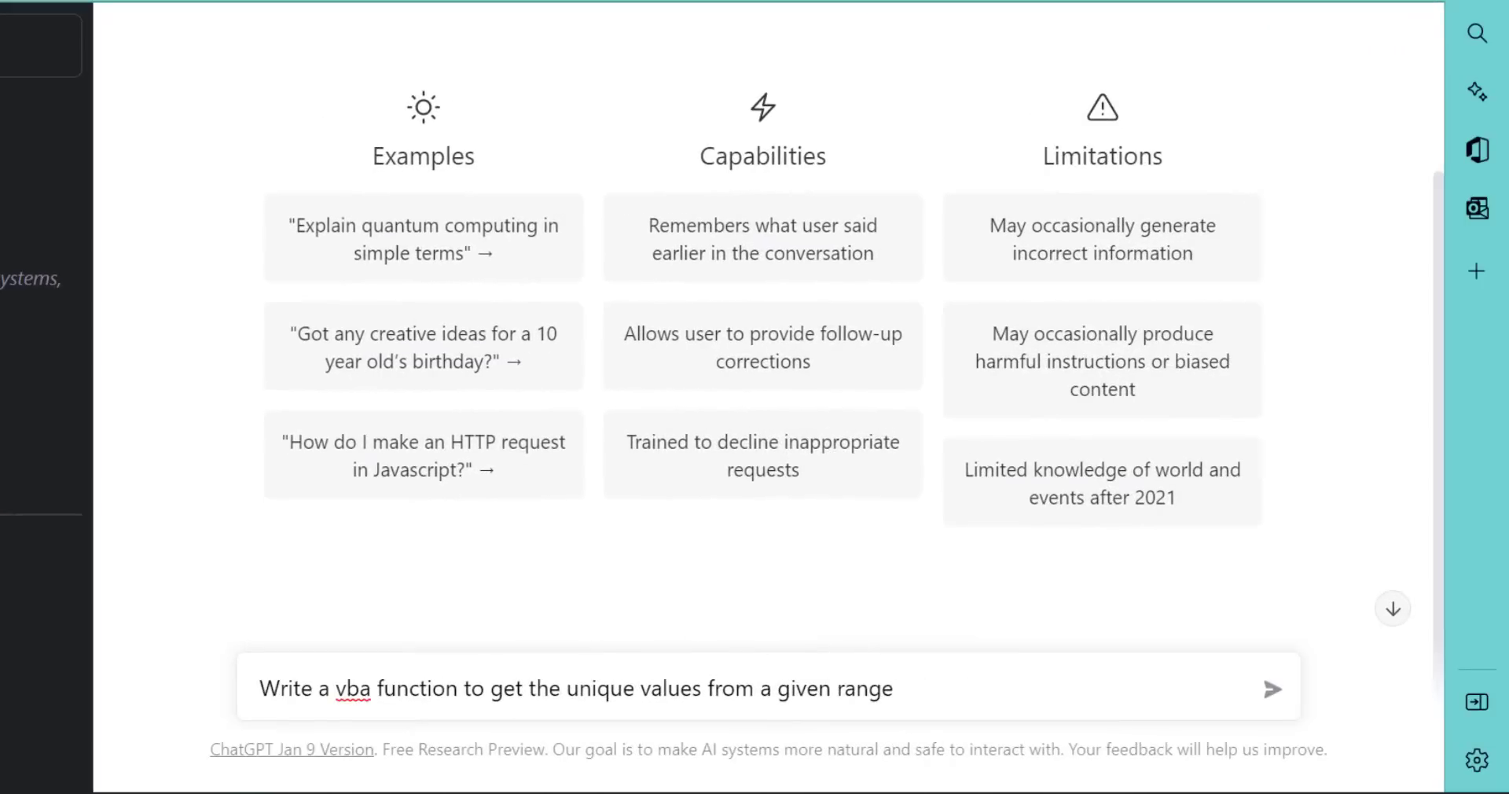
{"action": "mouse_move", "coordinate": [1492, 419]}
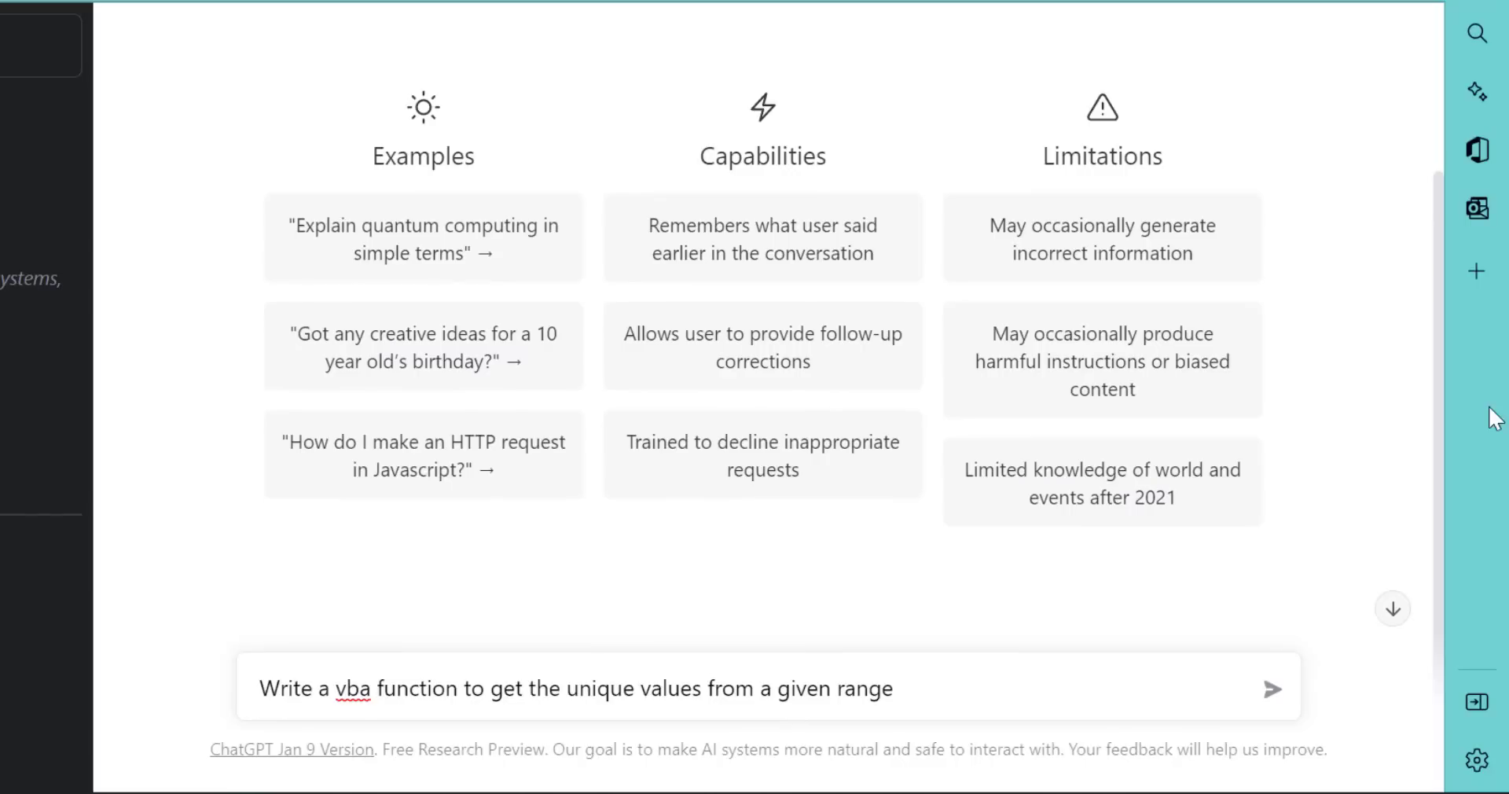
Submit the unique-values prompt and scroll through the returned GetUniqueValues VBA code.
{"action": "left_click", "coordinate": [1275, 689]}
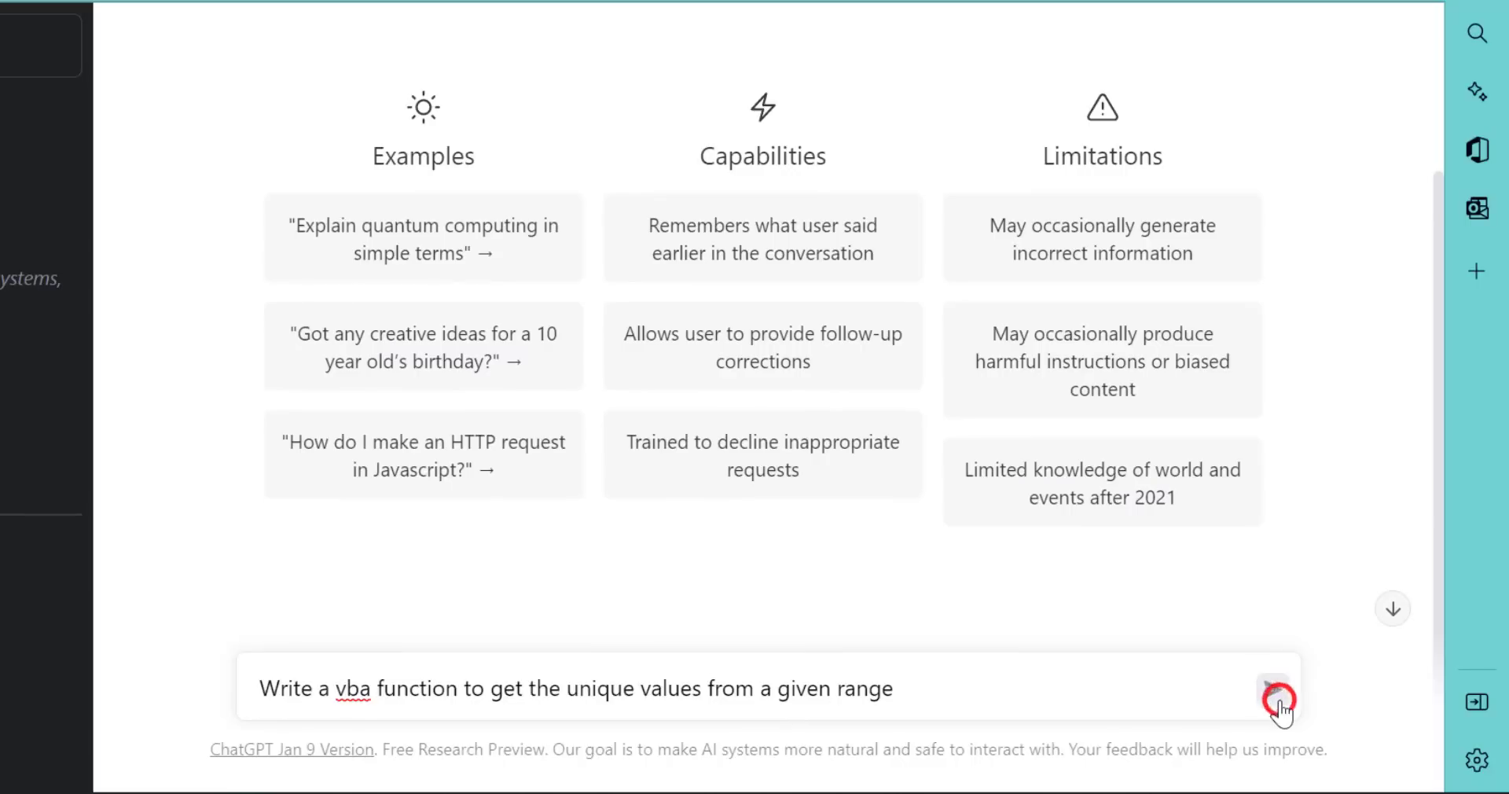
{"action": "left_click", "coordinate": [1277, 698]}
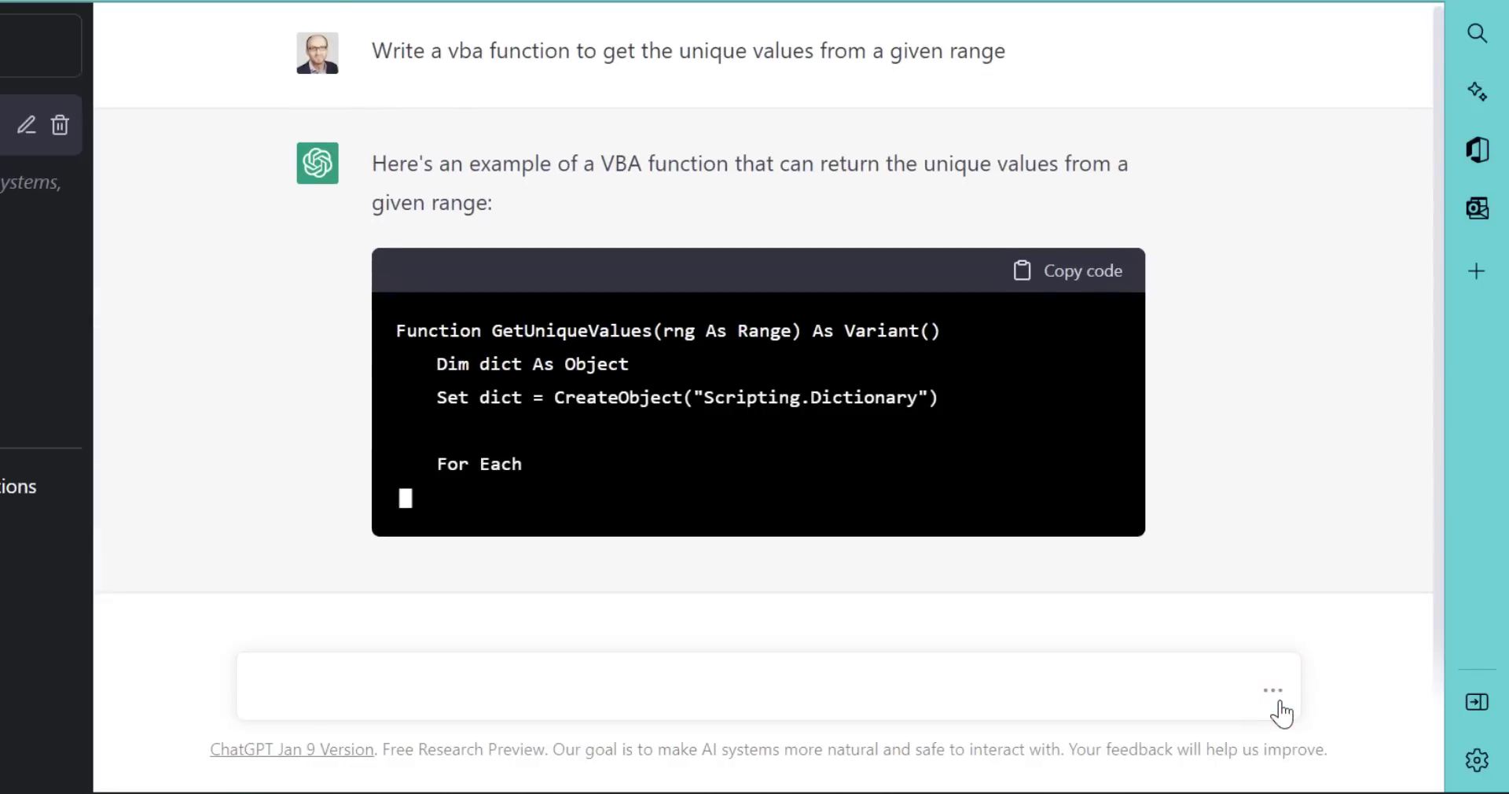
{"action": "scroll", "scroll_direction": "down", "scroll_amount": 3}
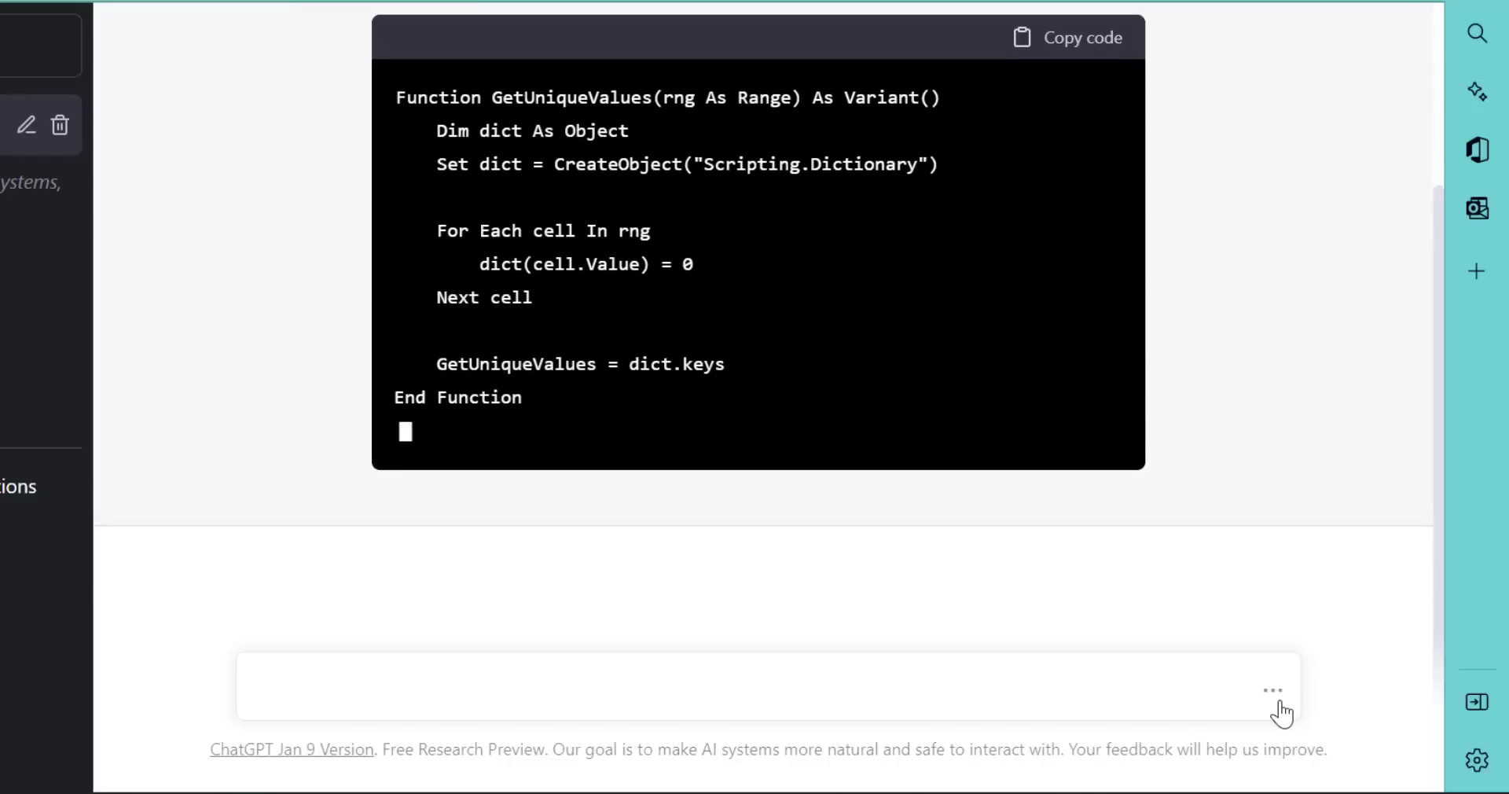
{"action": "scroll", "scroll_direction": "down", "scroll_amount": 3}
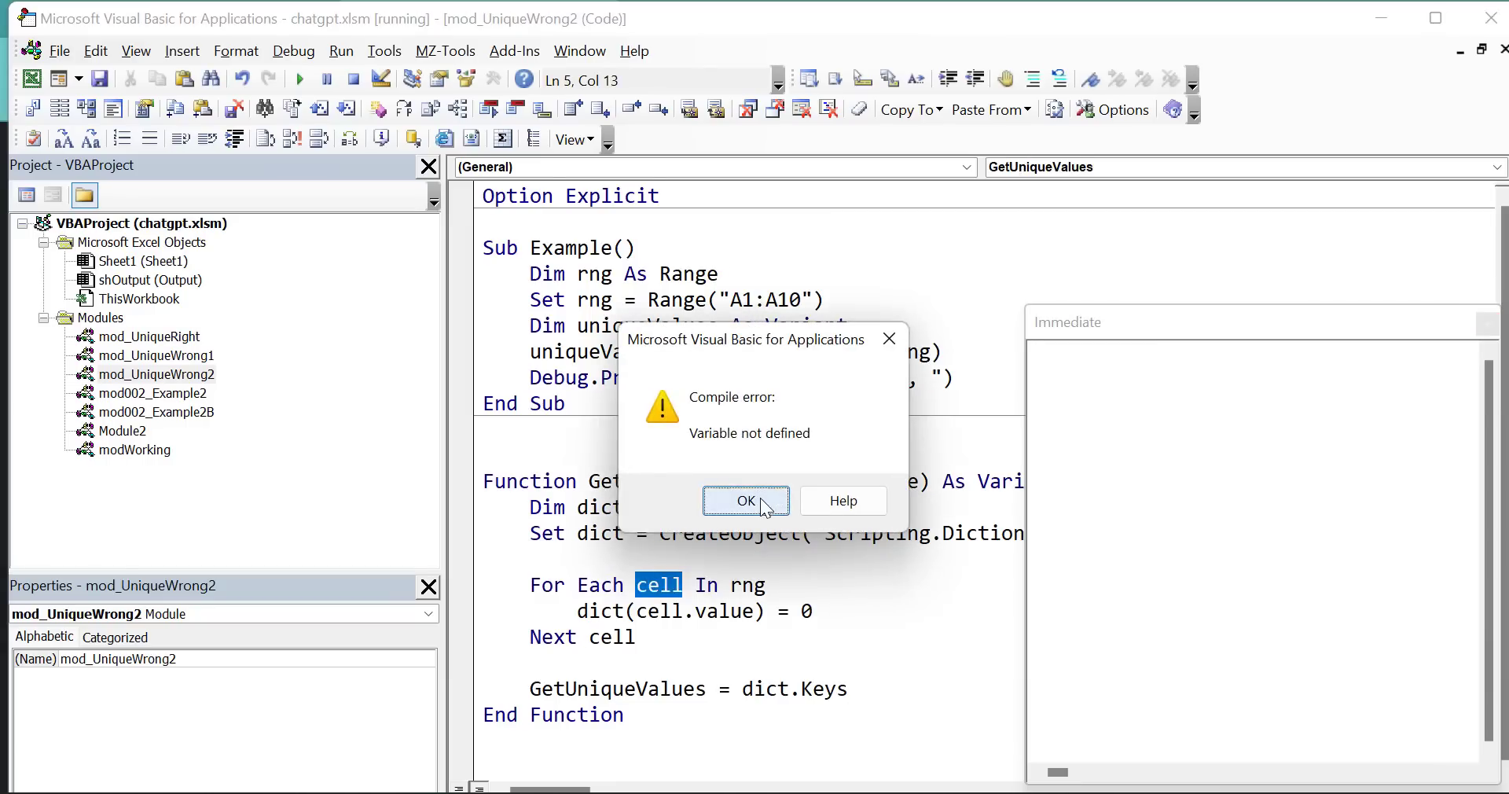
Dismiss the compile error, add 'Dim cell As Range', and close the results pane.
{"action": "left_click", "coordinate": [746, 500]}
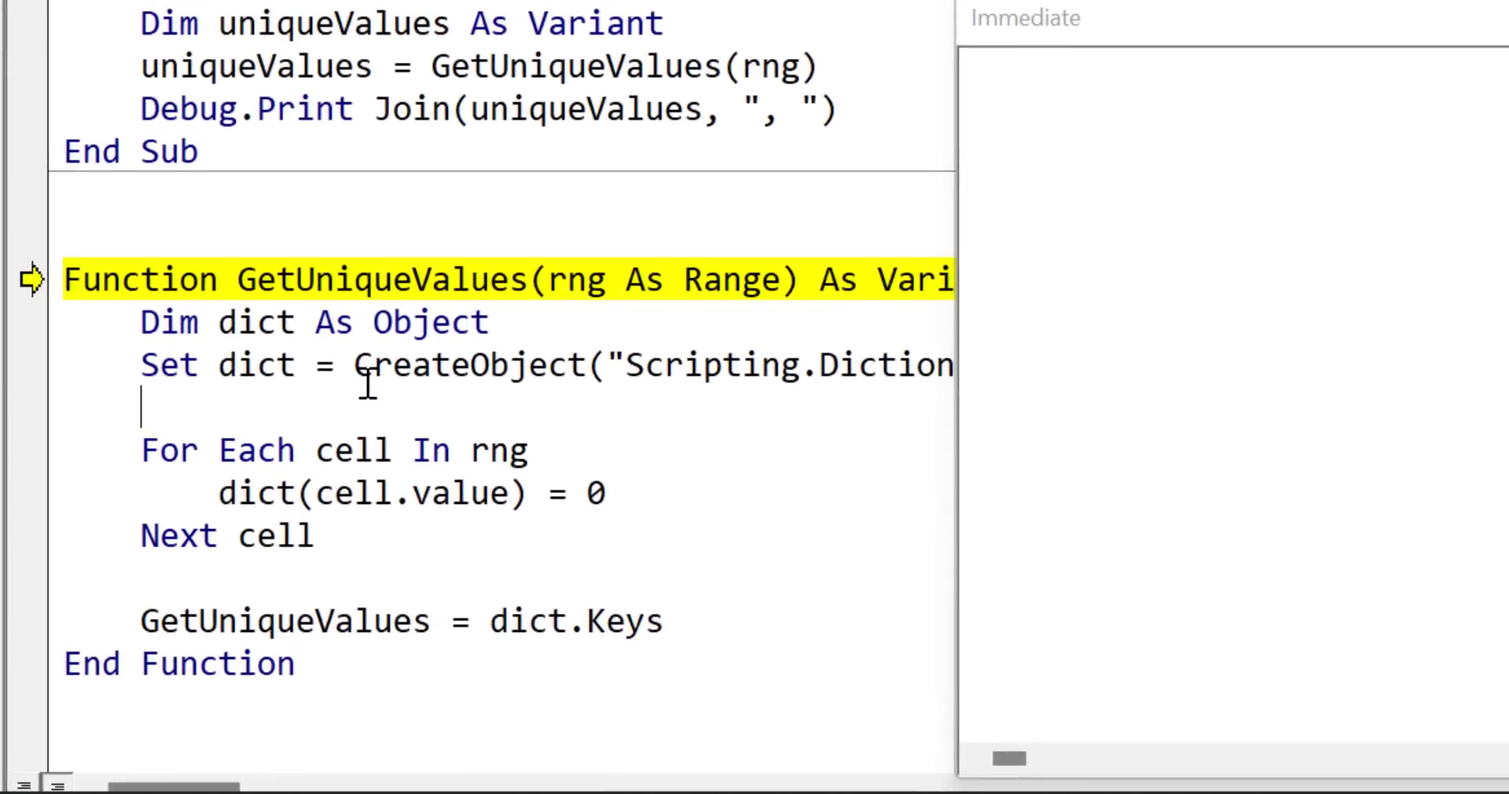
{"action": "type", "text": "di"}
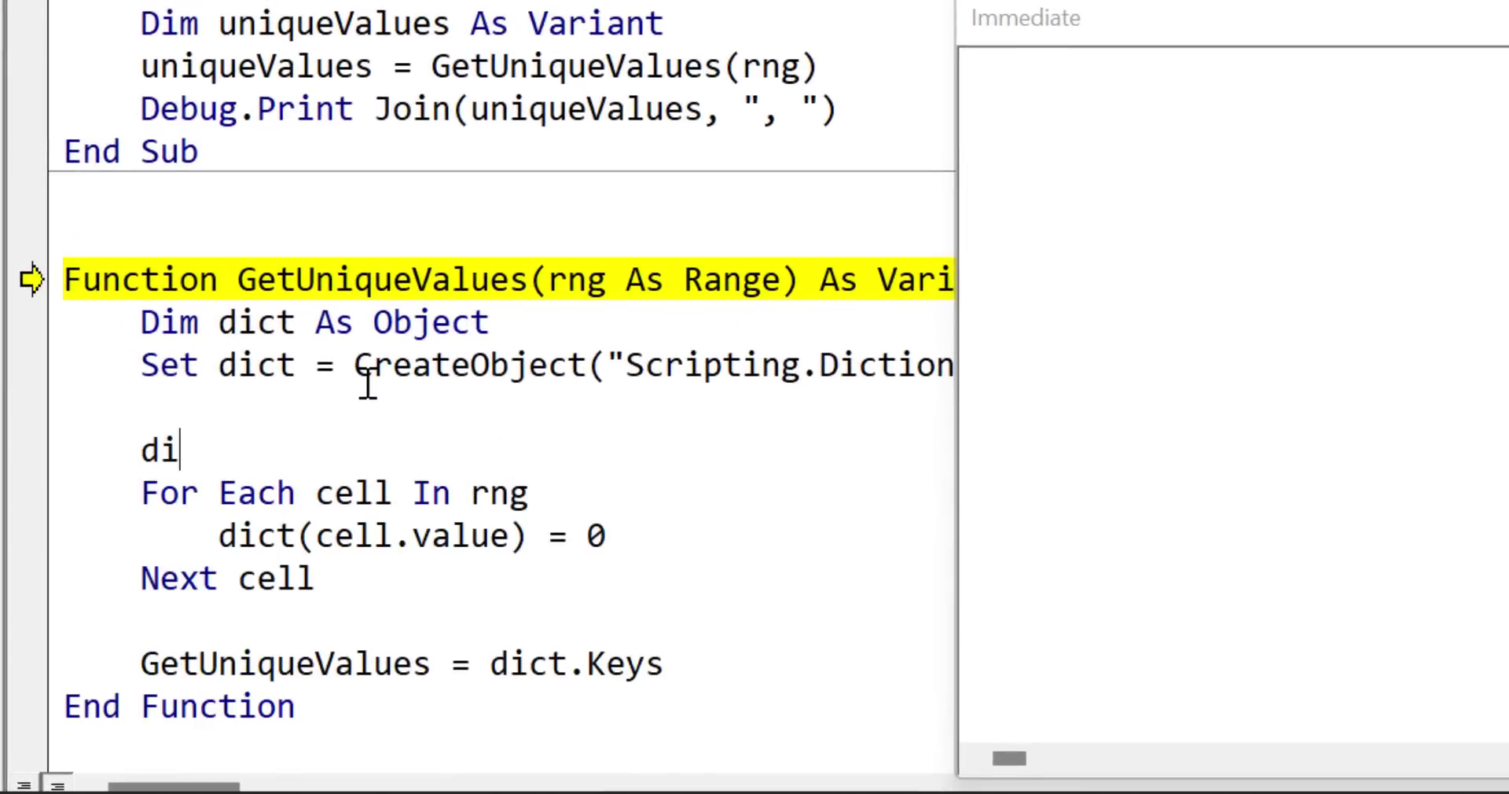
{"action": "type", "text": "m cell as"}
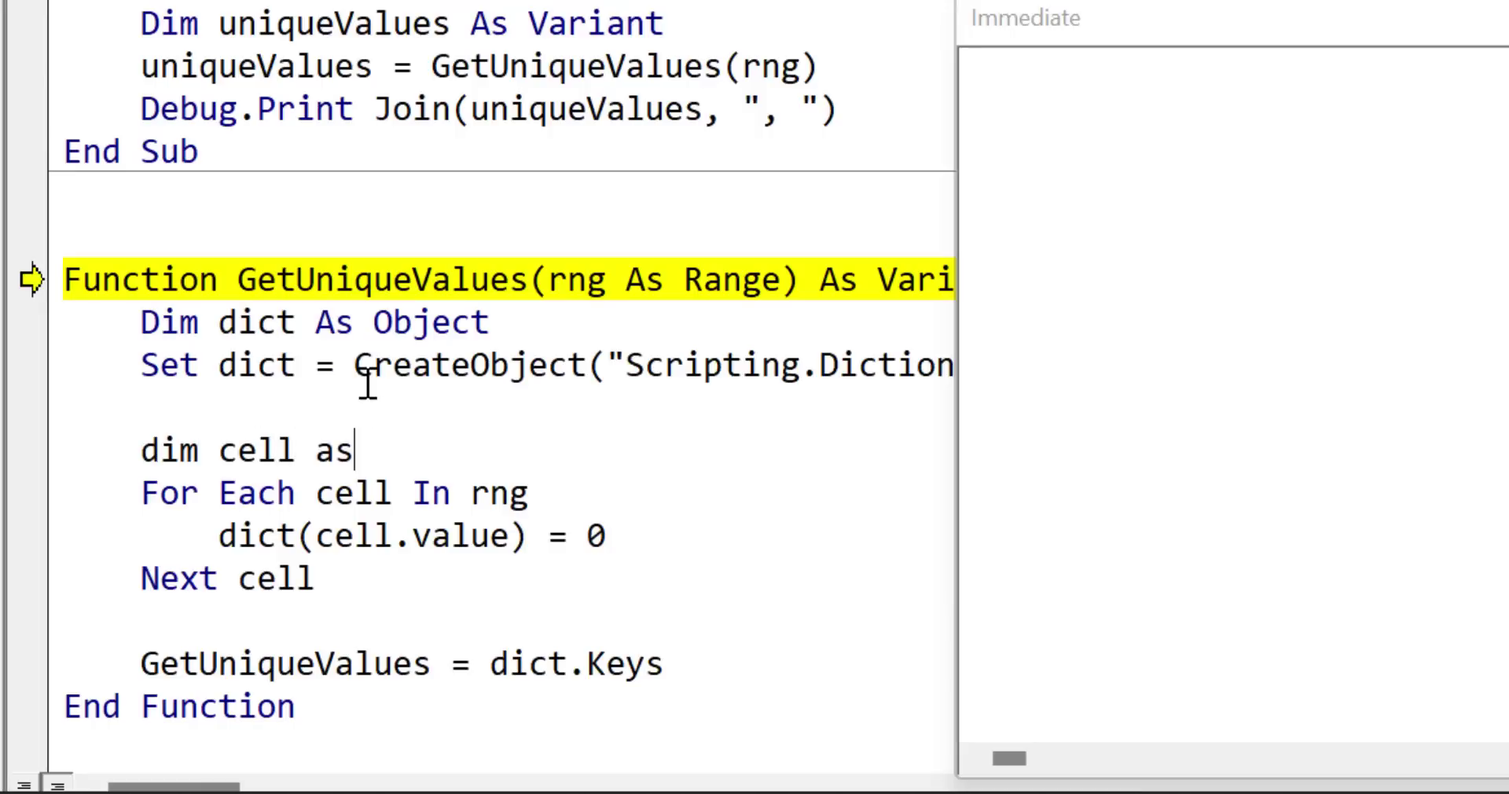
{"action": "type", "text": "Range"}
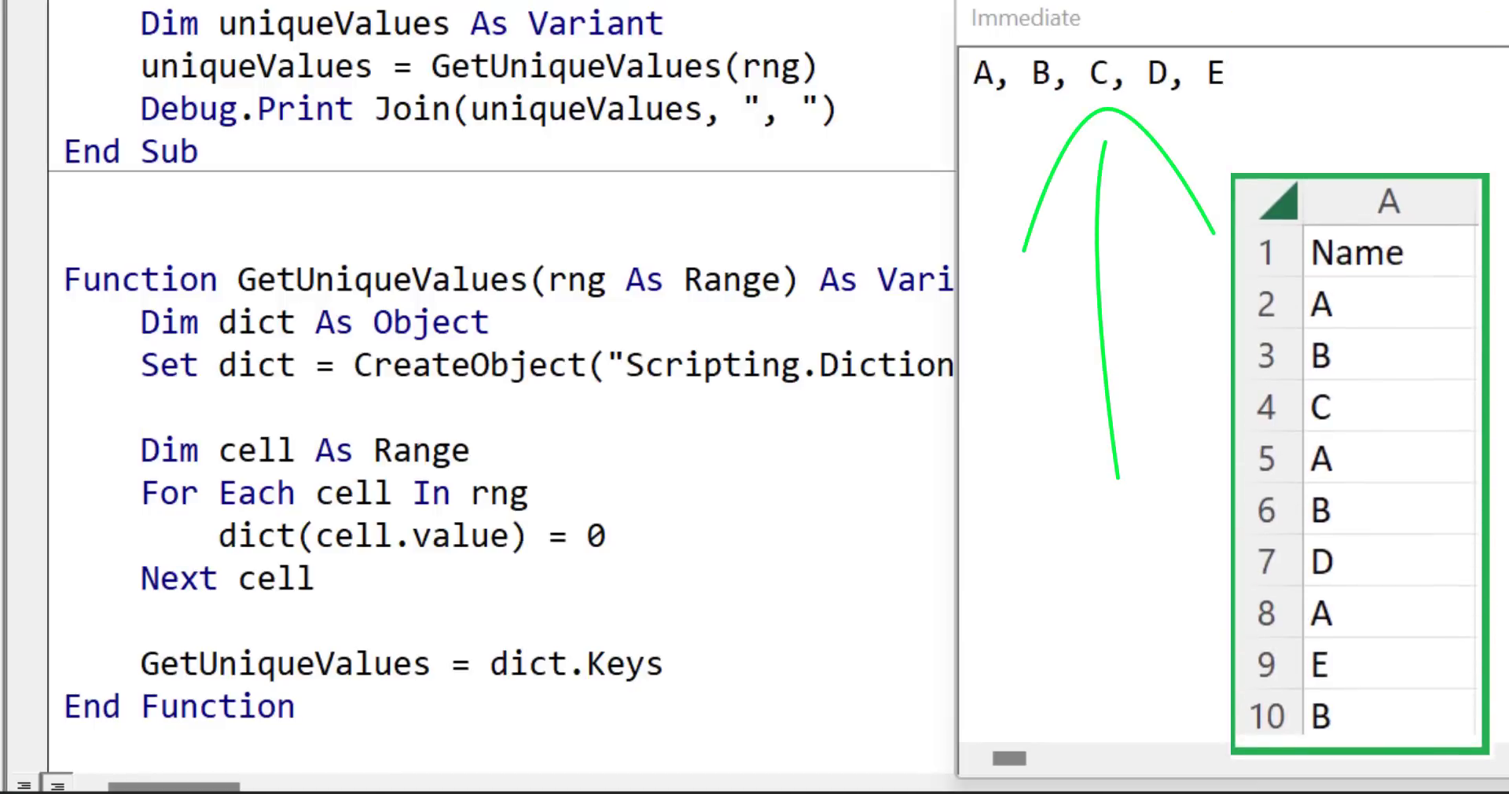
{"action": "mouse_move", "coordinate": [1458, 39]}
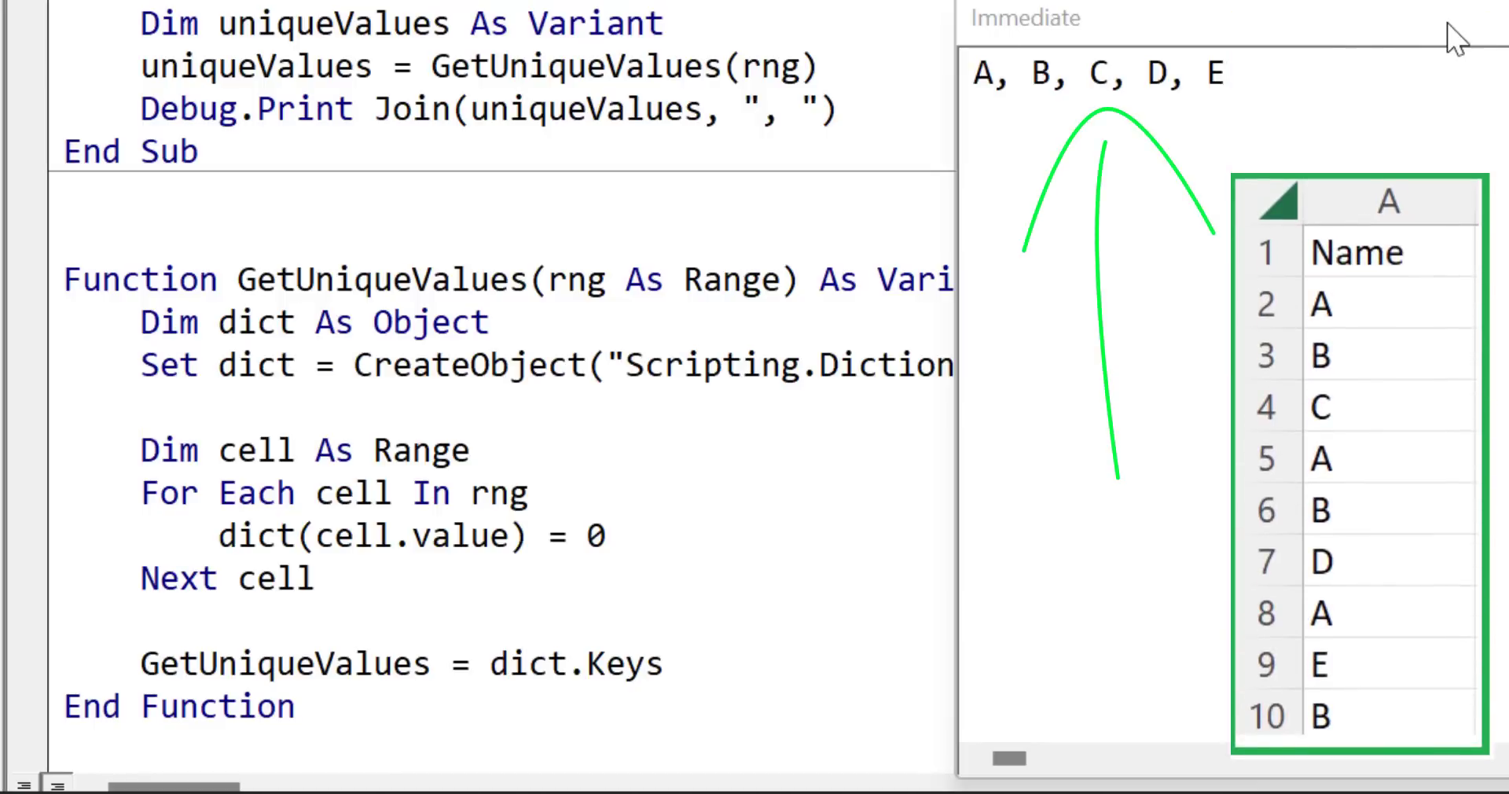
{"action": "left_click", "coordinate": [144, 404]}
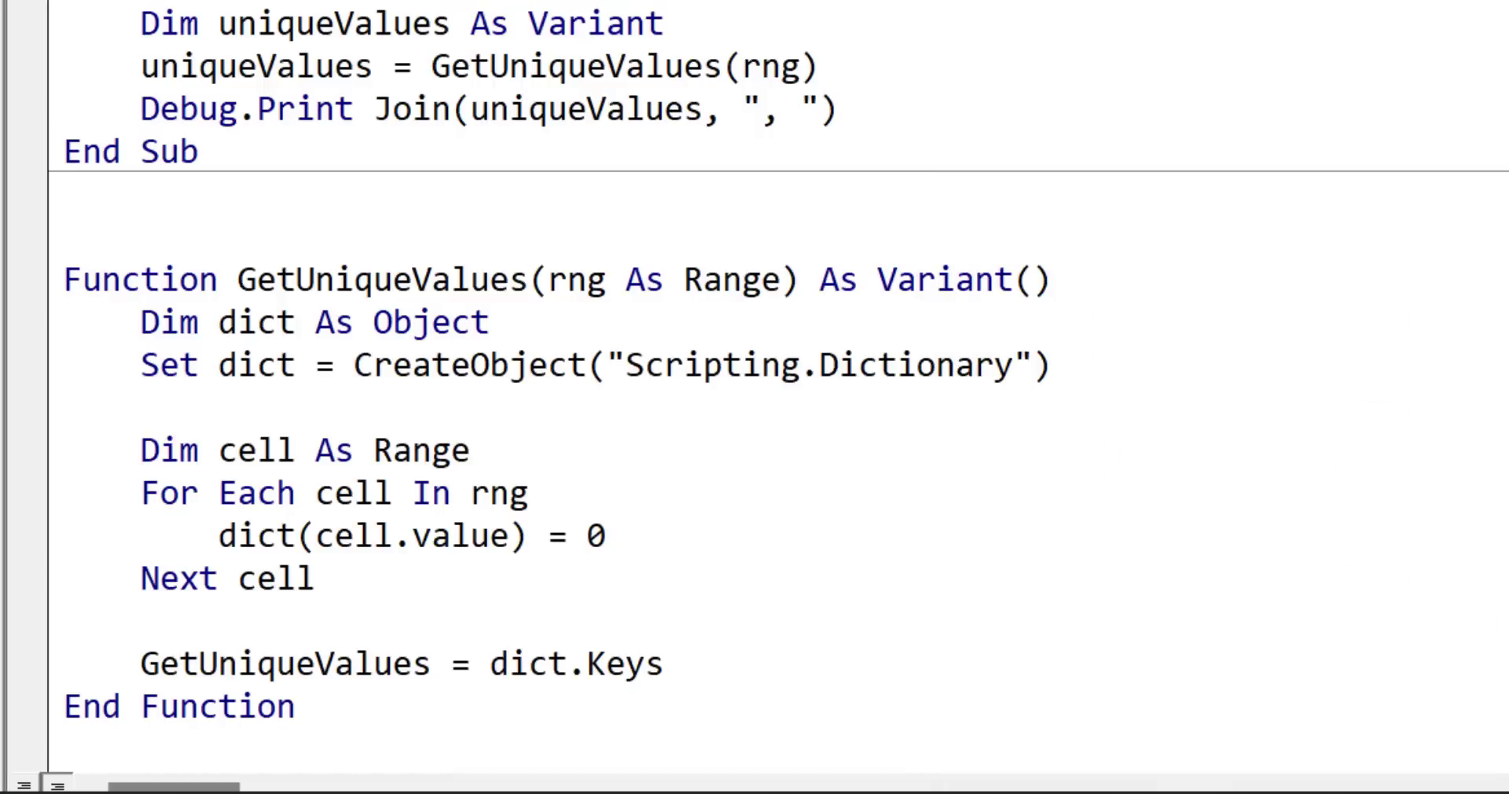
Rerun Example with GetUniqueValues returning plain Variant, printing A, B, C, D, E.
{"action": "scroll", "scroll_direction": "up", "scroll_amount": 3}
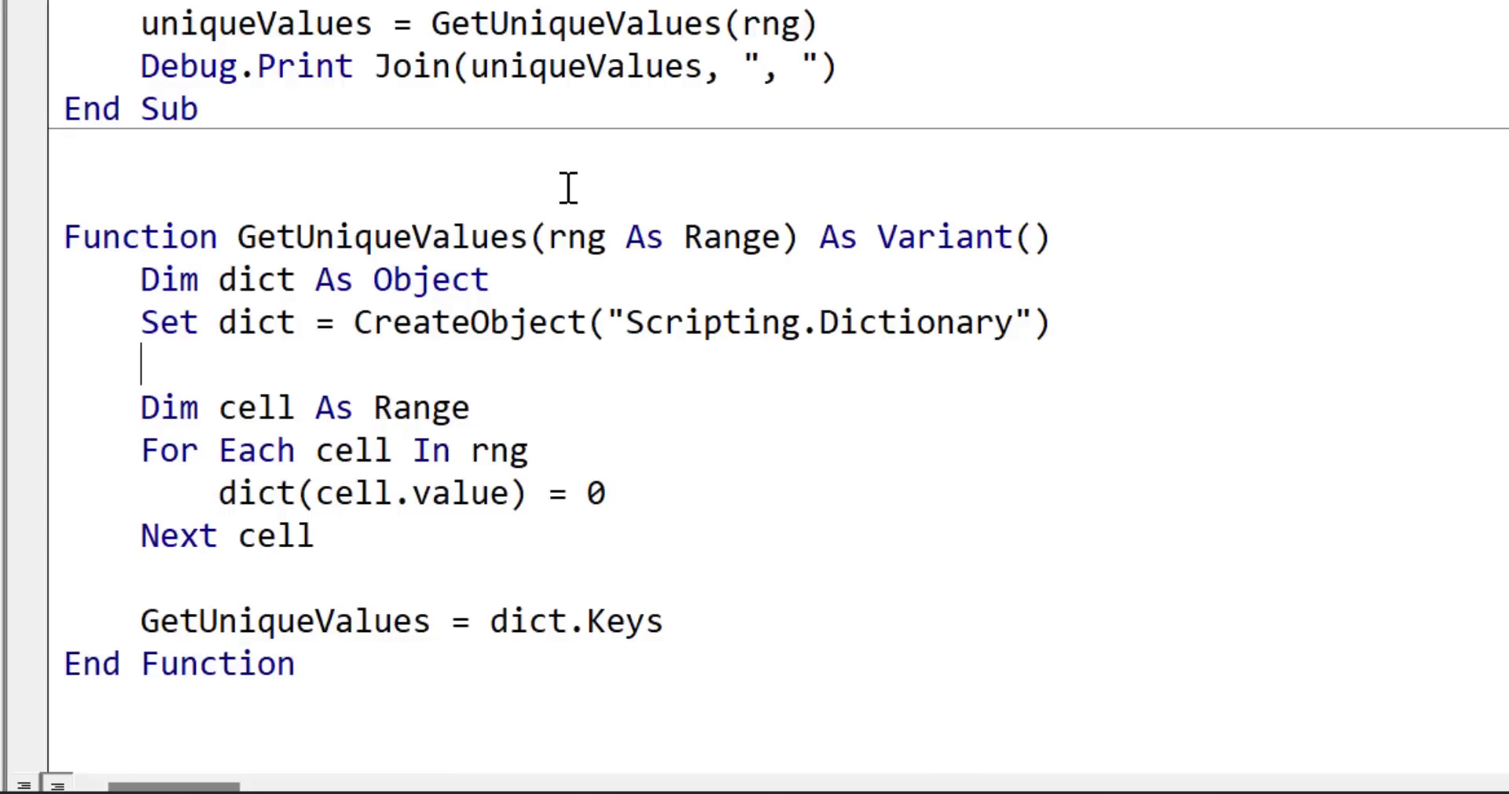
{"action": "scroll", "scroll_direction": "up", "scroll_amount": 3}
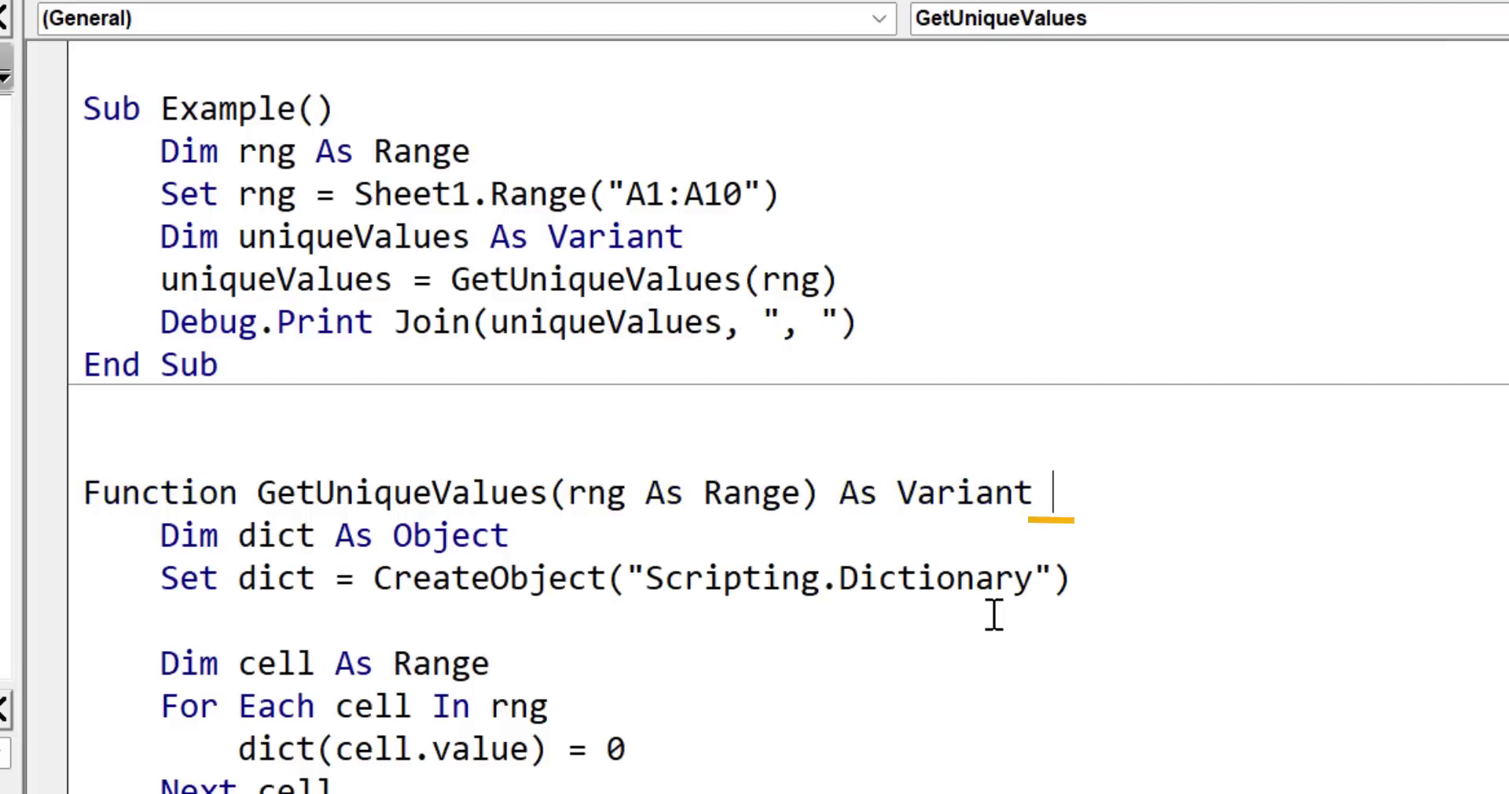
{"action": "key", "text": "F5"}
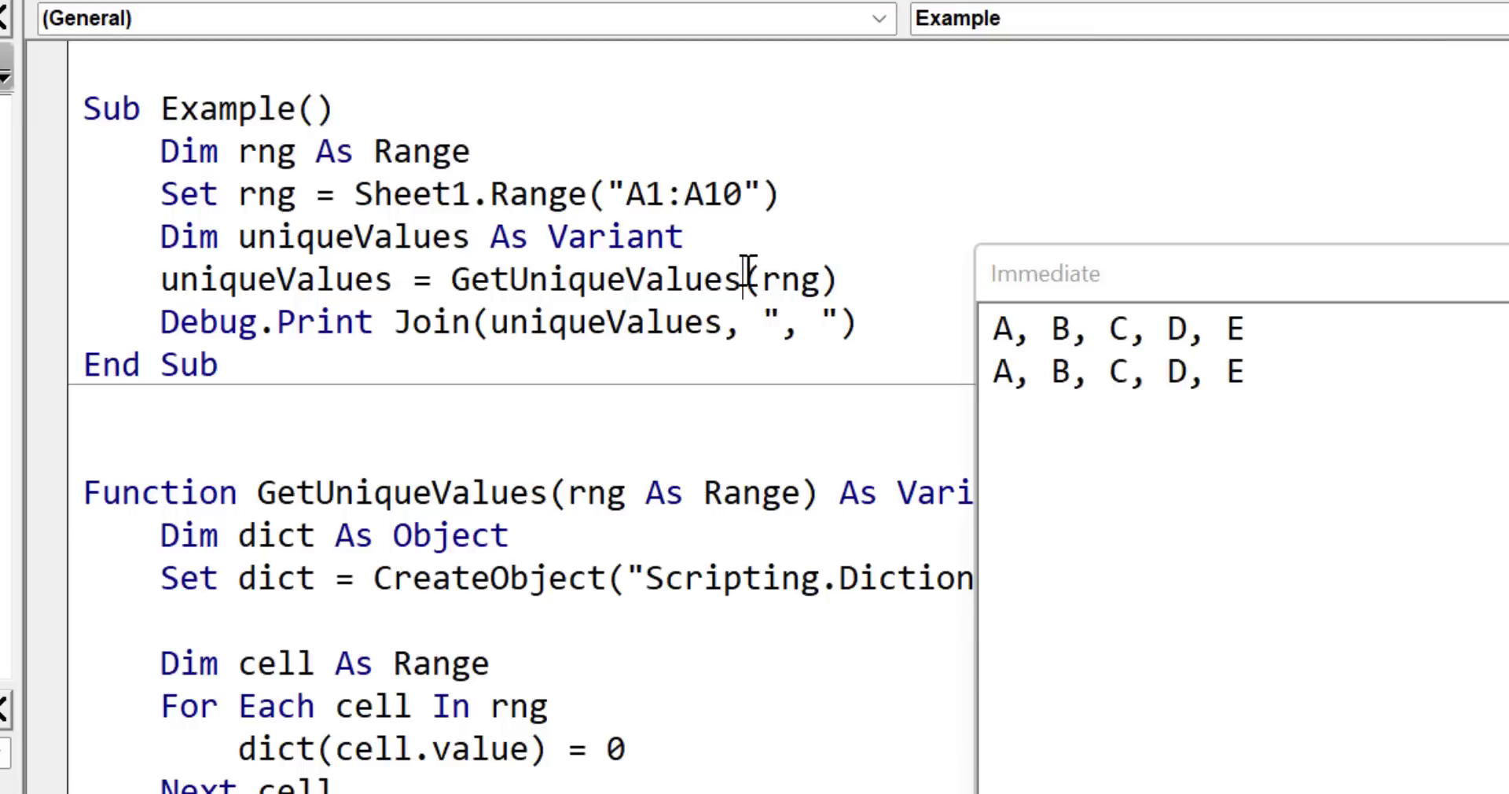
{"action": "mouse_move", "coordinate": [811, 205]}
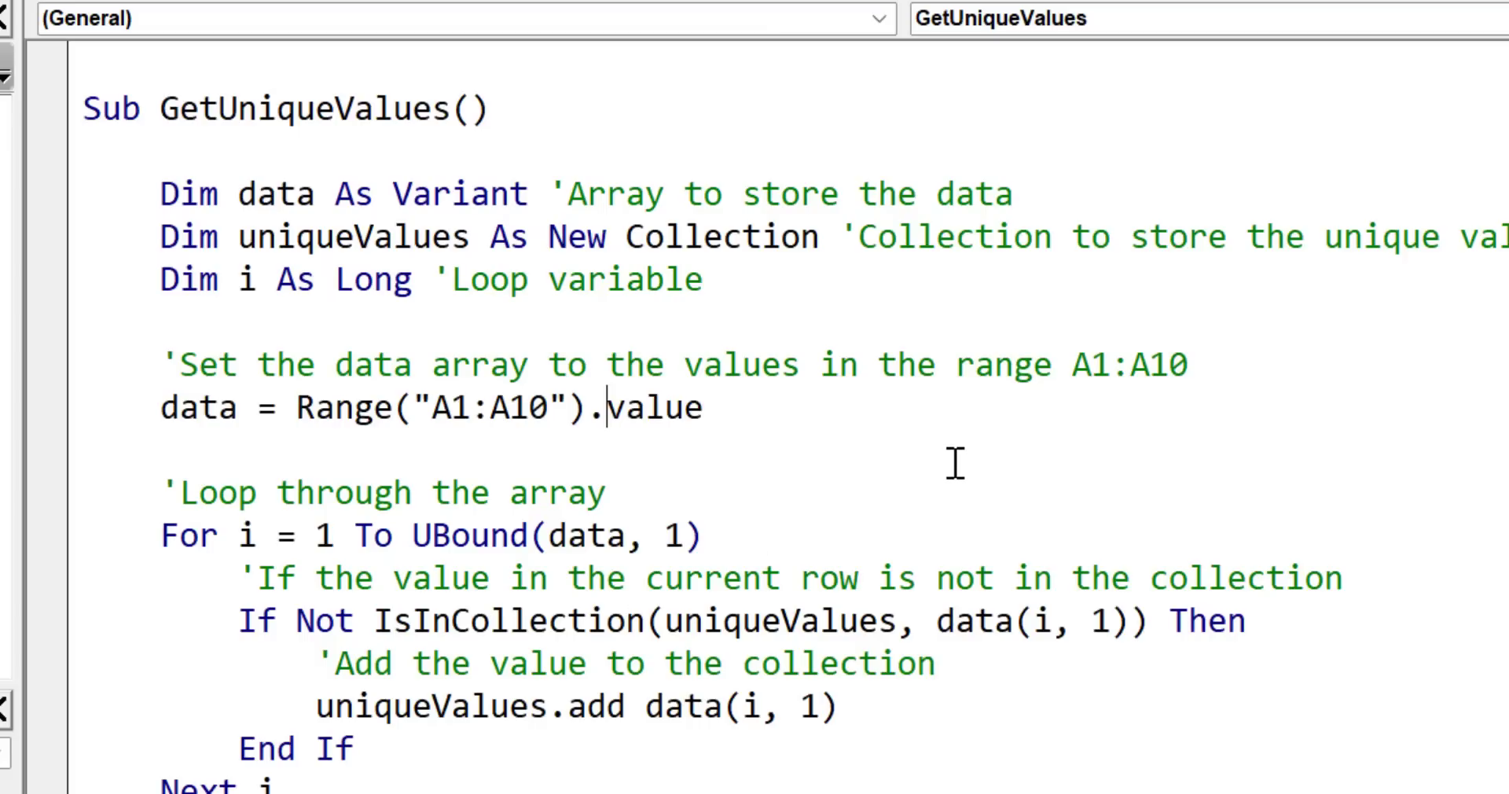
{"action": "mouse_move", "coordinate": [986, 481]}
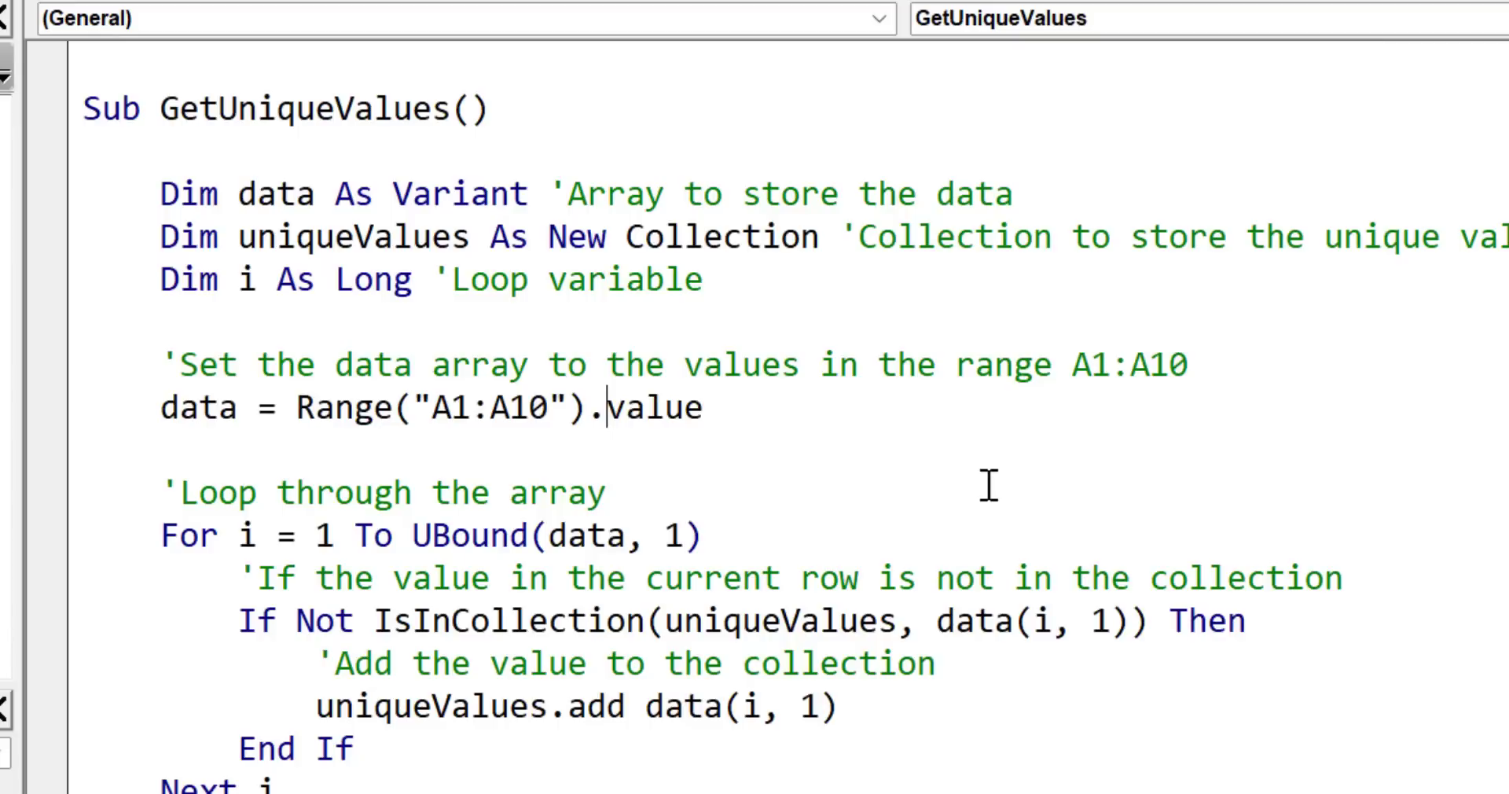
{"action": "mouse_move", "coordinate": [830, 364]}
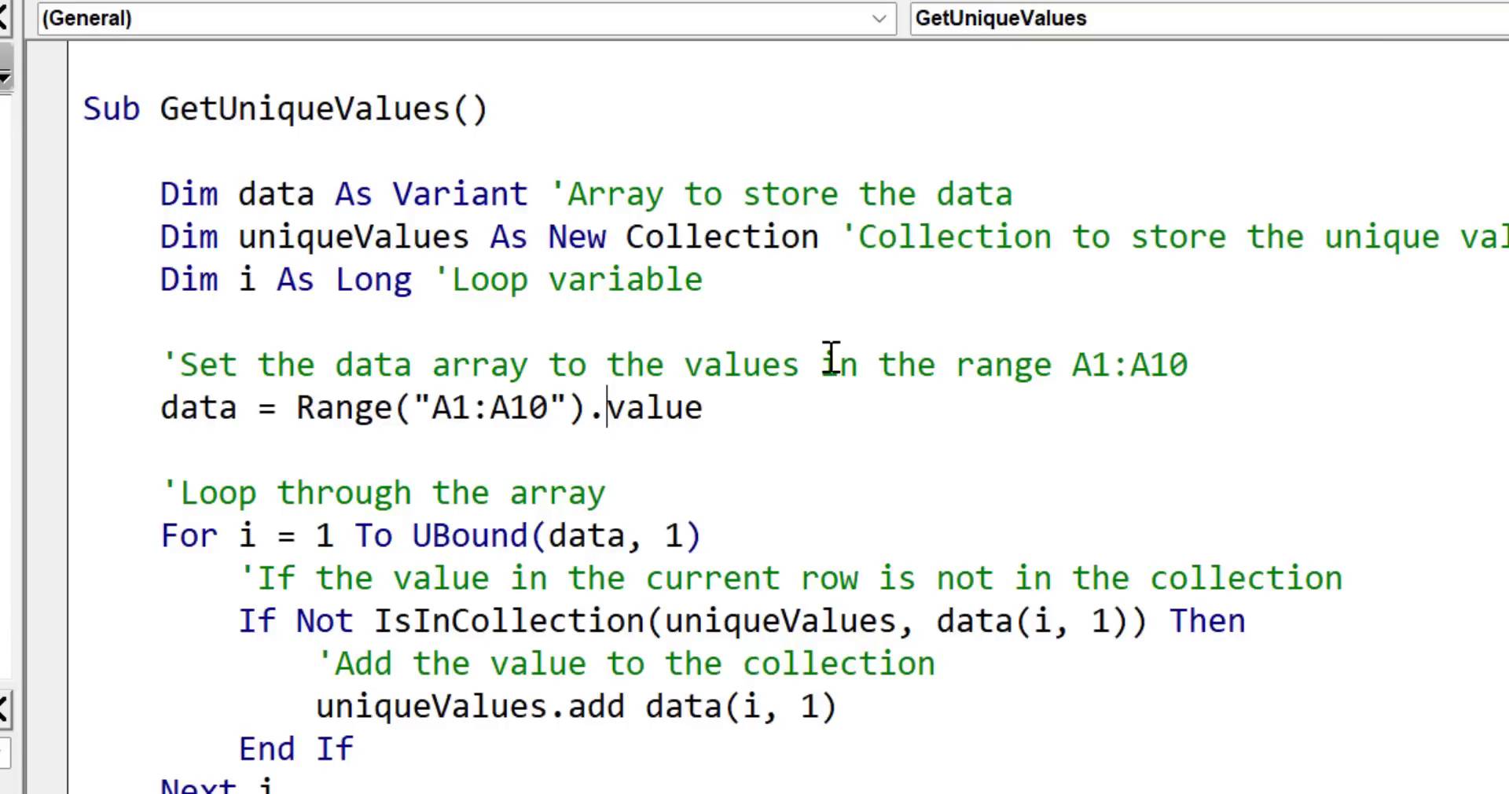
Scroll through the Collection-based GetUniqueValues macro that loops over A1:A10.
{"action": "scroll", "scroll_direction": "down", "scroll_amount": 3}
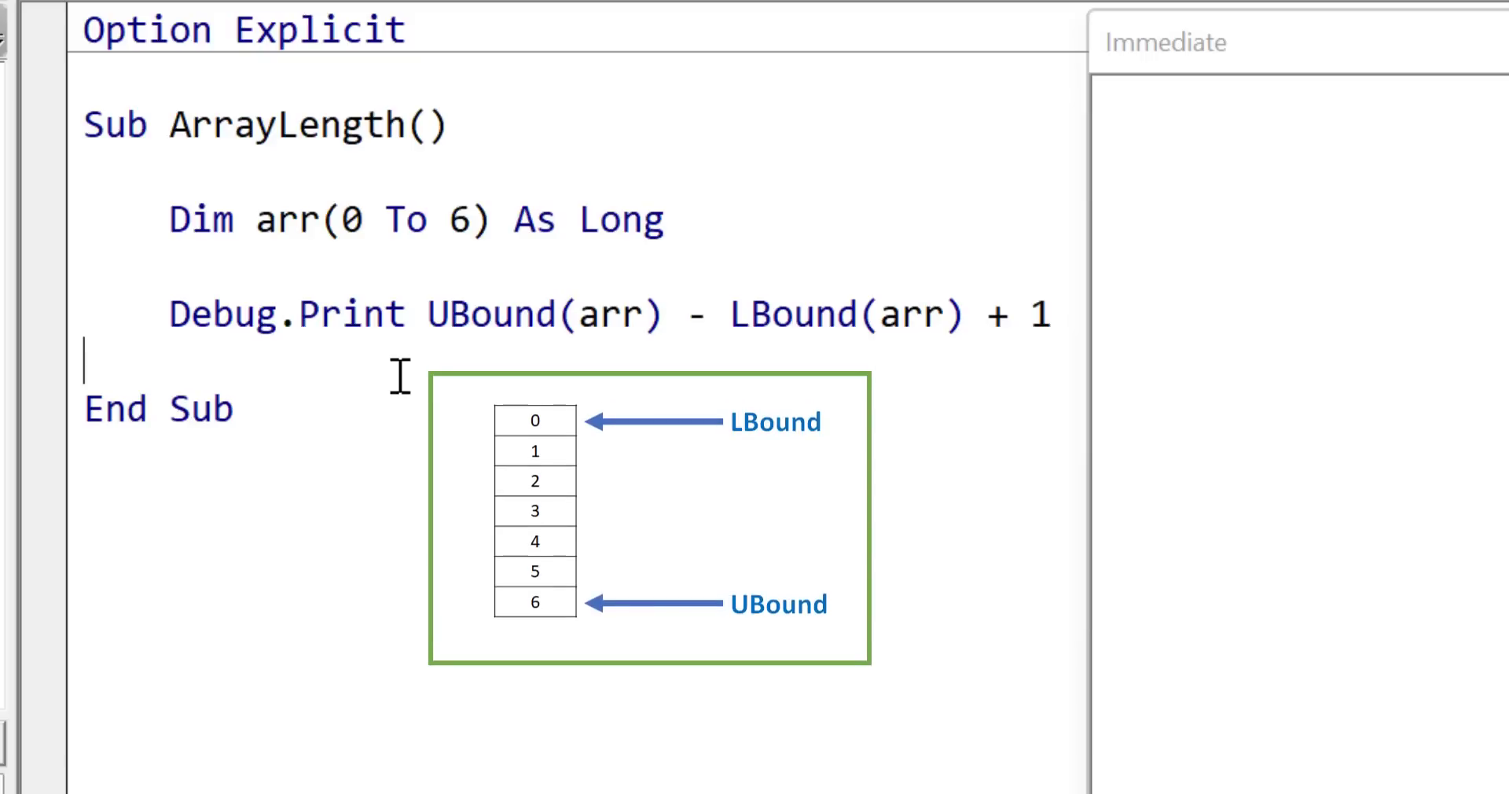
Run ArrayLength to print 7, change the bounds to 1 To 5, and rerun to print 5.
{"action": "key", "text": "F5"}
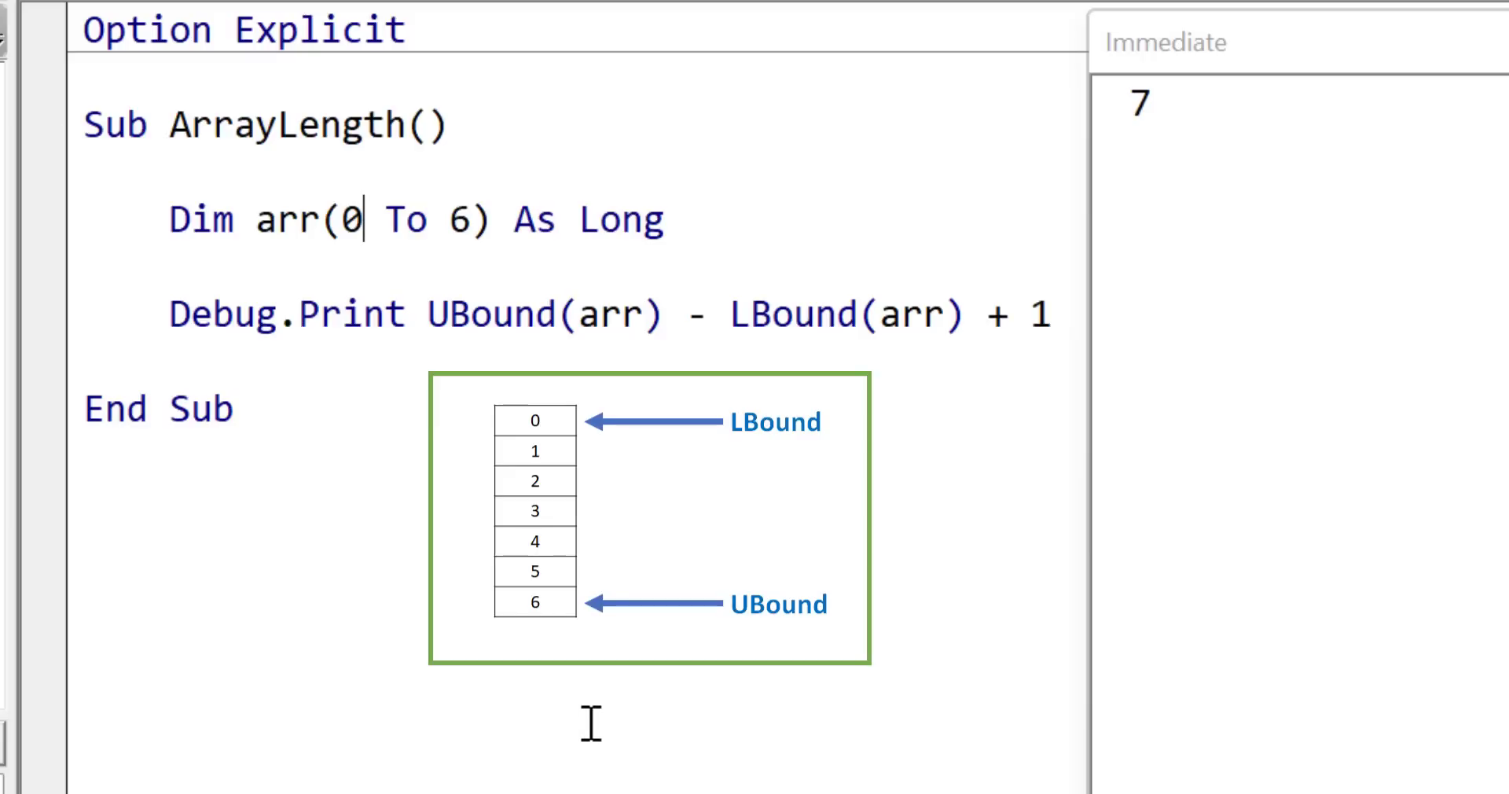
{"action": "type", "text": "1"}
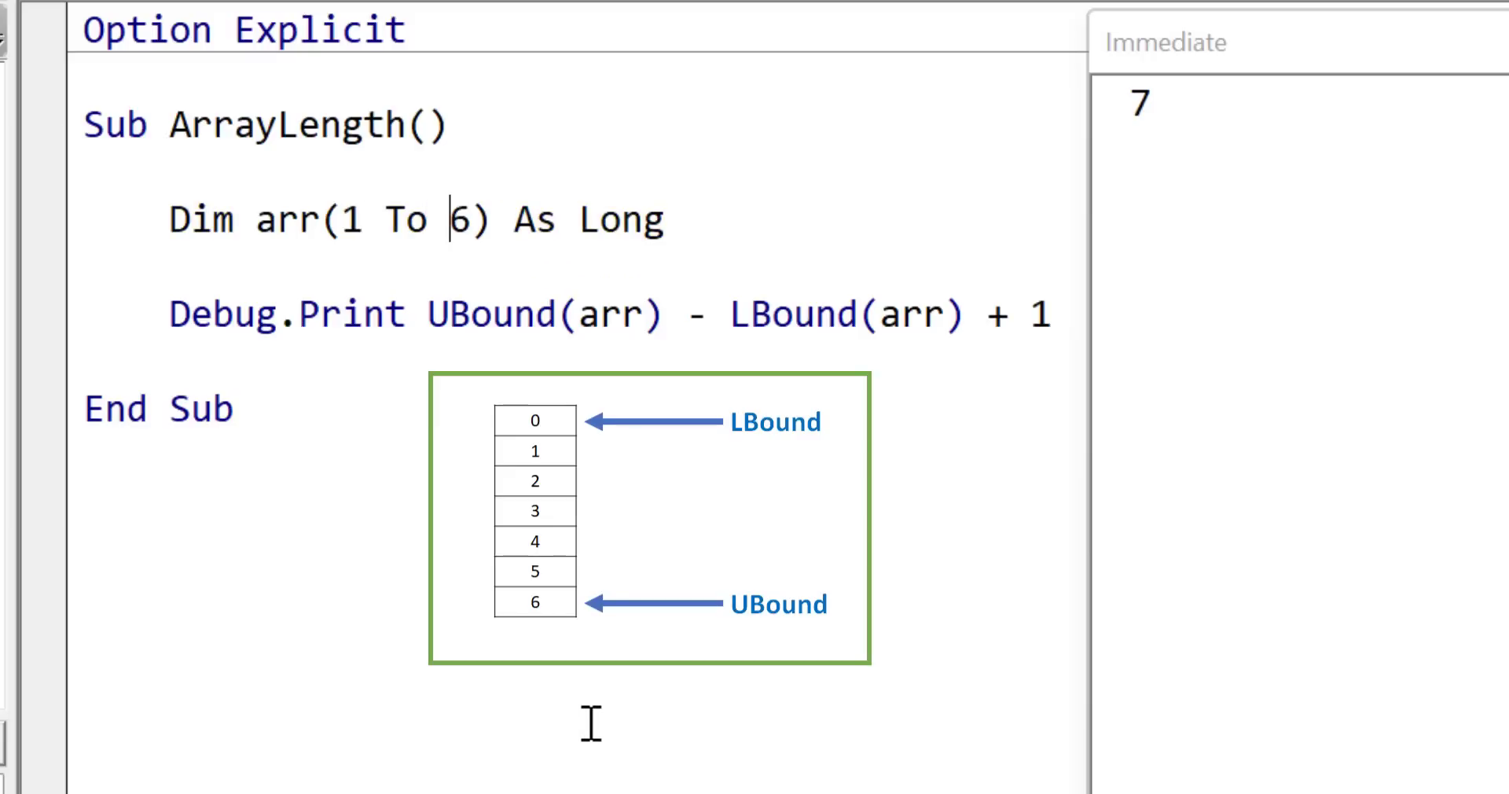
{"action": "type", "text": "5"}
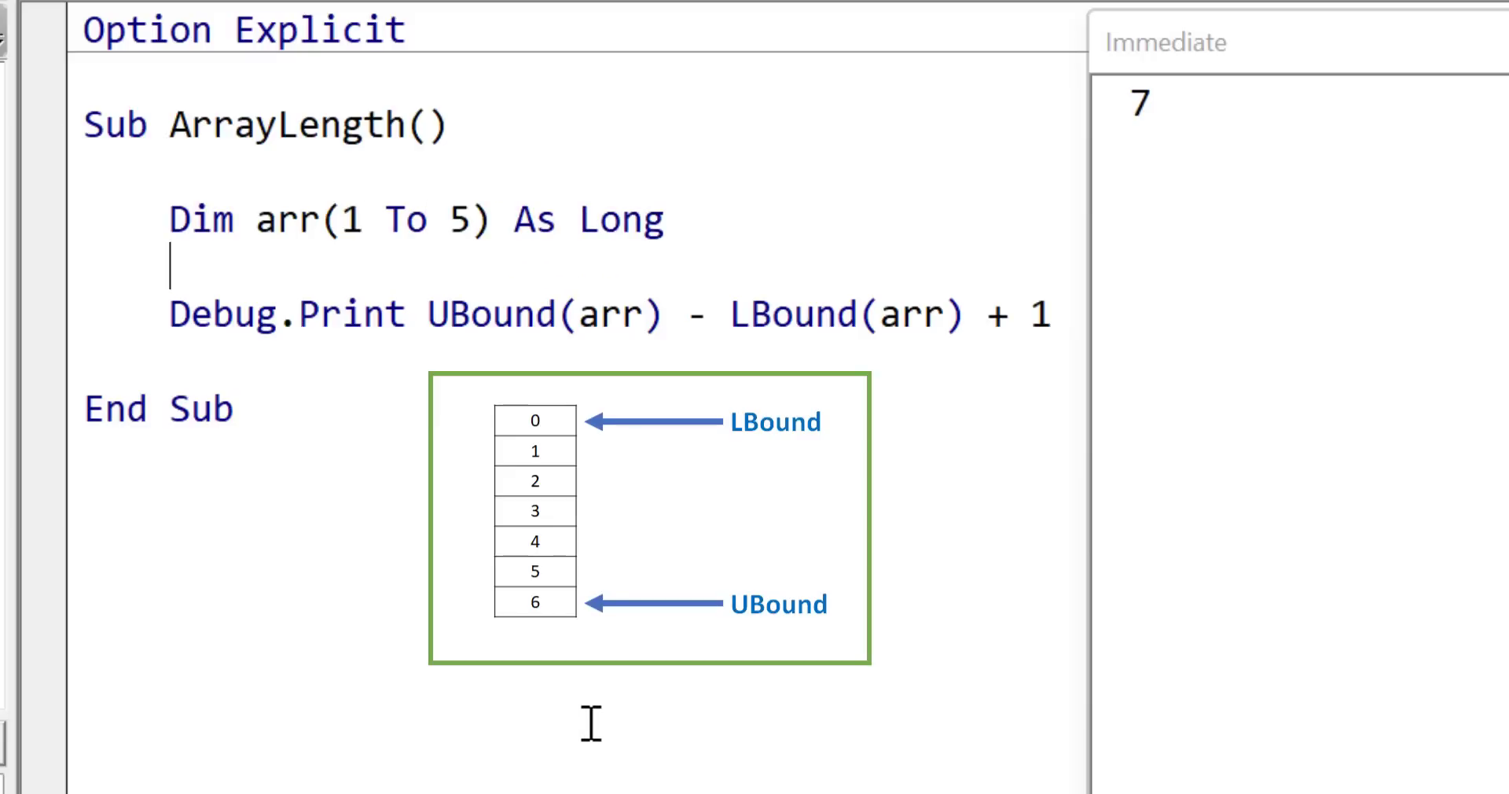
{"action": "key", "text": "F5"}
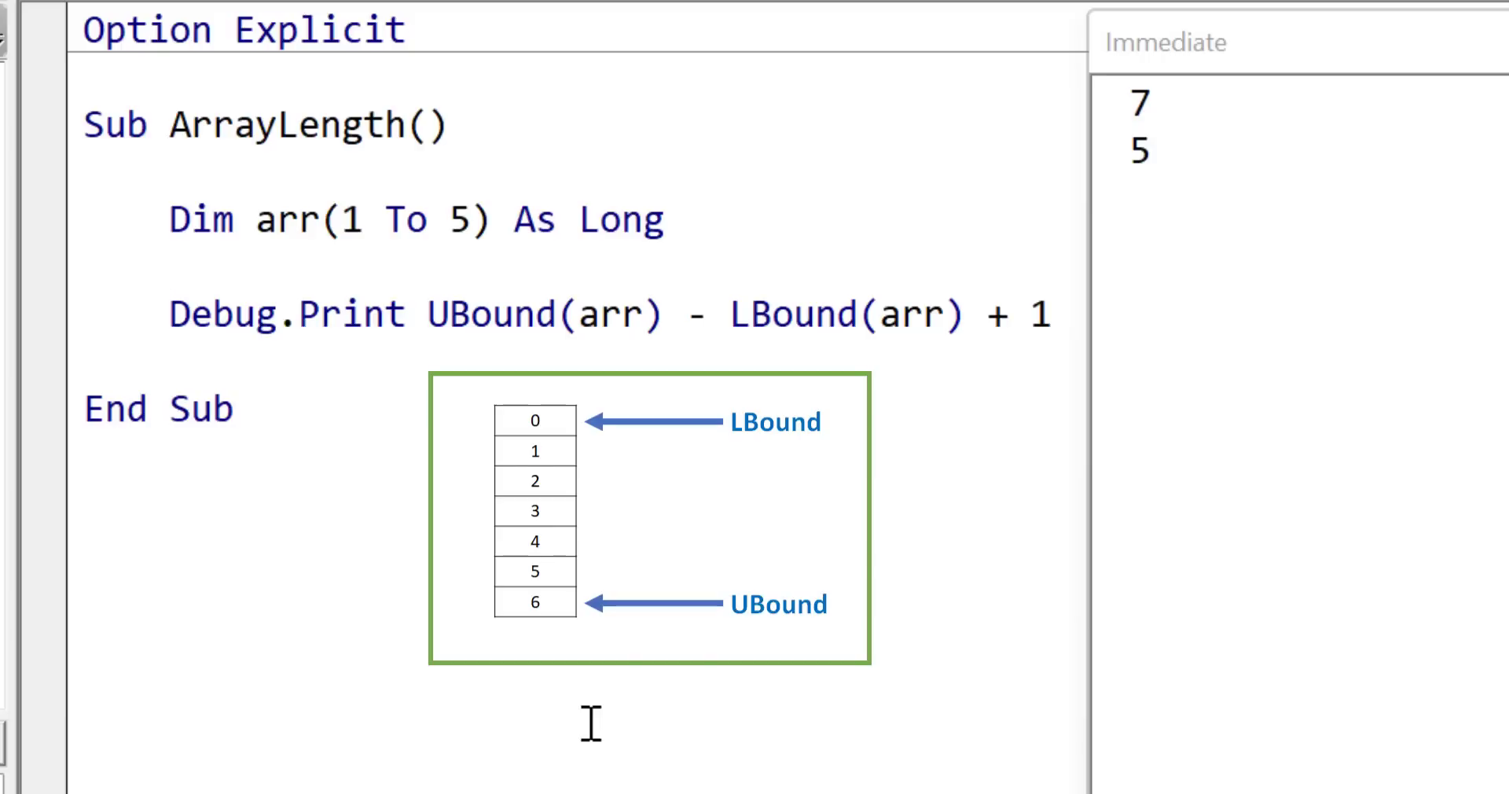
{"action": "left_click", "coordinate": [171, 267]}
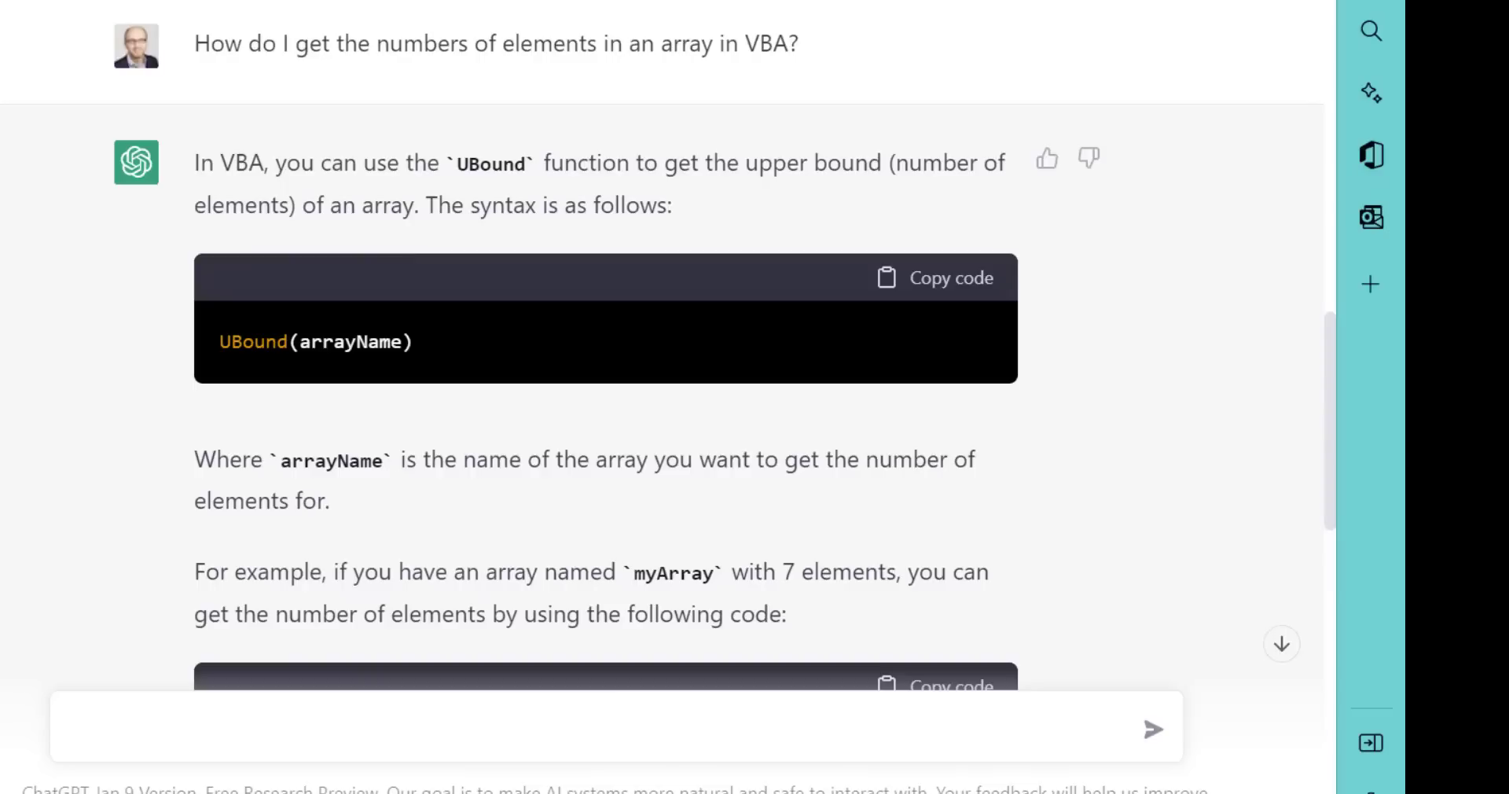
{"action": "mouse_move", "coordinate": [1170, 369]}
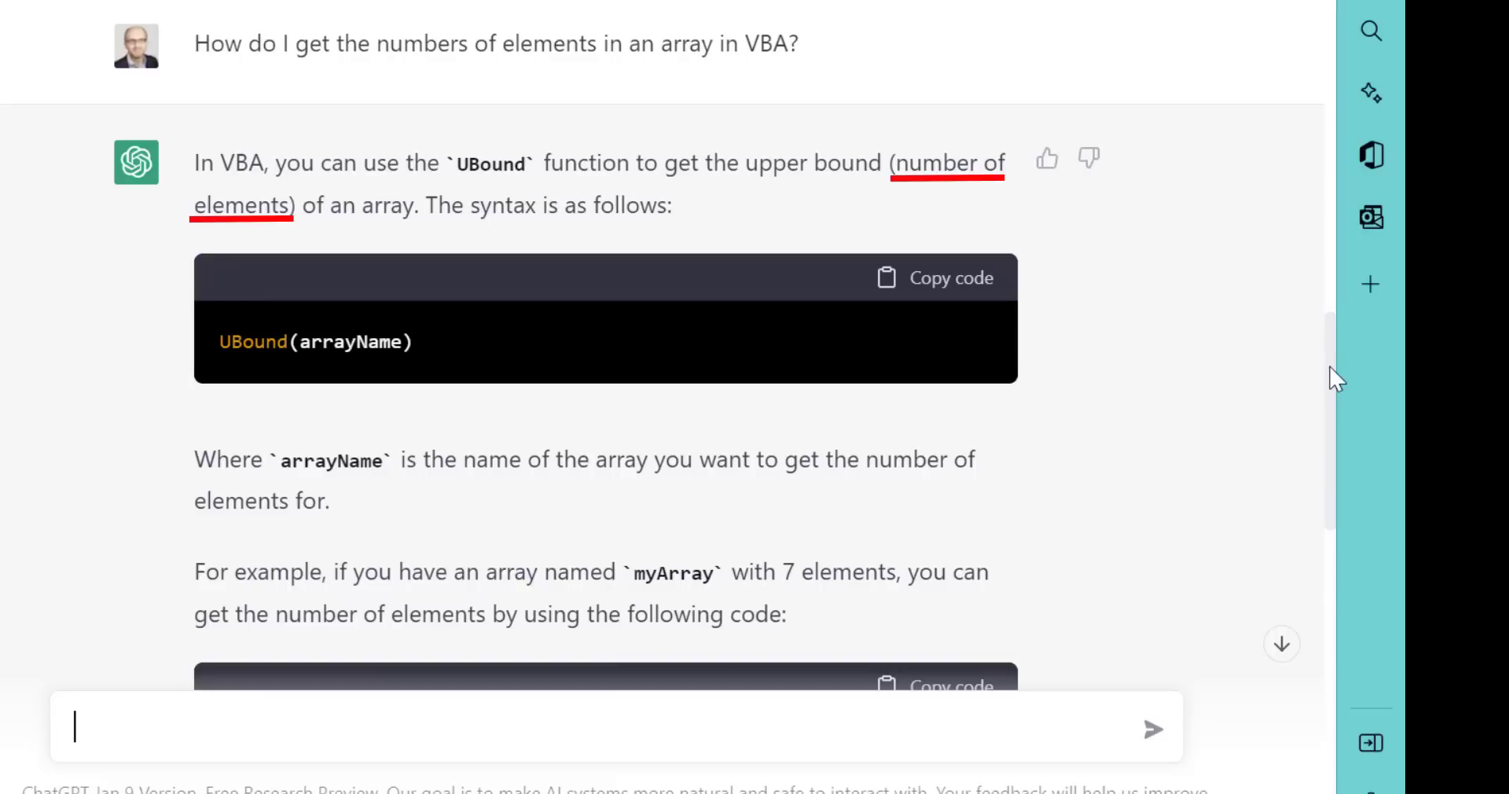
{"action": "mouse_move", "coordinate": [404, 261]}
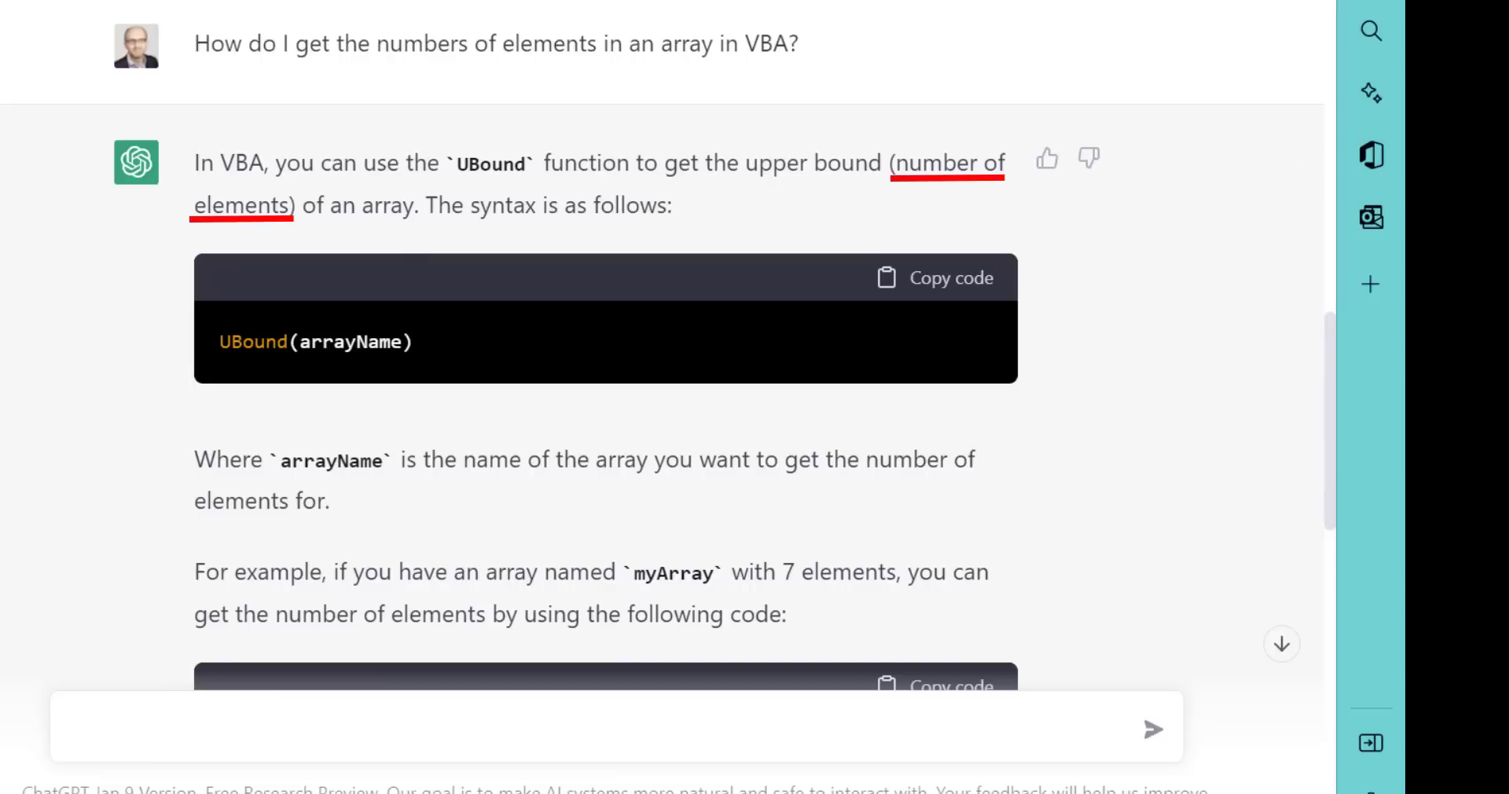
{"action": "scroll", "scroll_direction": "down", "scroll_amount": 3}
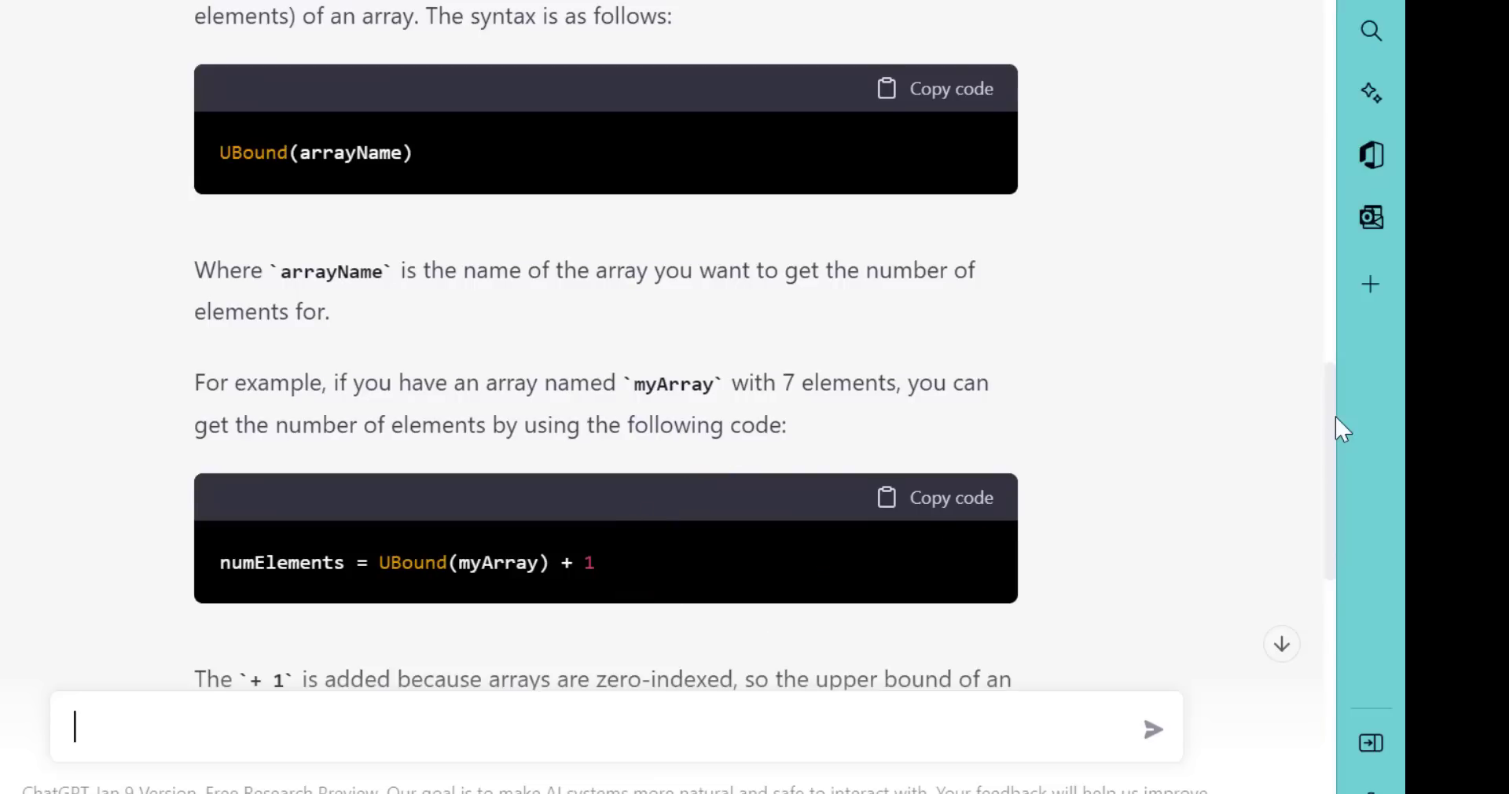
{"action": "scroll", "scroll_direction": "down", "scroll_amount": 3}
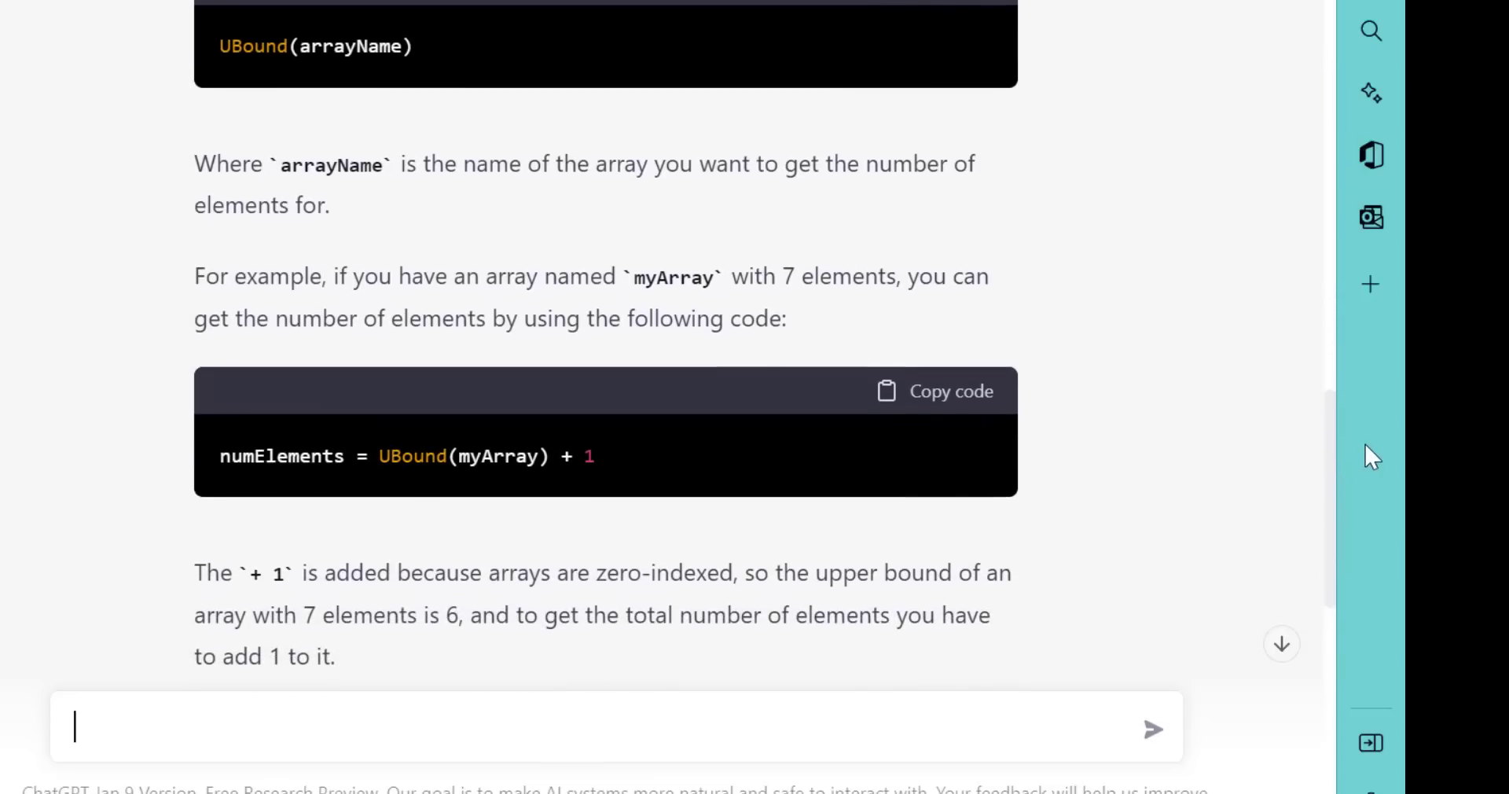
{"action": "scroll", "scroll_direction": "down", "scroll_amount": 3}
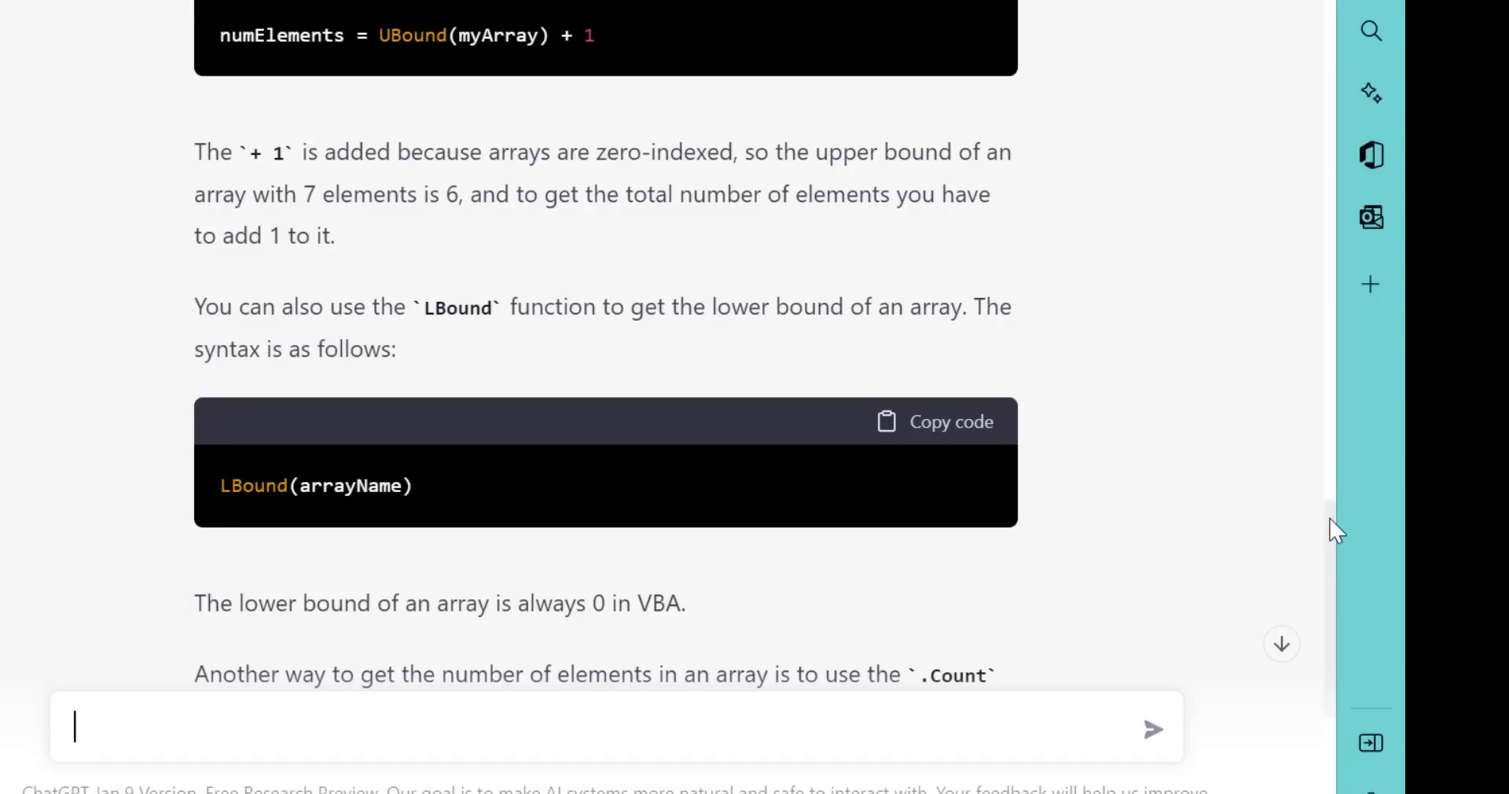
{"action": "scroll", "scroll_direction": "down", "scroll_amount": 3}
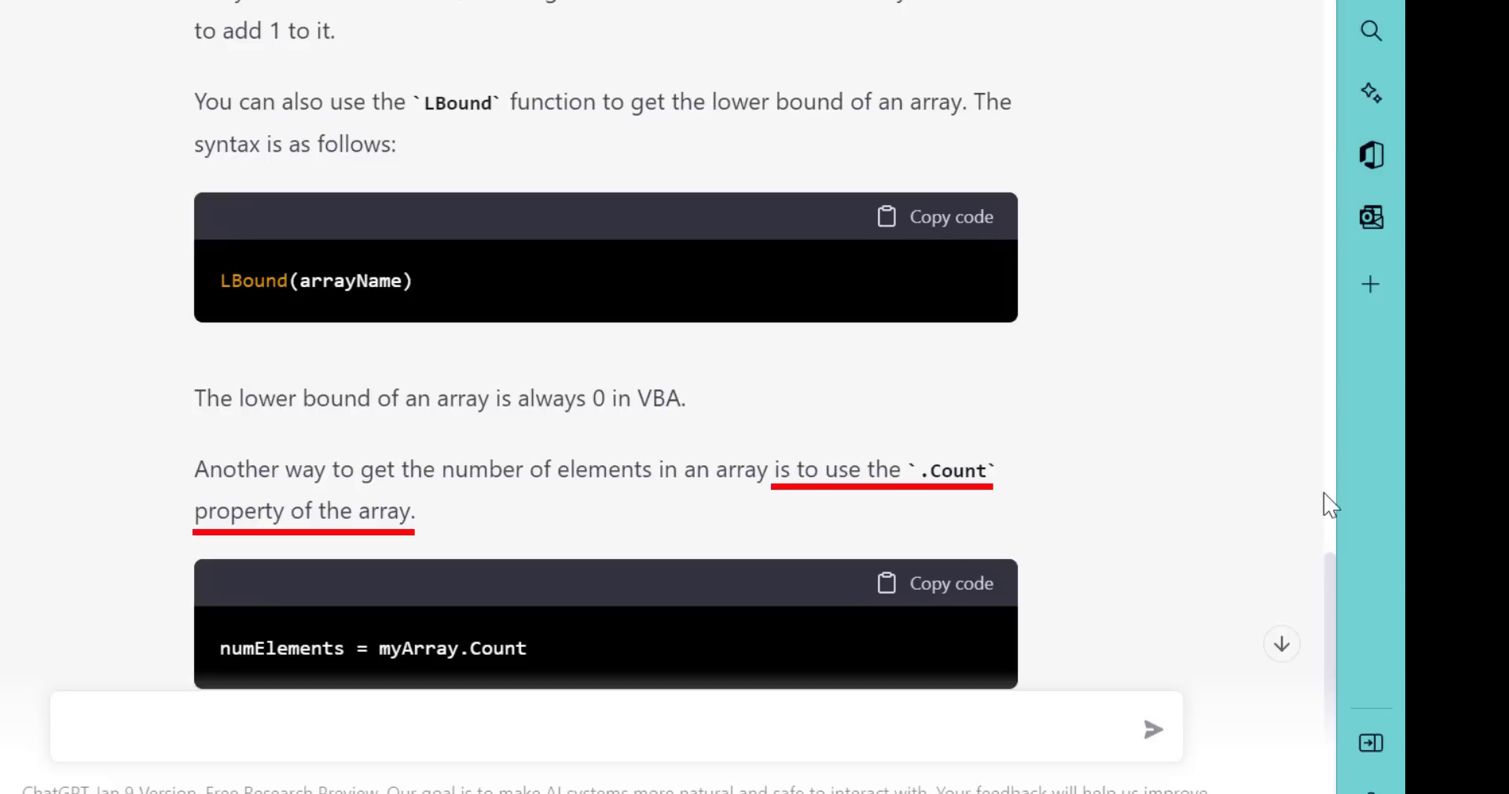
{"action": "left_click", "coordinate": [578, 728]}
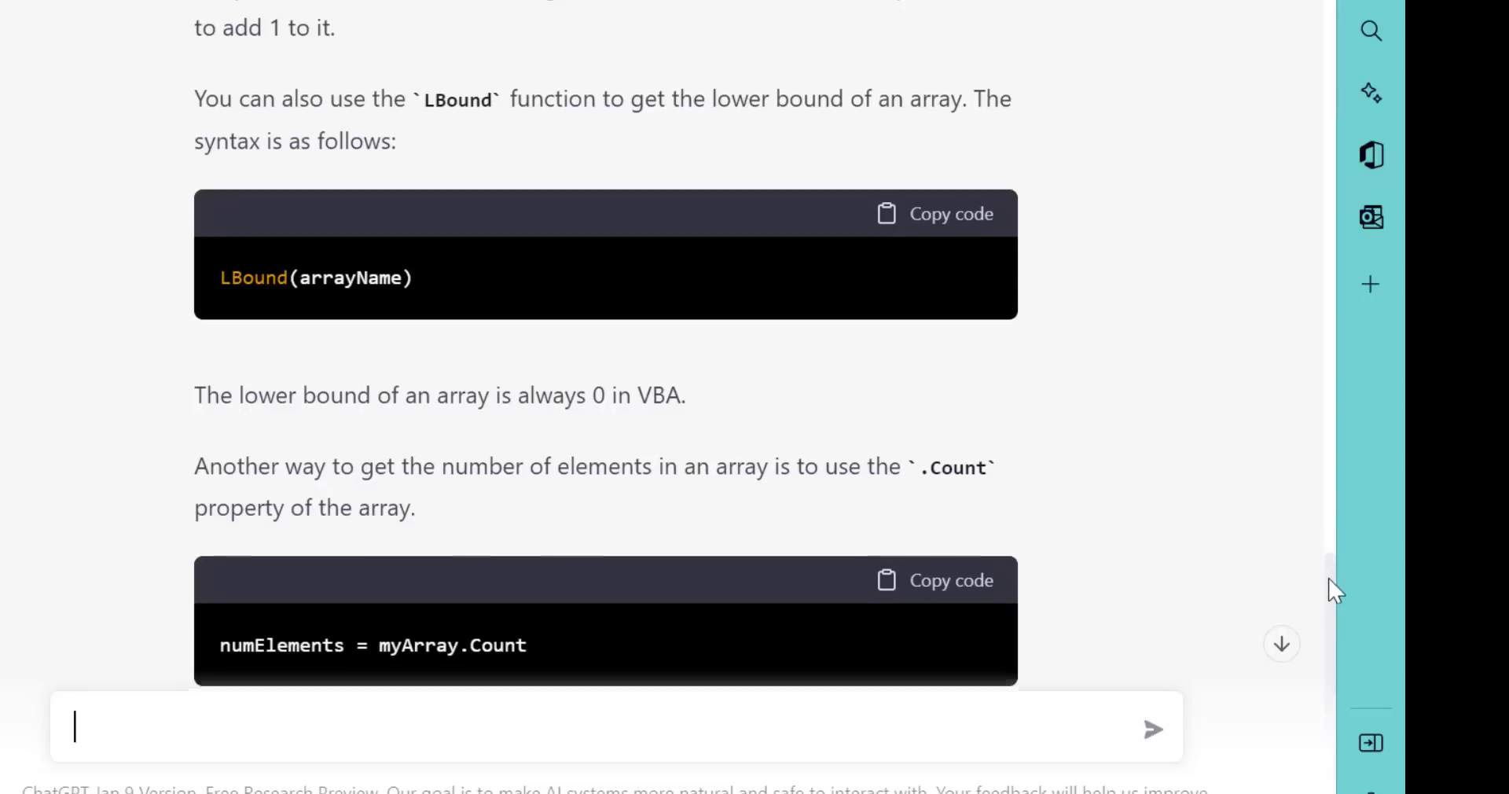
{"action": "scroll", "scroll_direction": "up", "scroll_amount": 3}
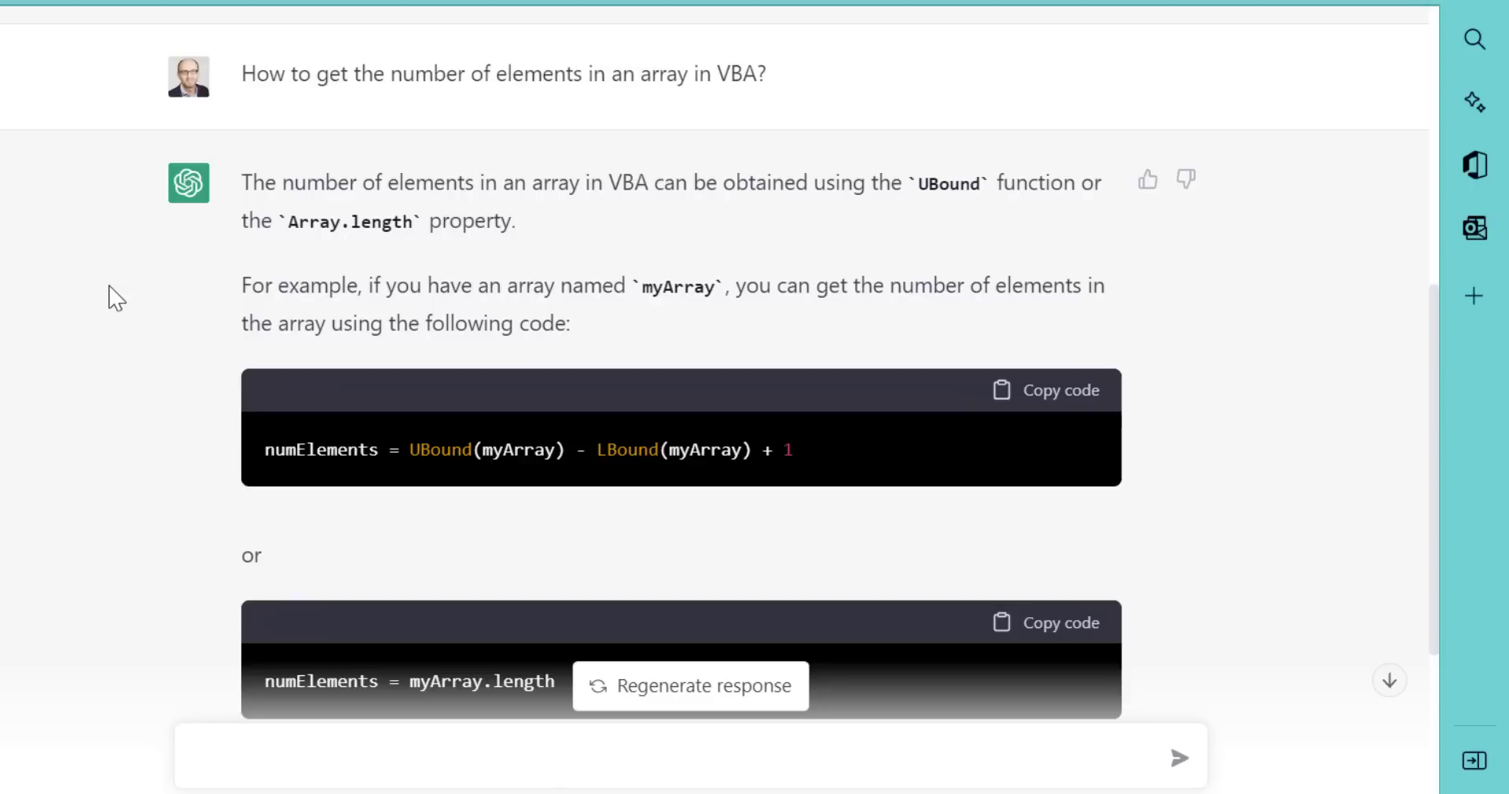
{"action": "mouse_move", "coordinate": [118, 304]}
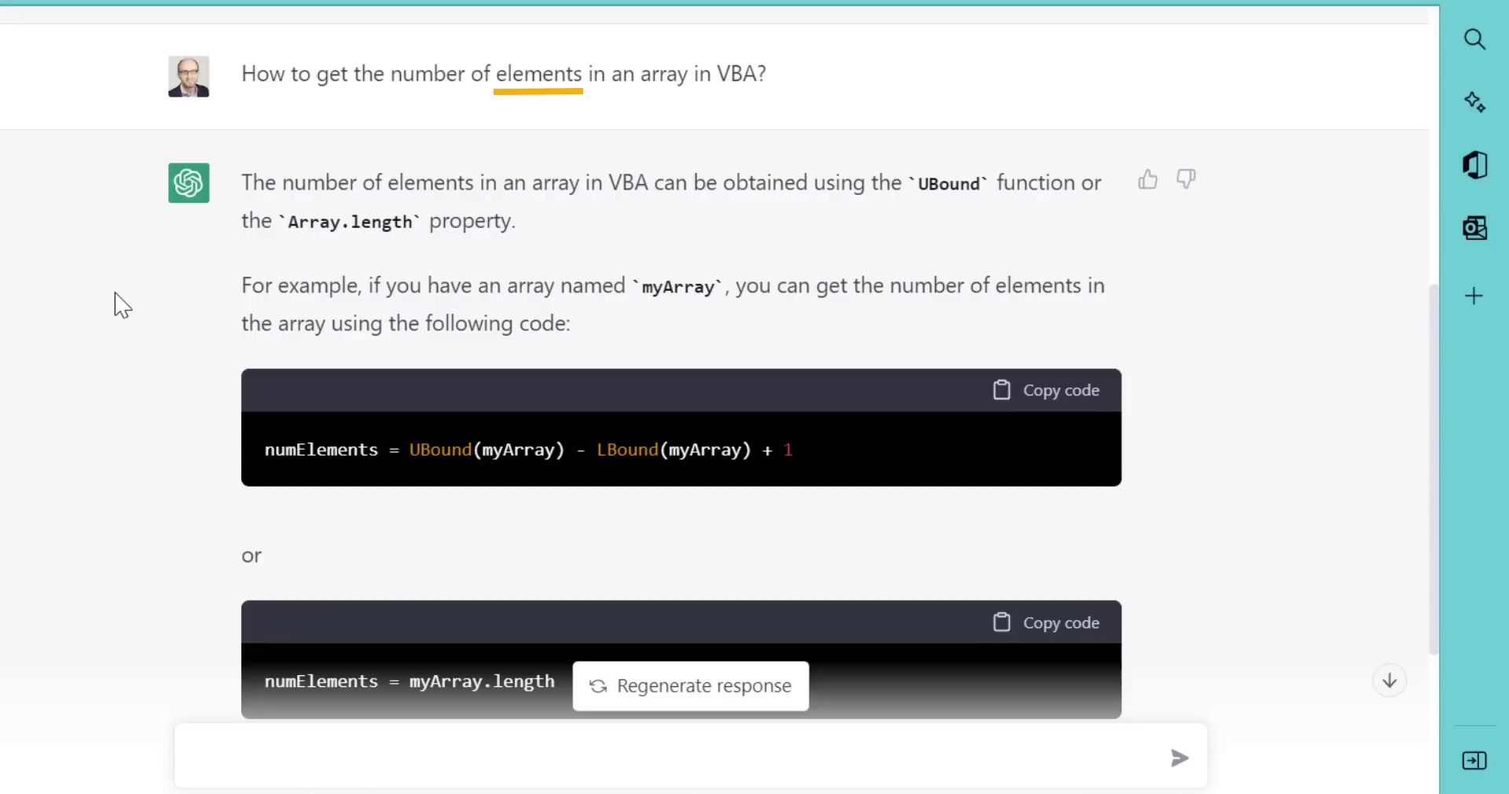
{"action": "mouse_move", "coordinate": [674, 279]}
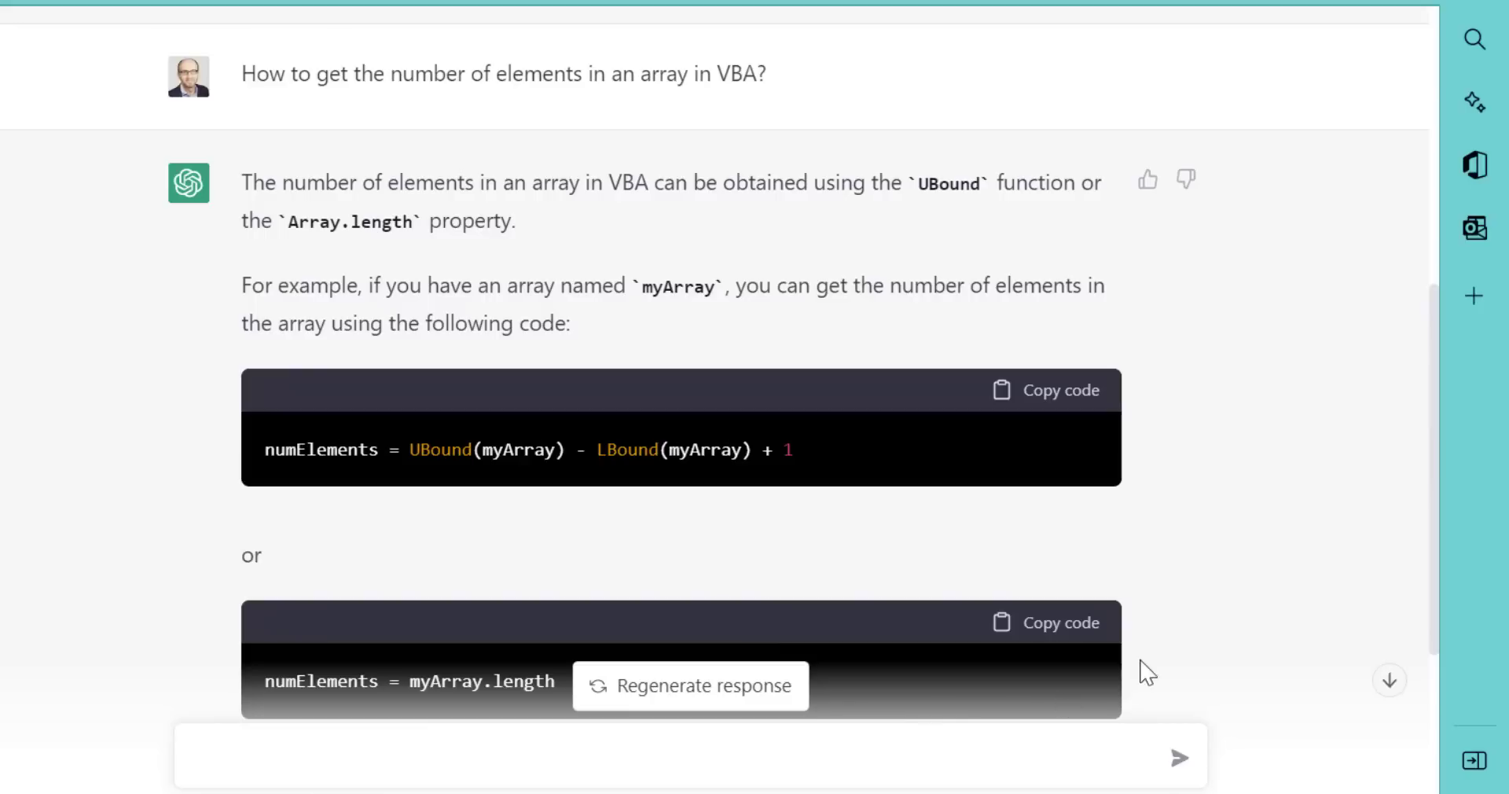
{"action": "mouse_move", "coordinate": [122, 304]}
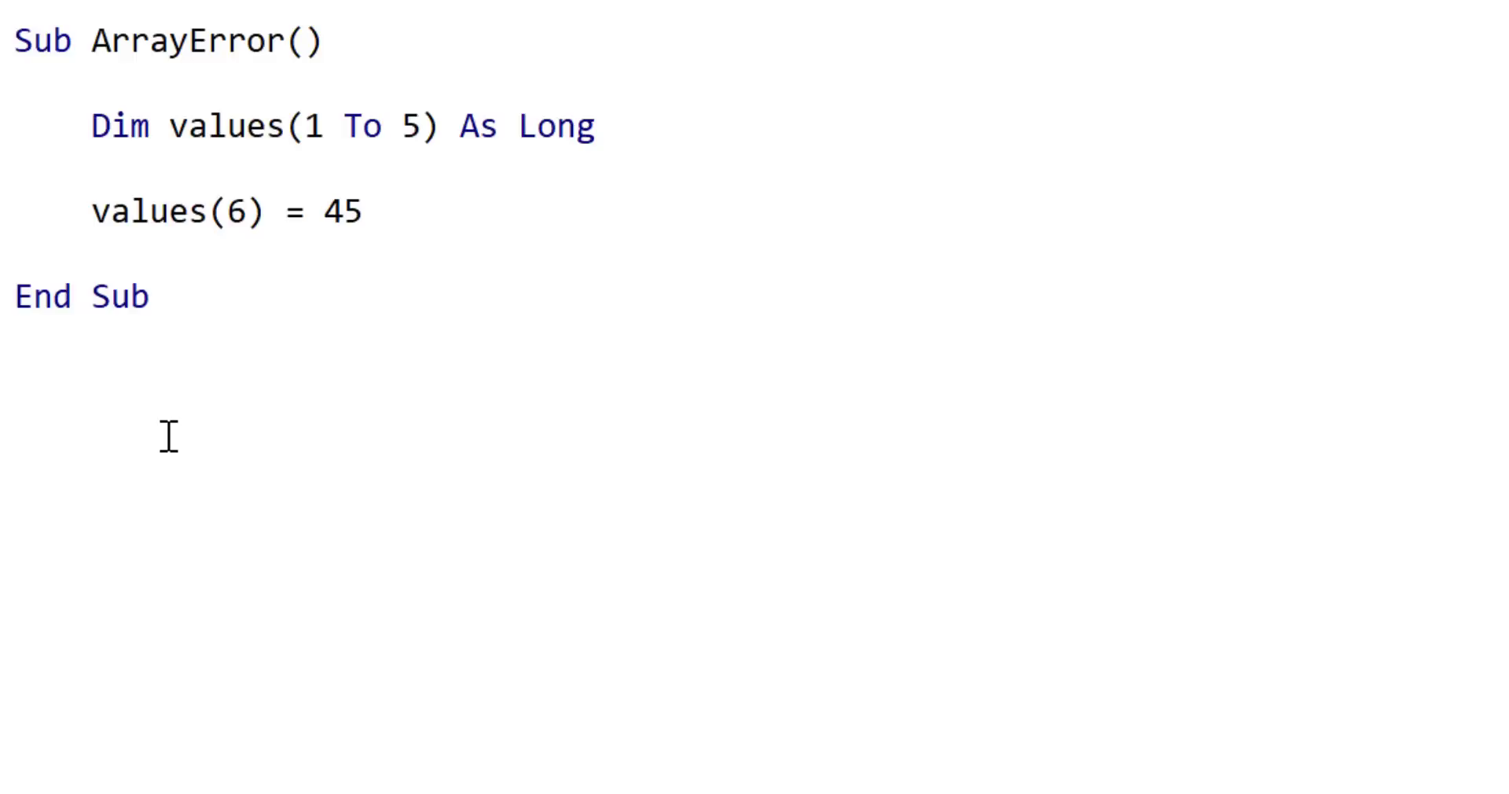
{"action": "mouse_move", "coordinate": [271, 270]}
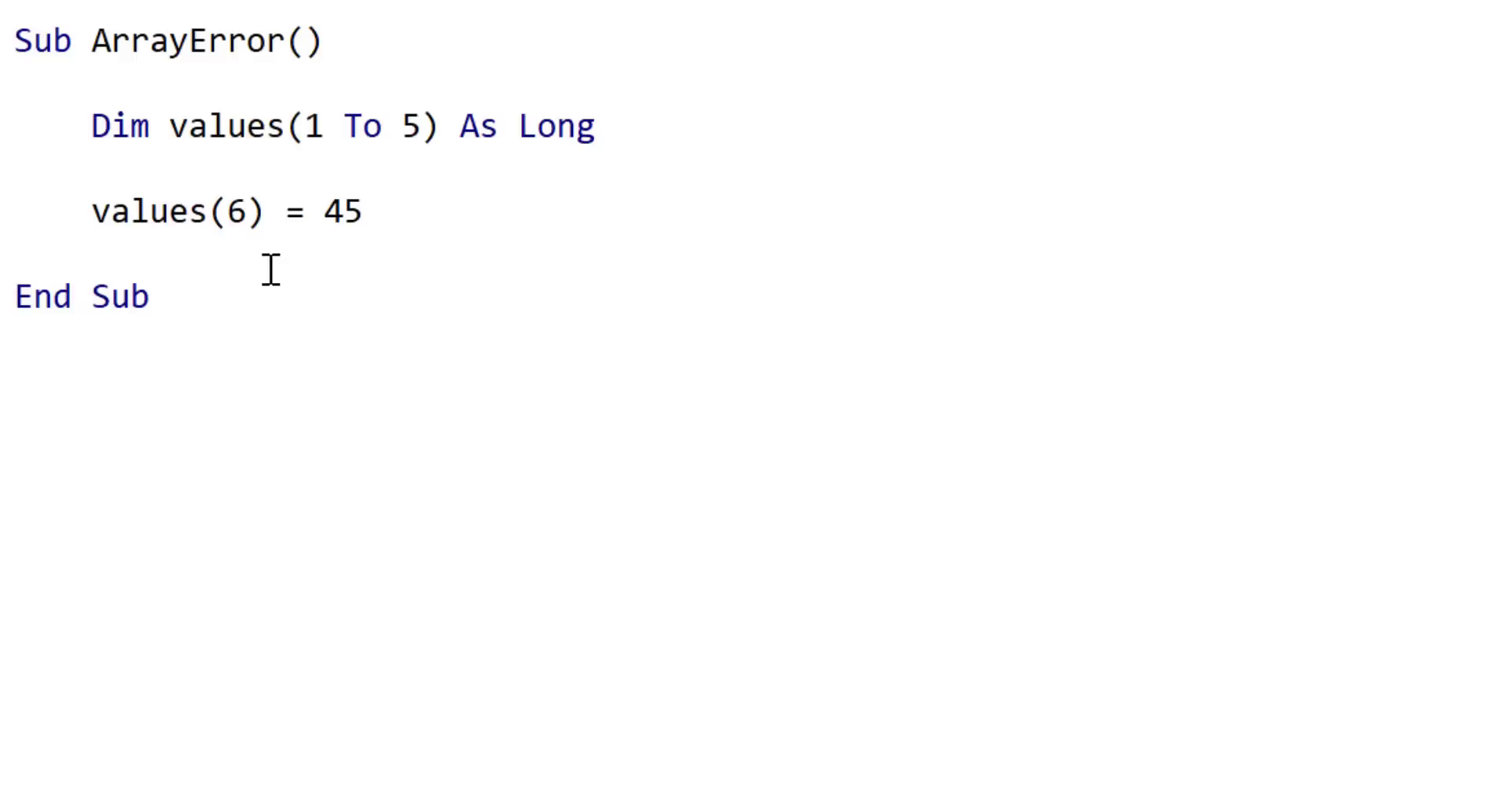
{"action": "mouse_move", "coordinate": [814, 412]}
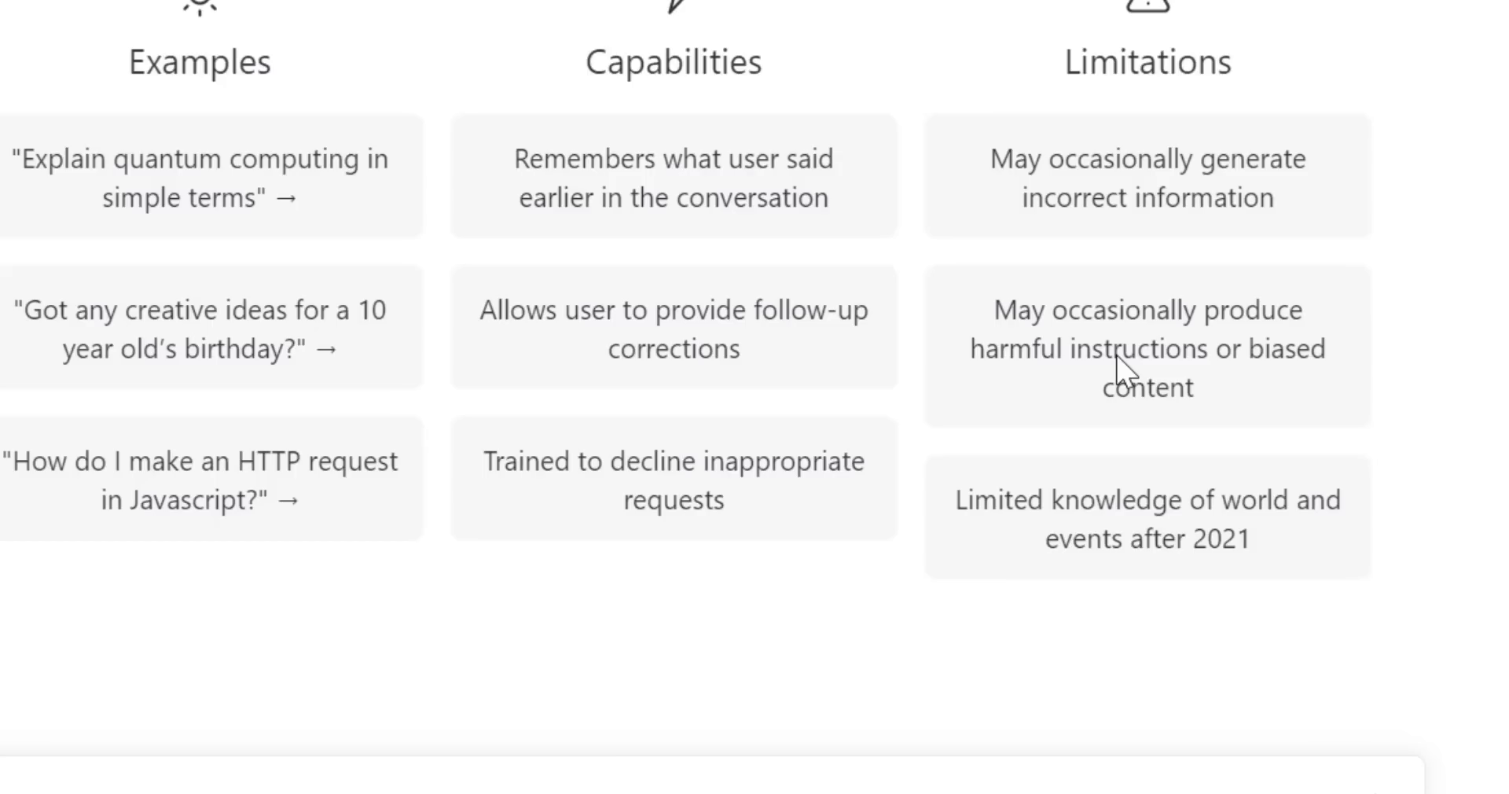
Send 'Find the error in this code' along with the ArrayError Sub.
{"action": "type", "text": "Find the erro"}
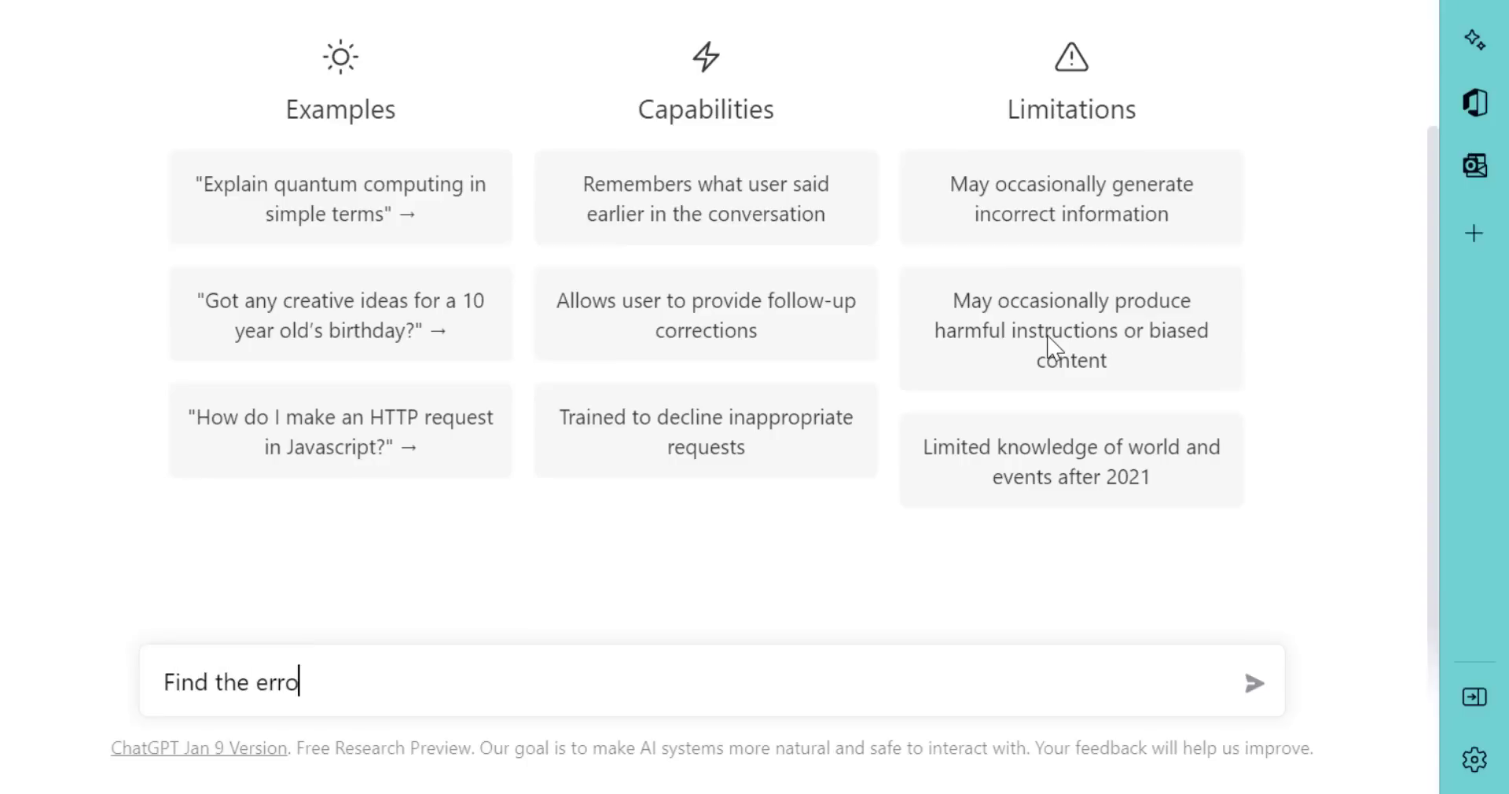
{"action": "type", "text": "r in this code"}
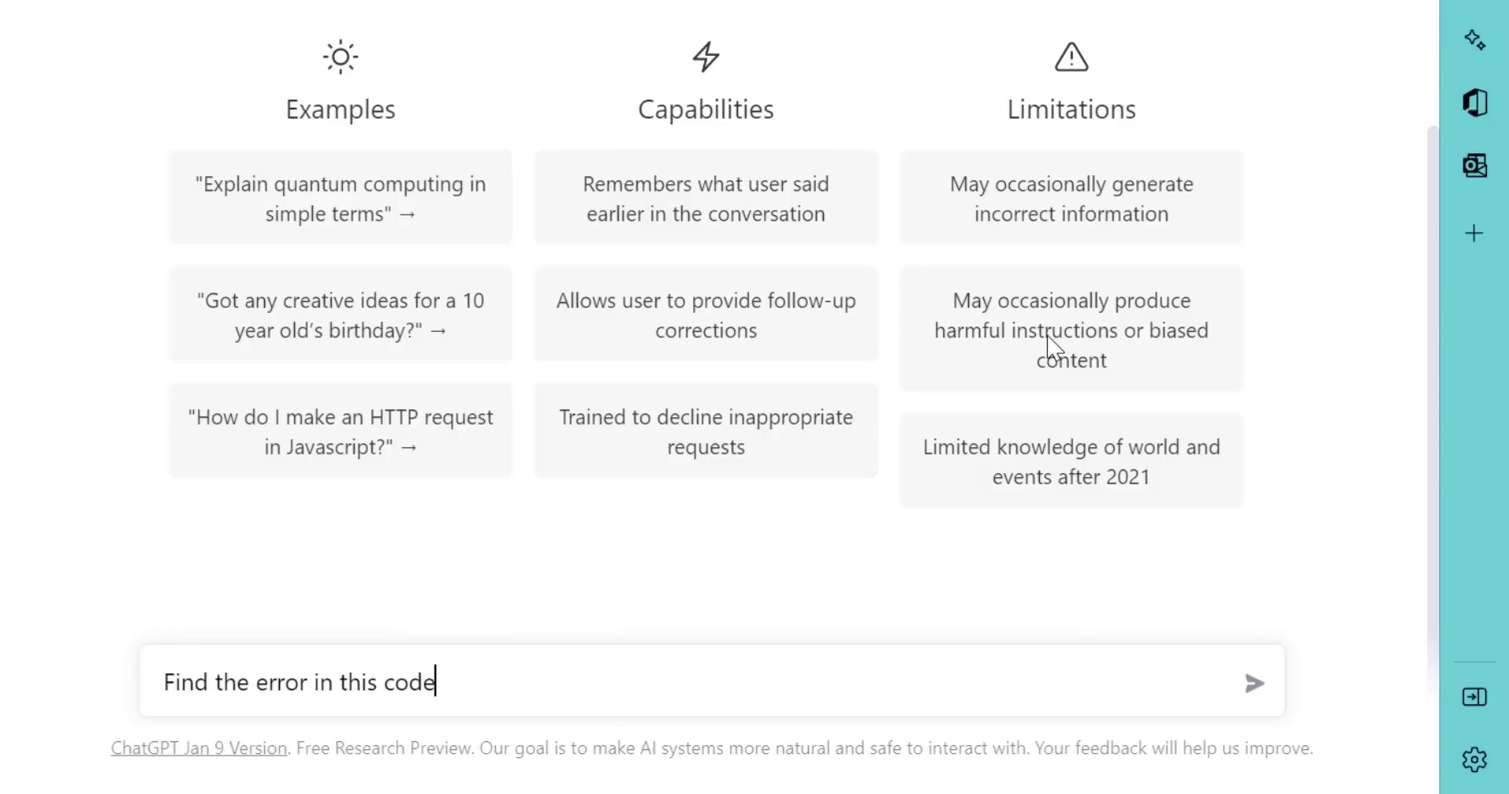
{"action": "key", "text": "shift+enter"}
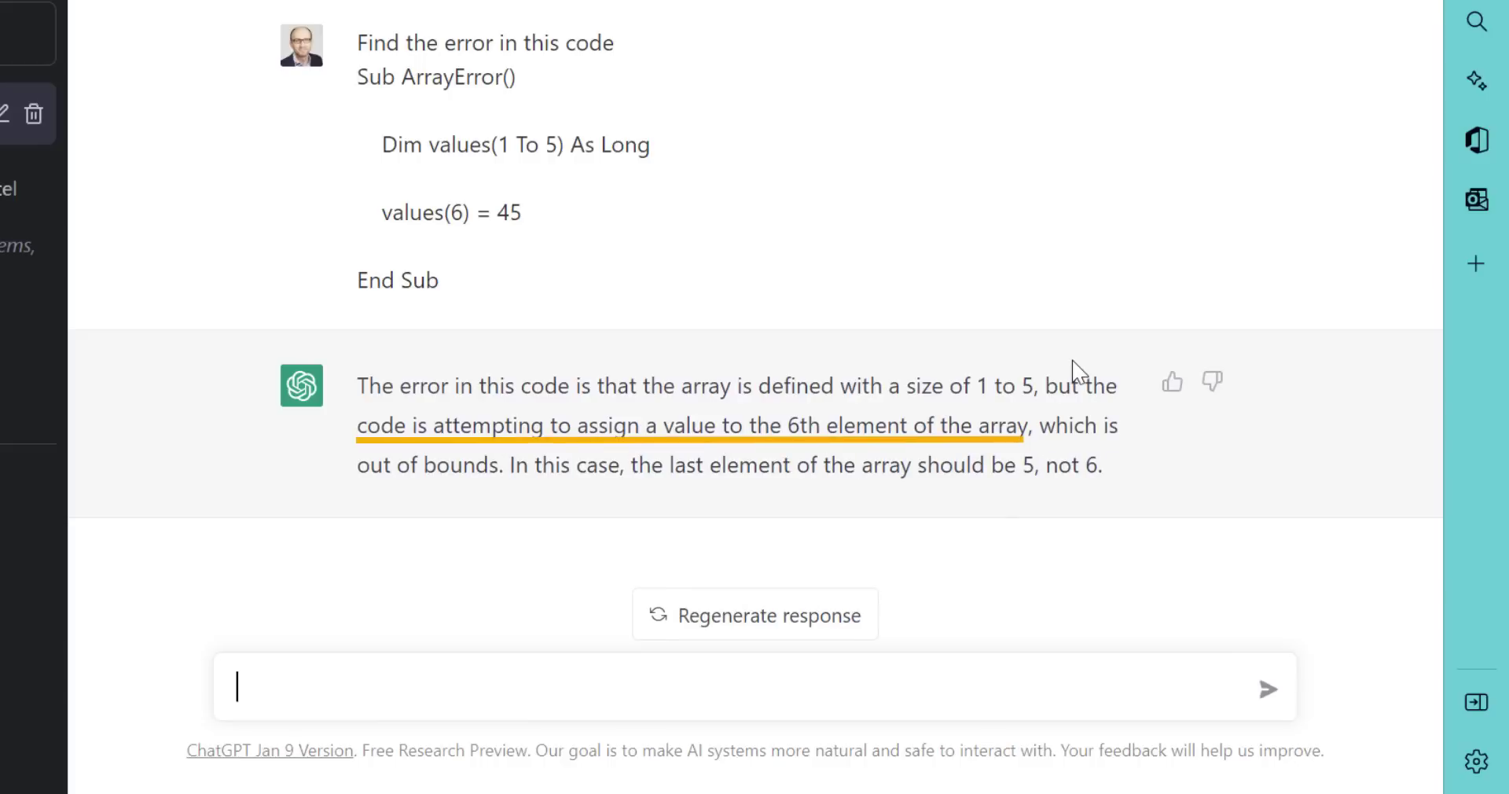
{"action": "mouse_move", "coordinate": [1097, 356]}
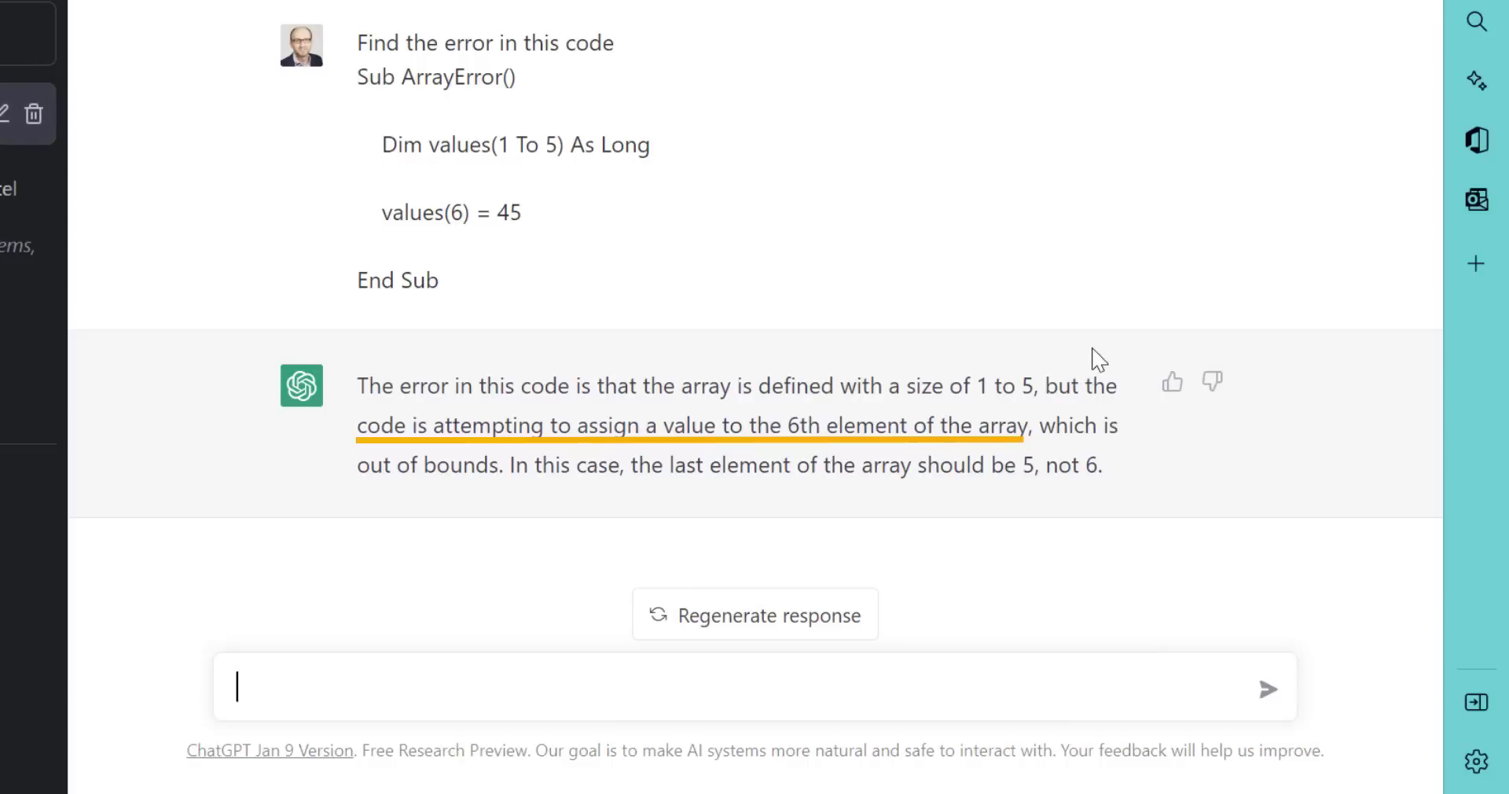
{"action": "mouse_move", "coordinate": [999, 248]}
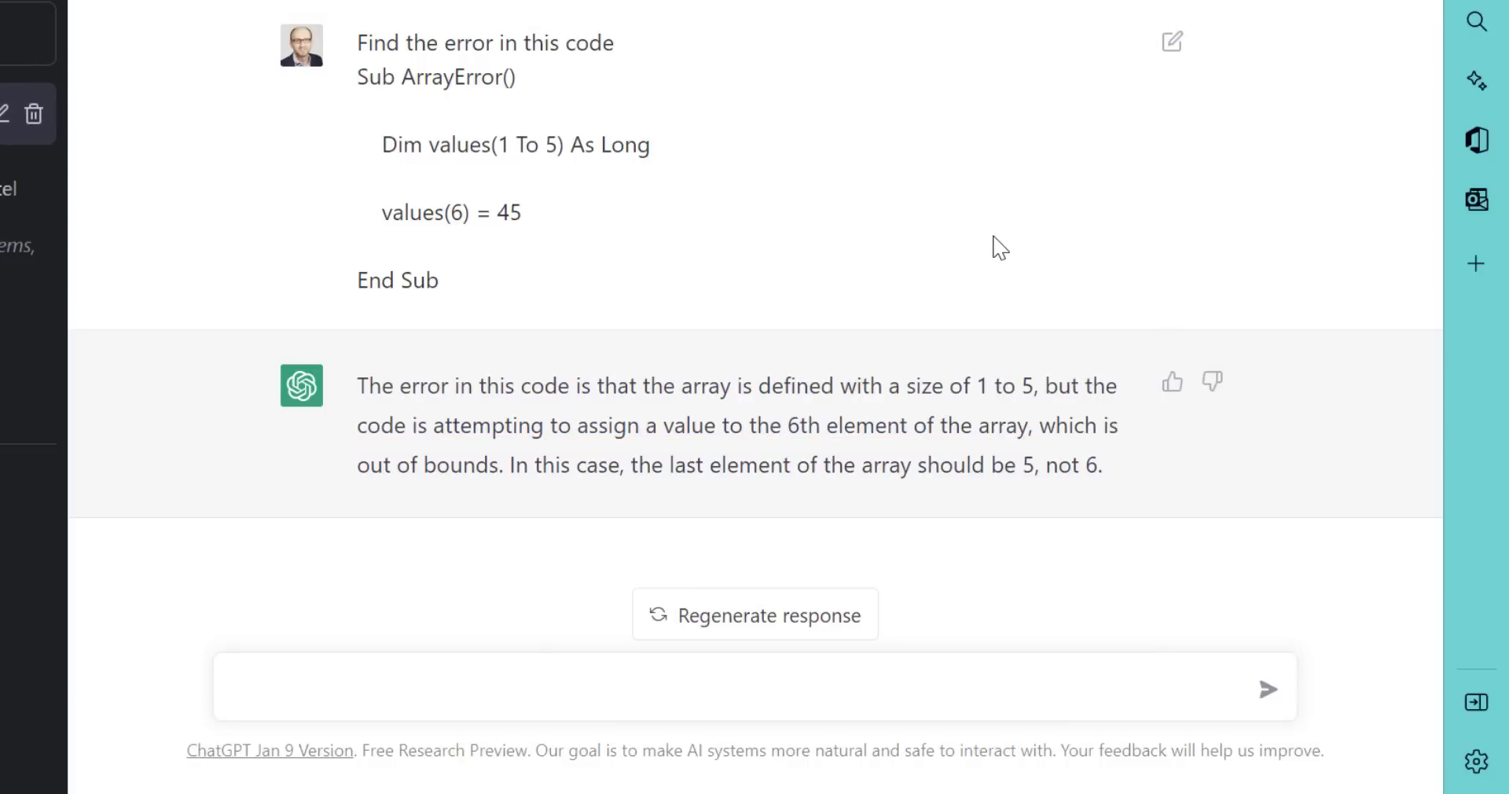
Send 'Can you fix the previous code' and review the fix assigning 45 to values(5).
{"action": "type", "text": "Can you fix the previo"}
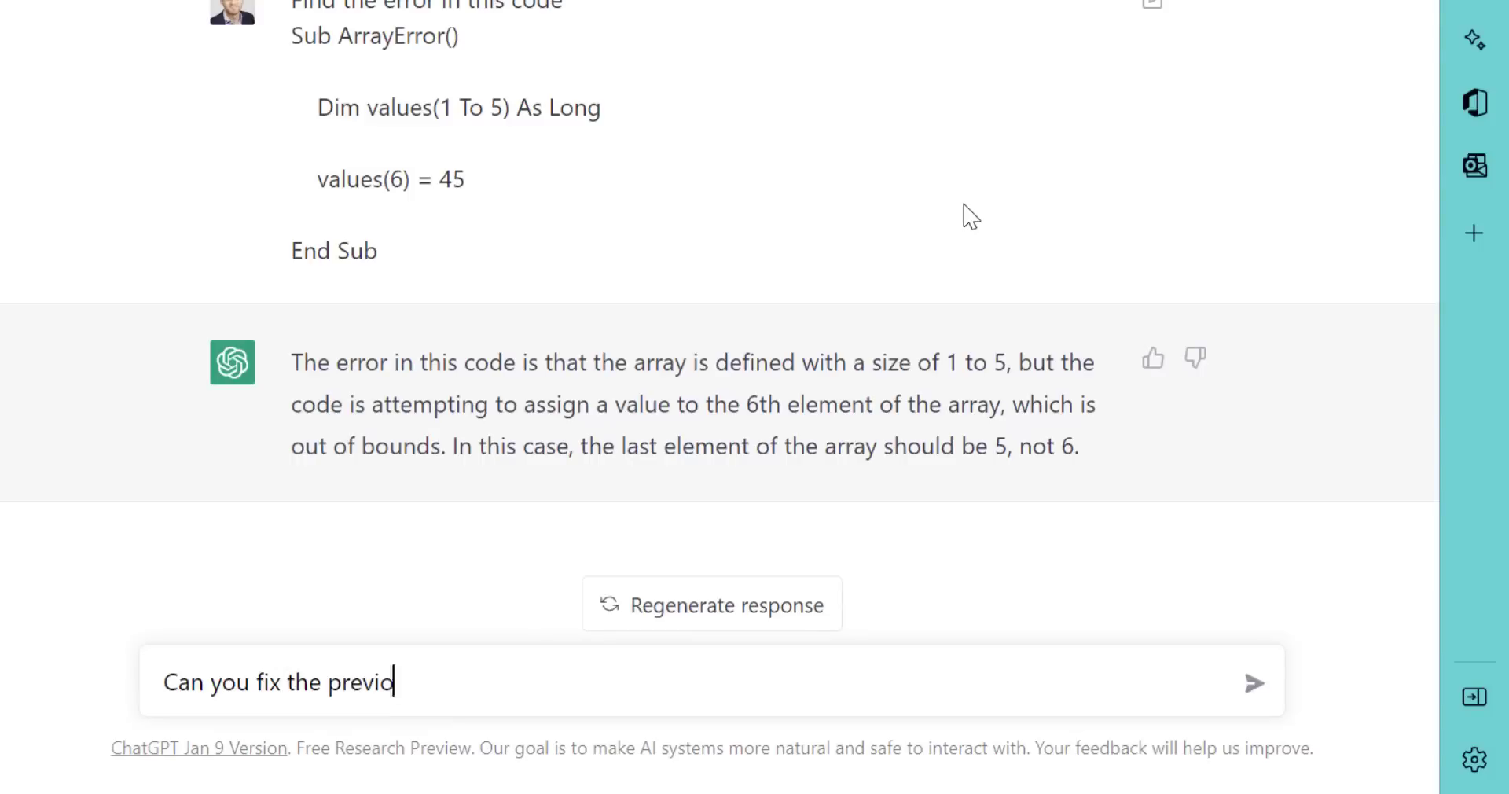
{"action": "left_click", "coordinate": [1253, 682]}
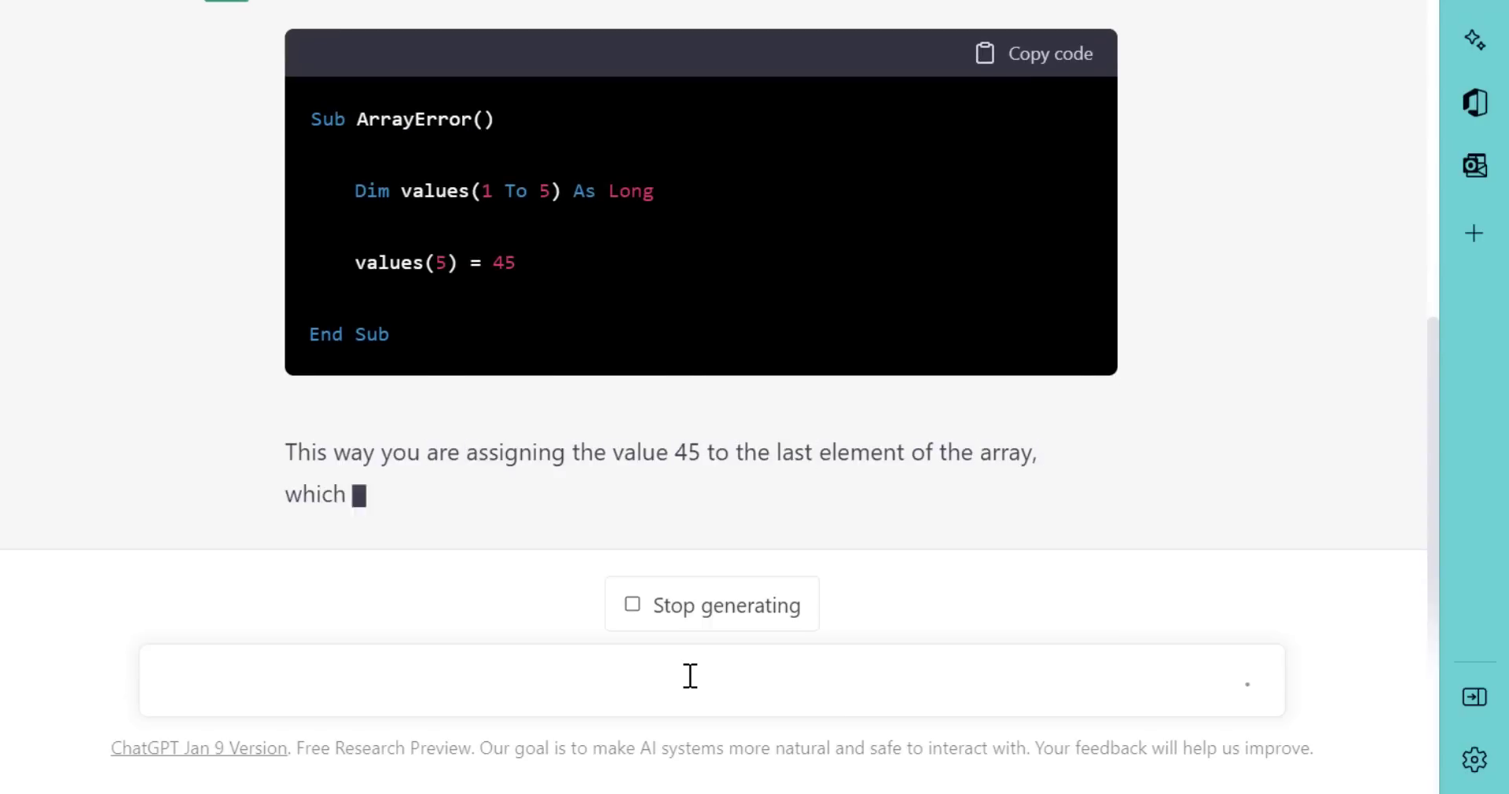
{"action": "scroll", "scroll_direction": "down", "scroll_amount": 3}
{"action": "type", "text": "G"}
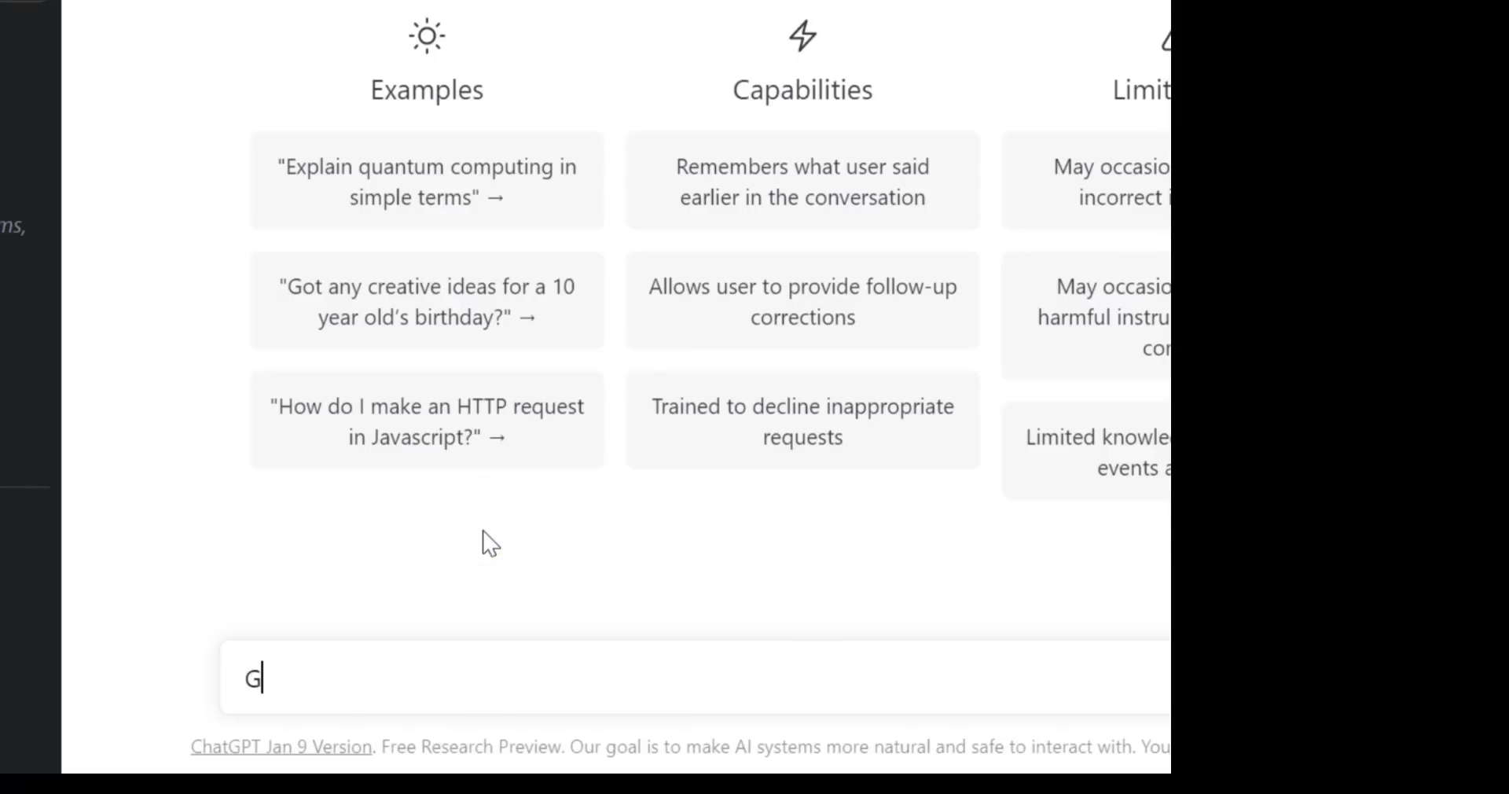
Request 'Generate sample customer data for an excel table' and review the generated table.
{"action": "type", "text": "enerate s"}
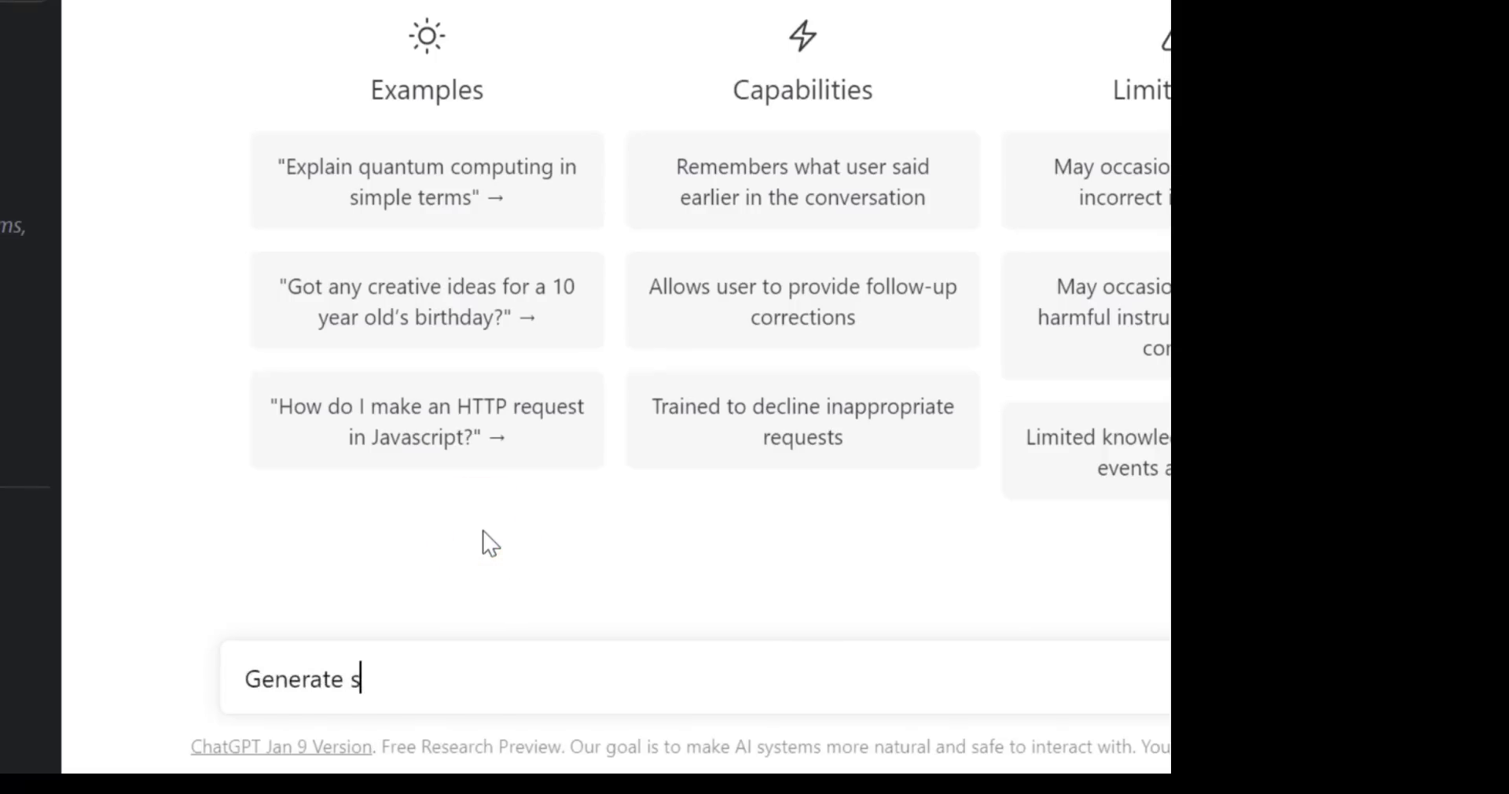
{"action": "type", "text": "ample custo"}
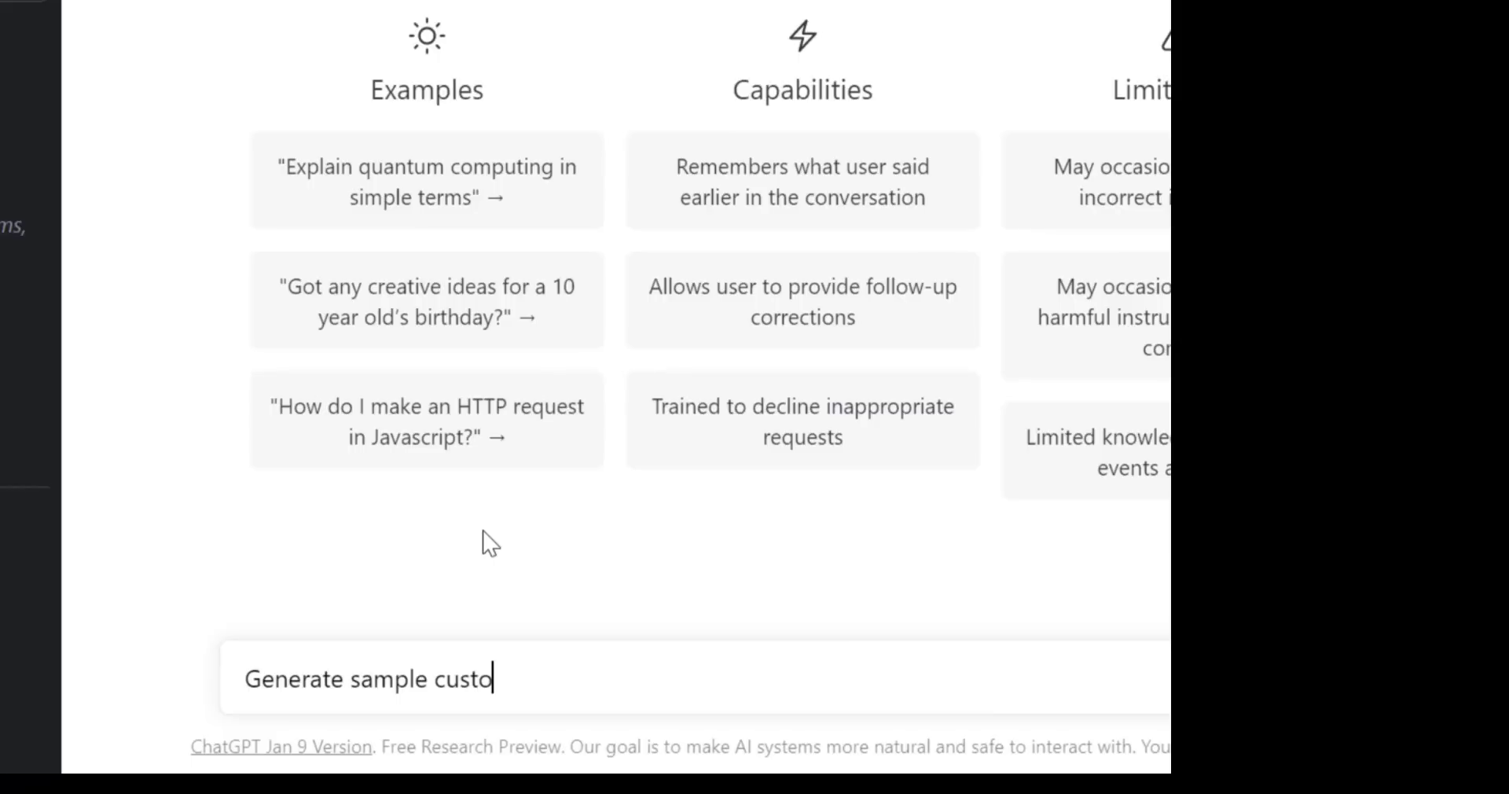
{"action": "type", "text": "mer data fo"}
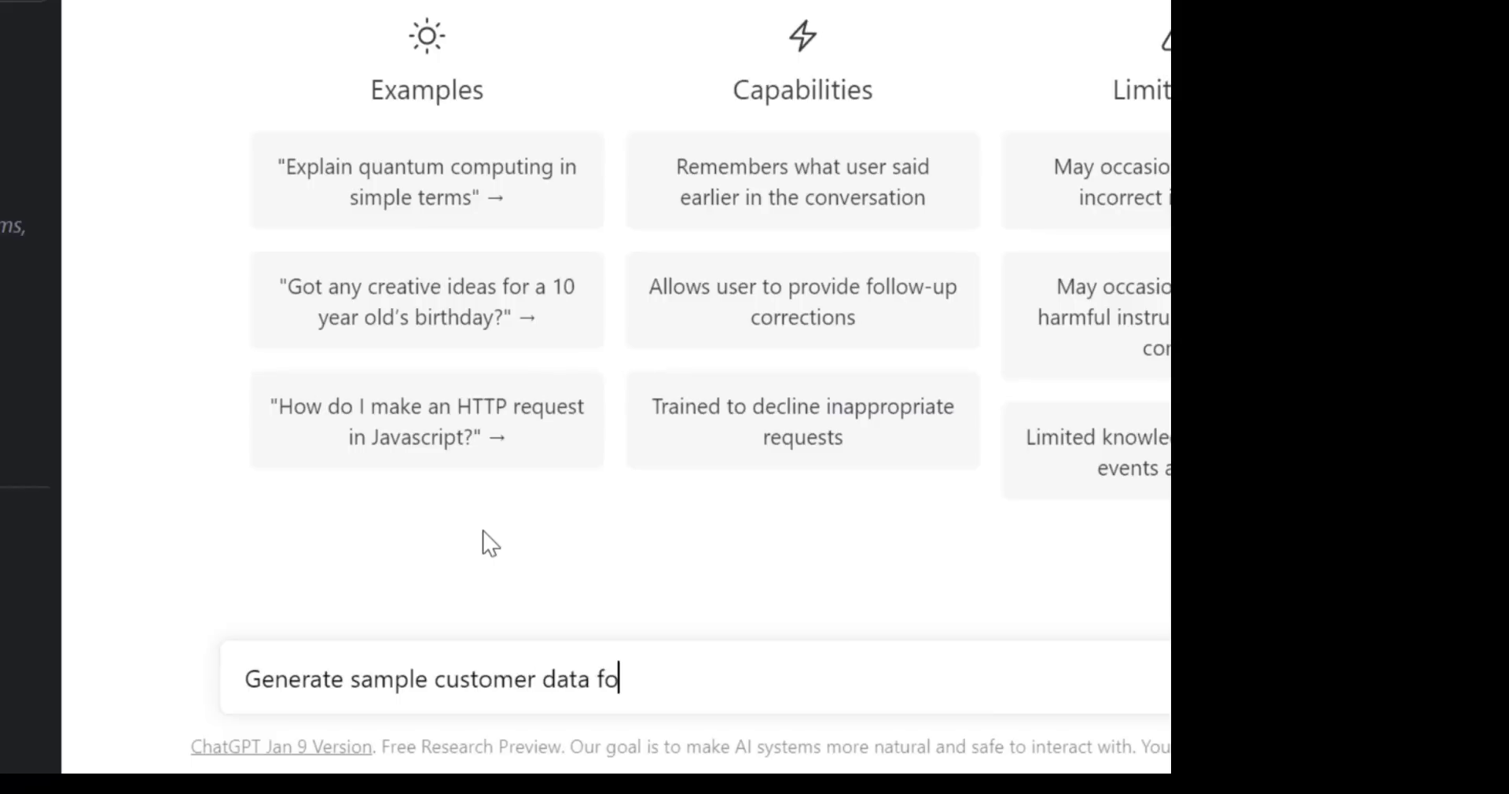
{"action": "type", "text": "r an excel"}
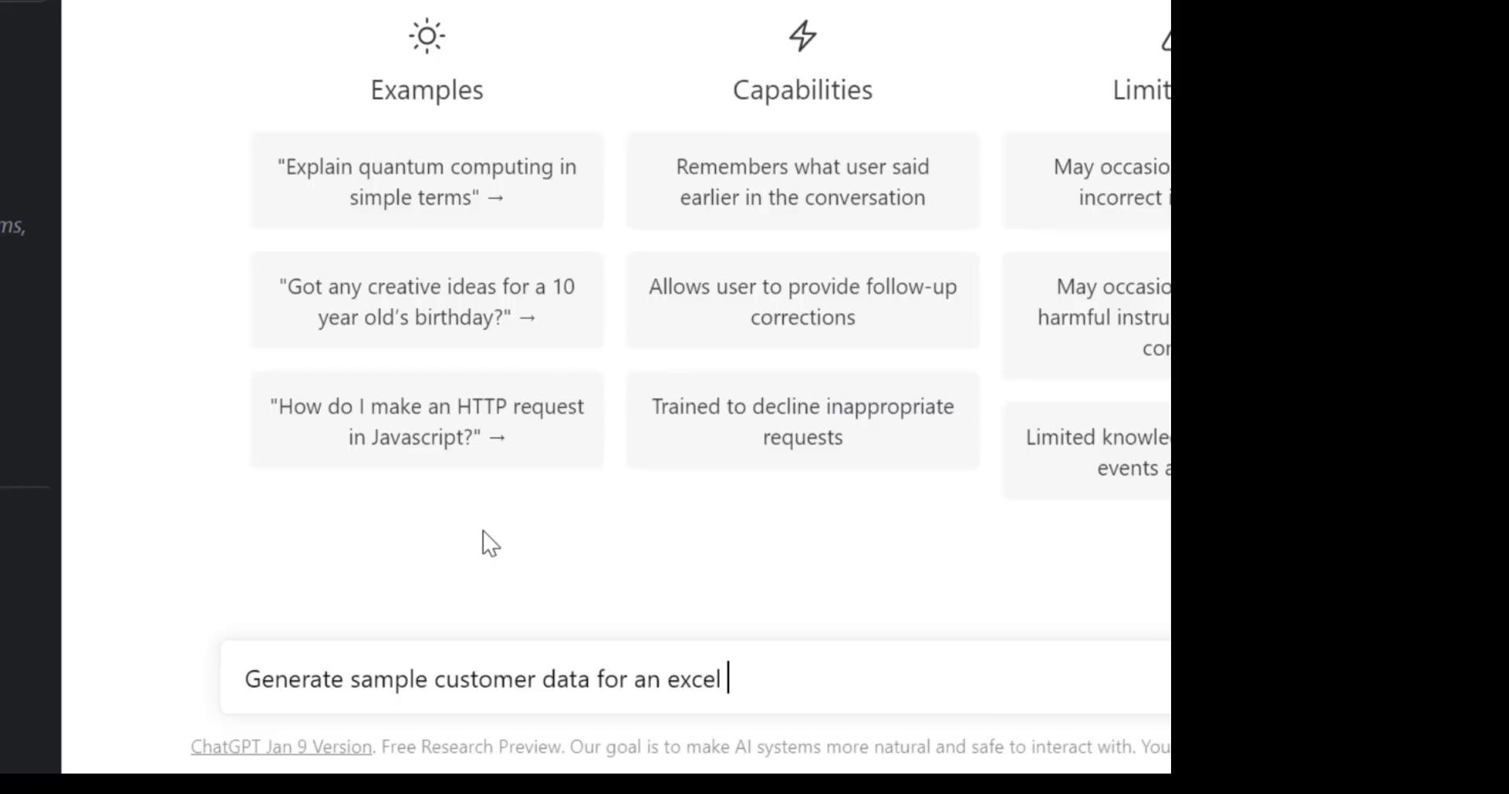
{"action": "type", "text": "table"}
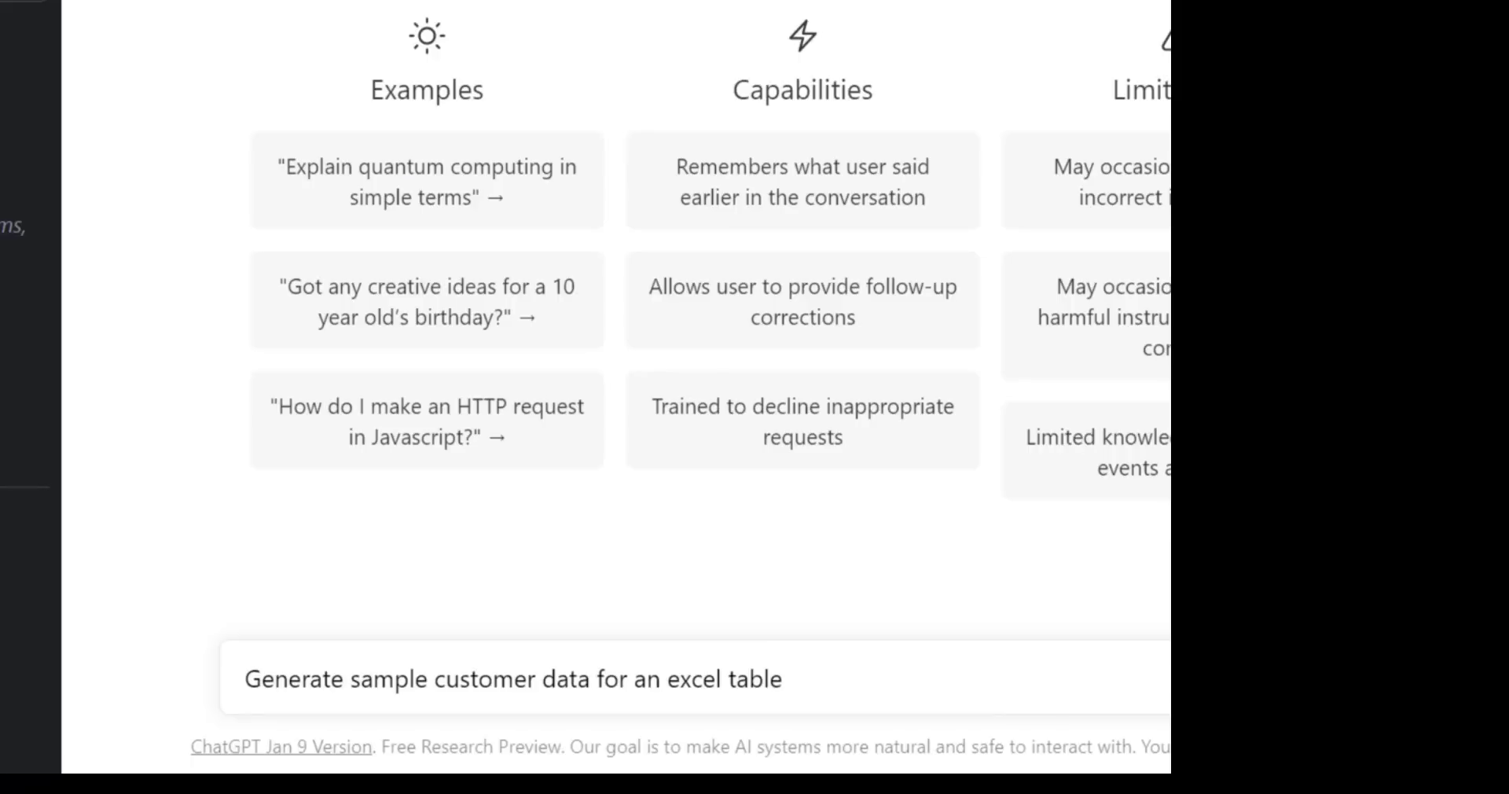
{"action": "key", "text": "Return"}
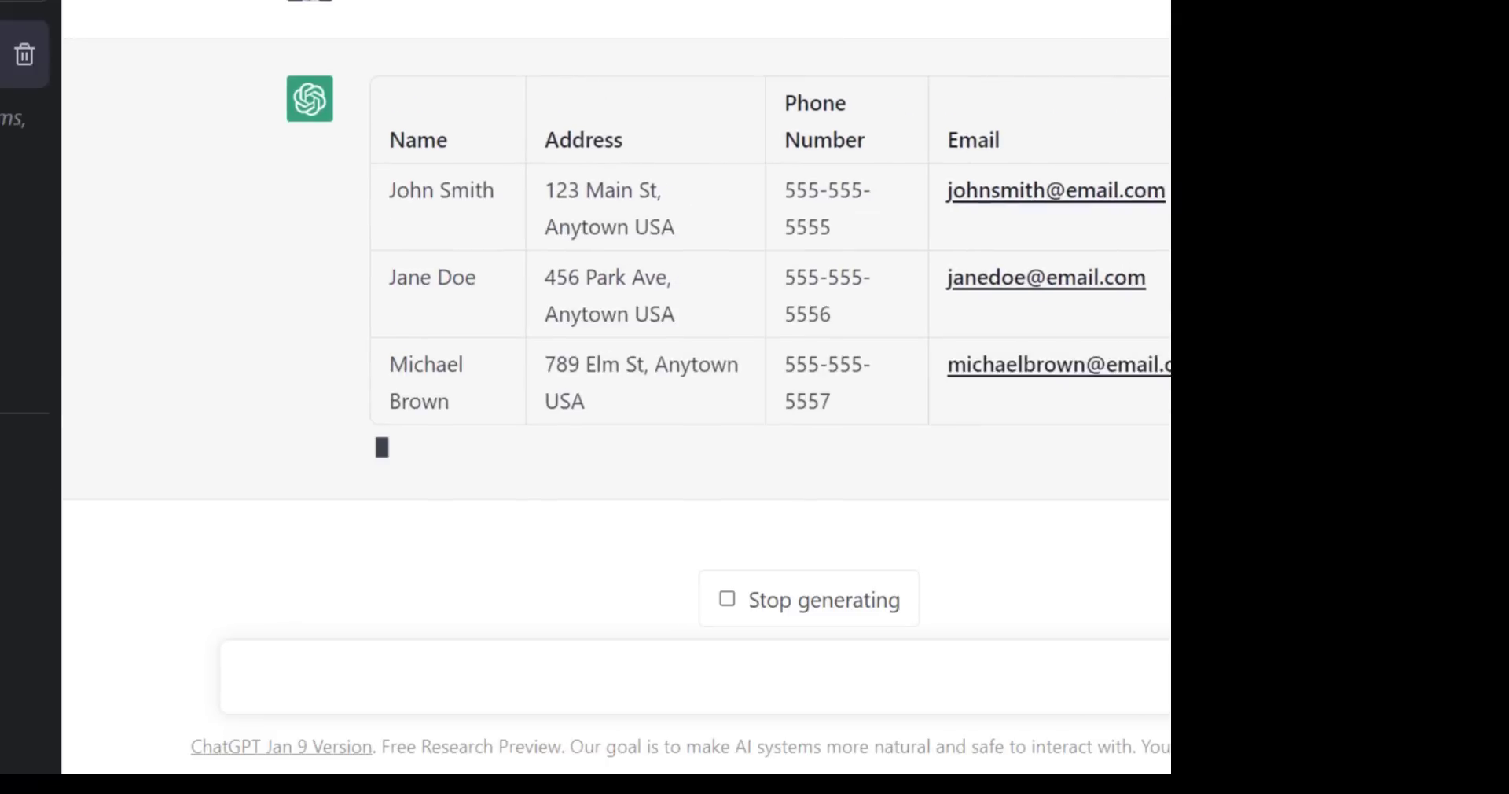
{"action": "scroll", "scroll_direction": "up", "scroll_amount": 3}
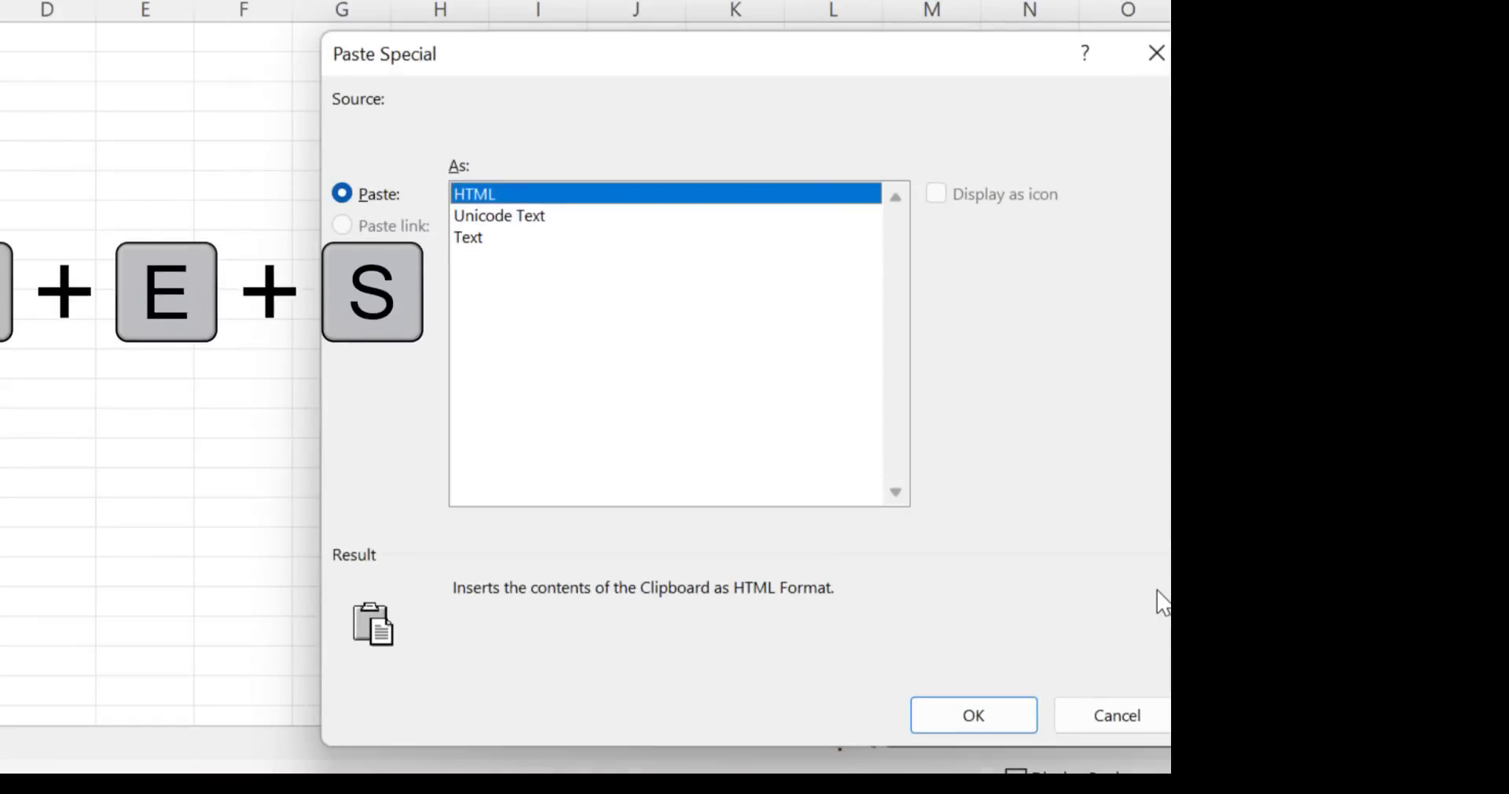
Paste the customer data as HTML and convert A1:D6 into a table with headers.
{"action": "left_click", "coordinate": [972, 716]}
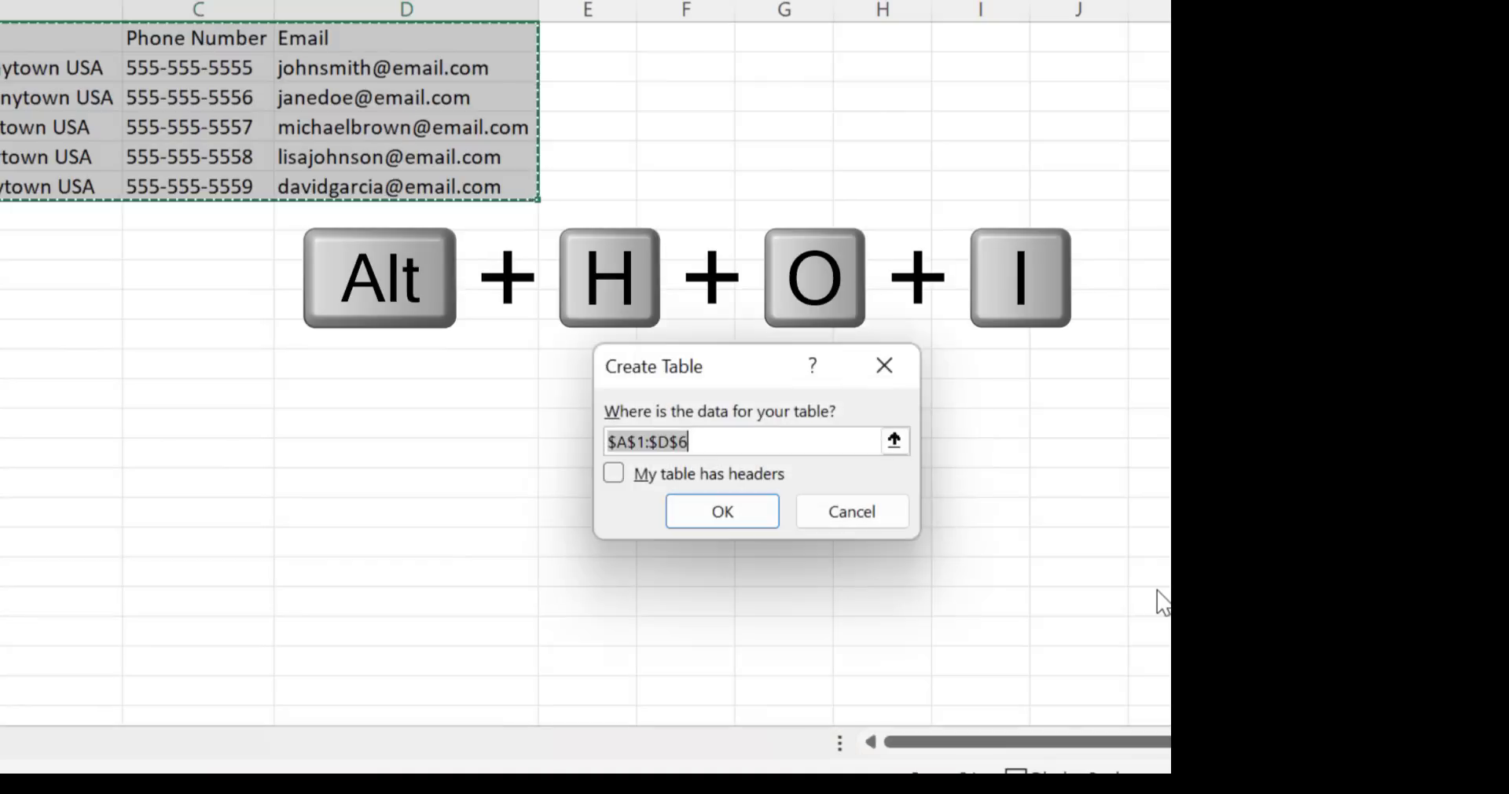
{"action": "left_click", "coordinate": [613, 473]}
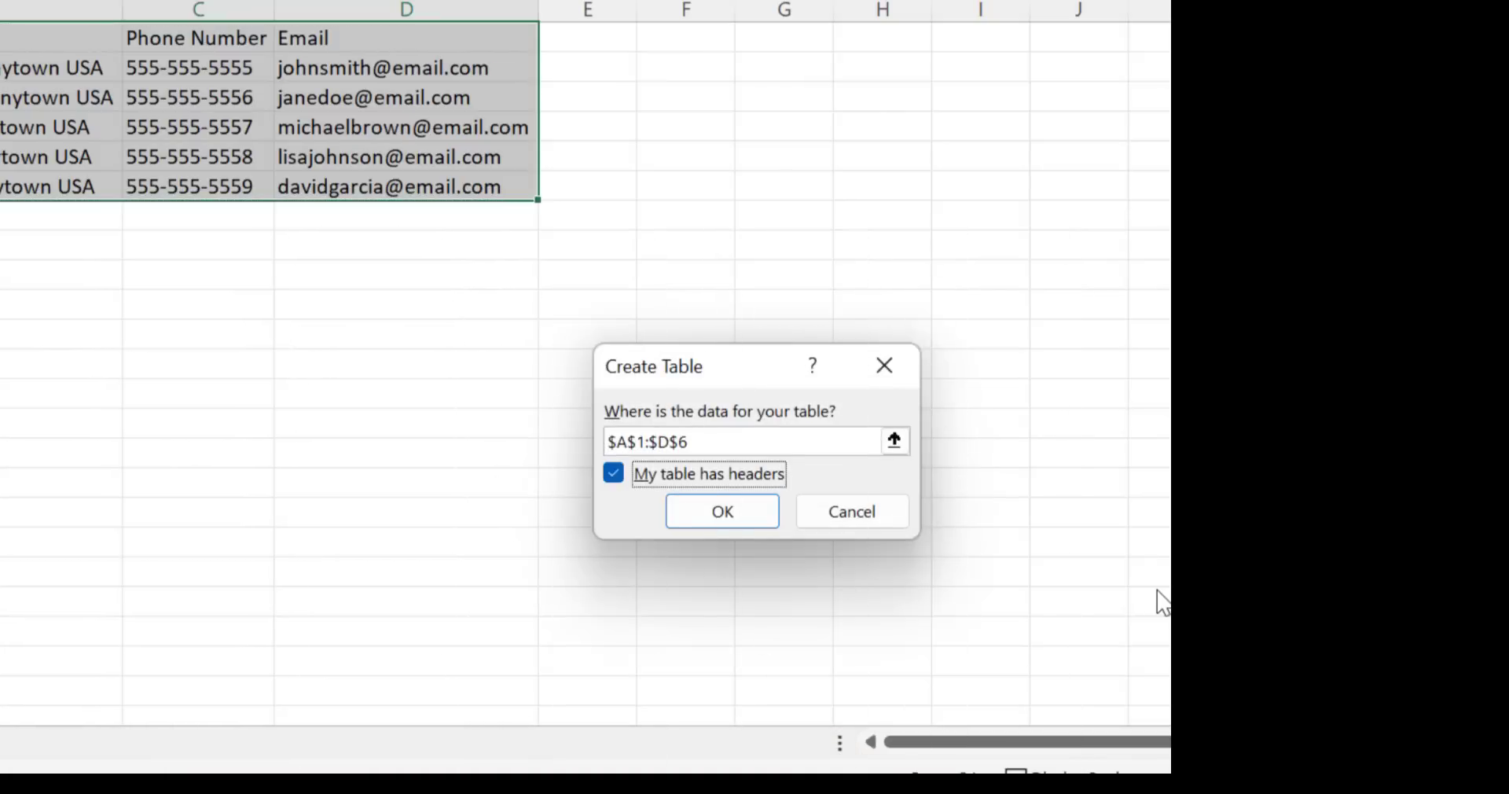
{"action": "left_click", "coordinate": [721, 511]}
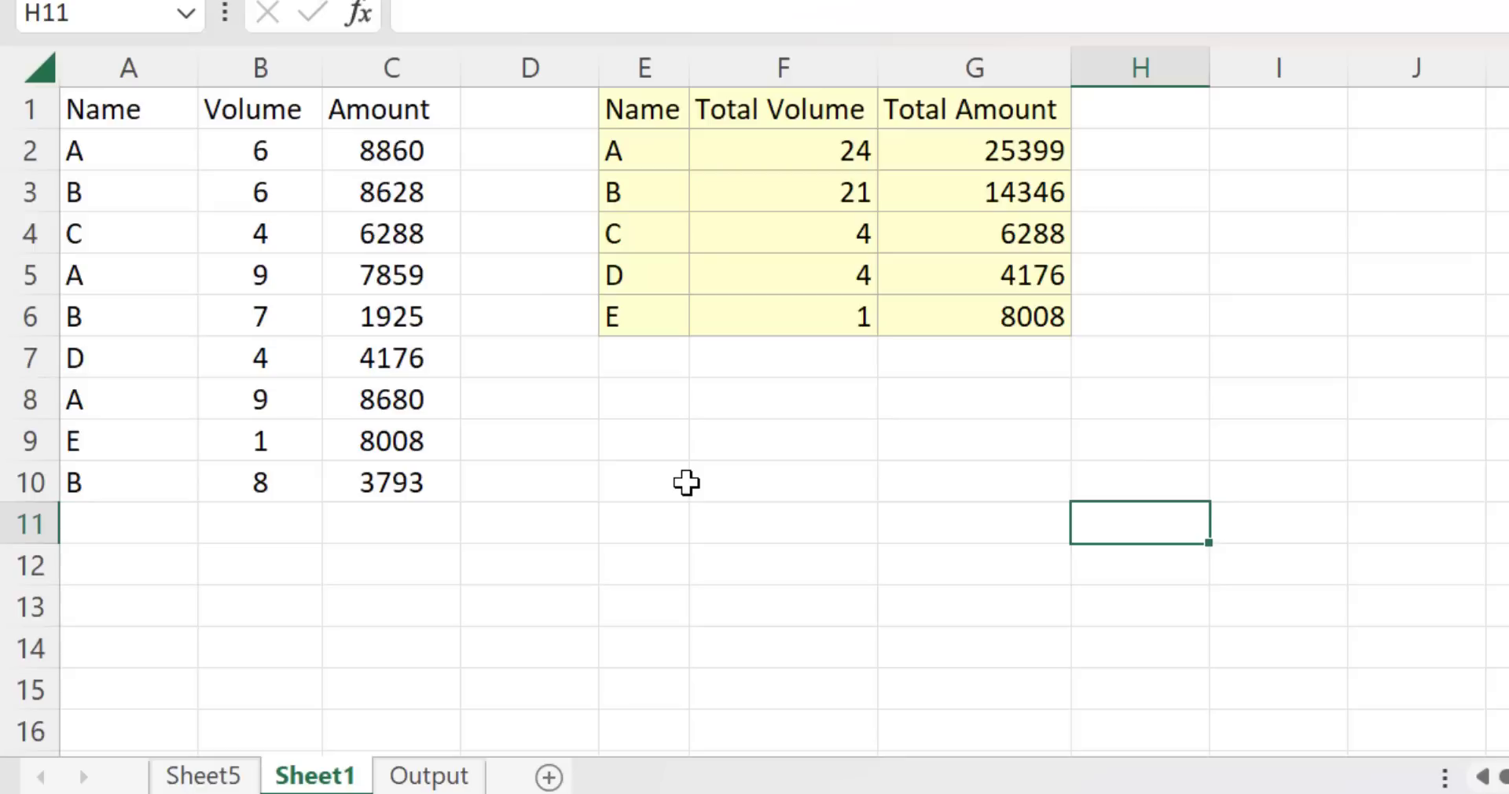
{"action": "mouse_move", "coordinate": [686, 482]}
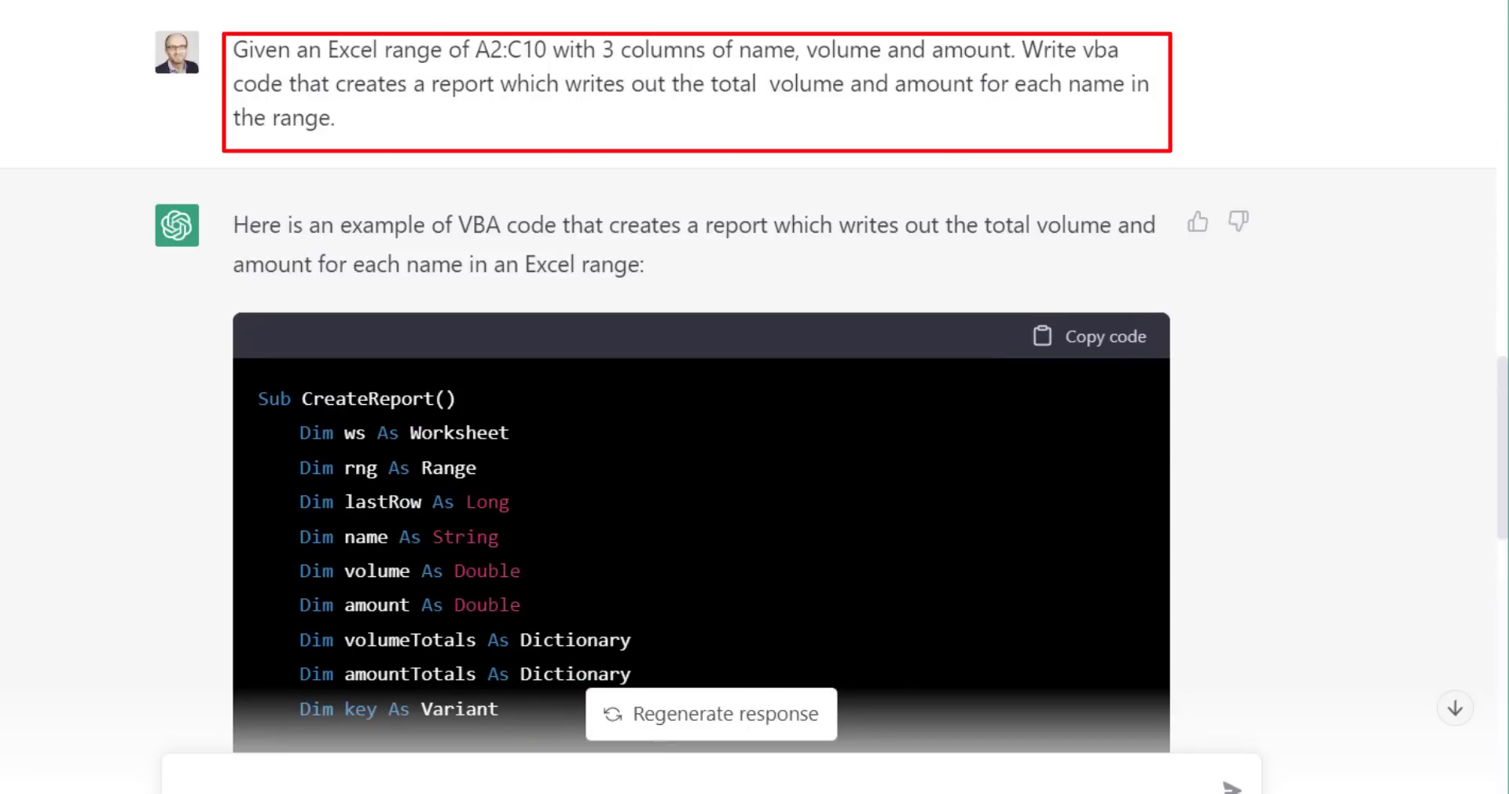
{"action": "scroll", "scroll_direction": "down", "scroll_amount": 3}
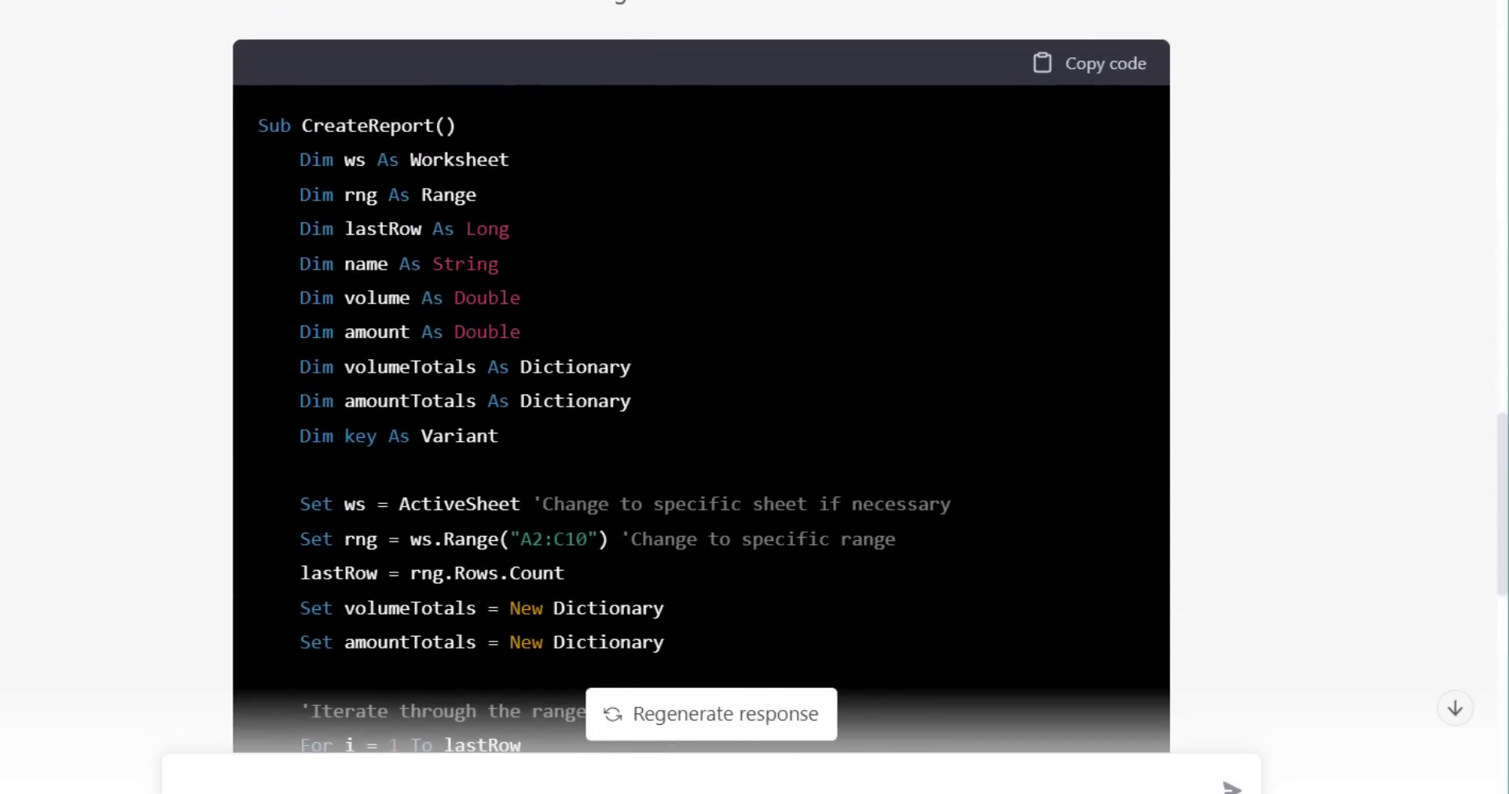
{"action": "scroll", "scroll_direction": "down", "scroll_amount": 3}
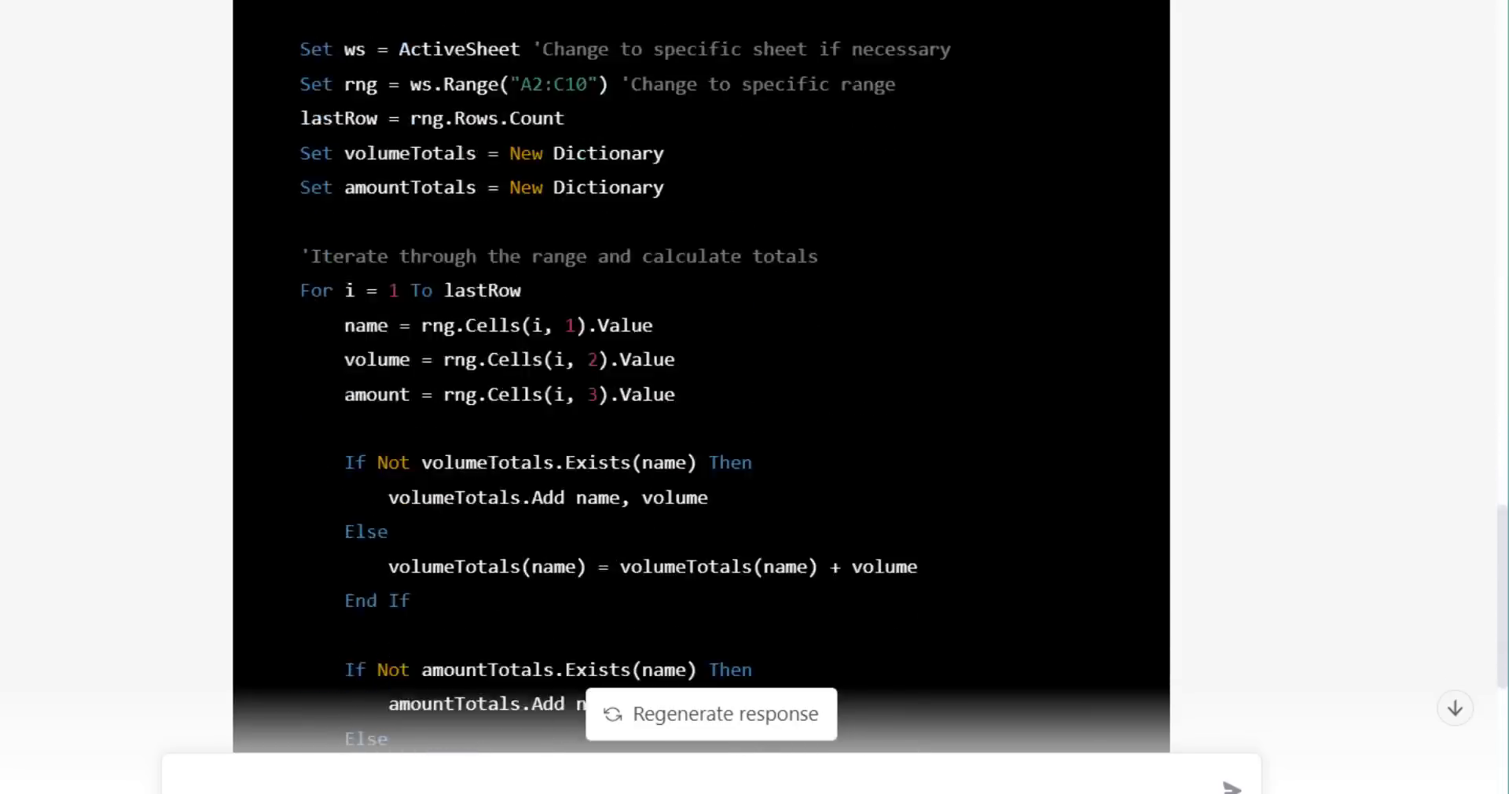
{"action": "scroll", "scroll_direction": "down", "scroll_amount": 3}
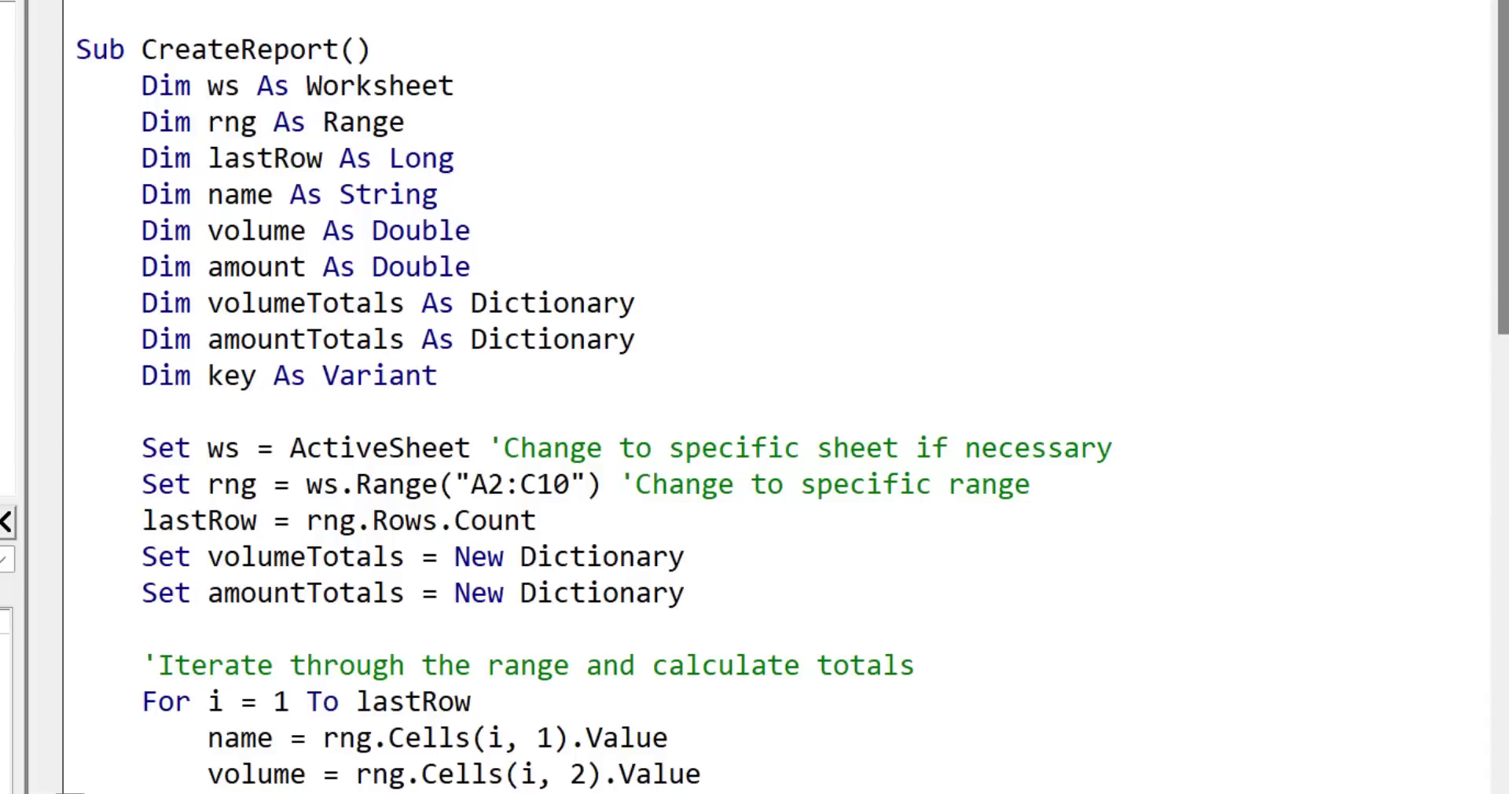
Clear CreateReport's 'Variable not defined' error by adding 'Dim i As Long', then rerun it.
{"action": "key", "text": "F5"}
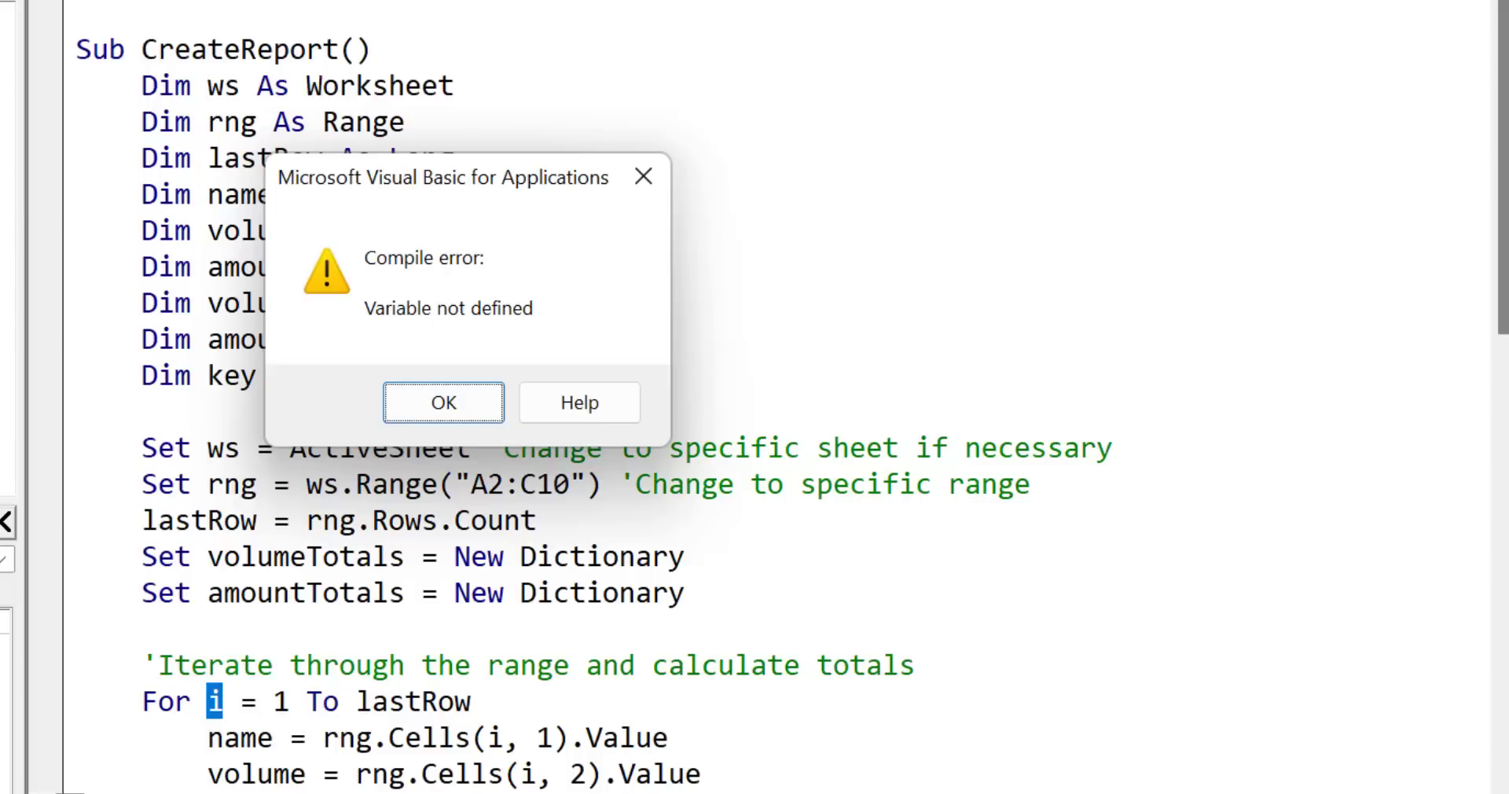
{"action": "left_click", "coordinate": [442, 403]}
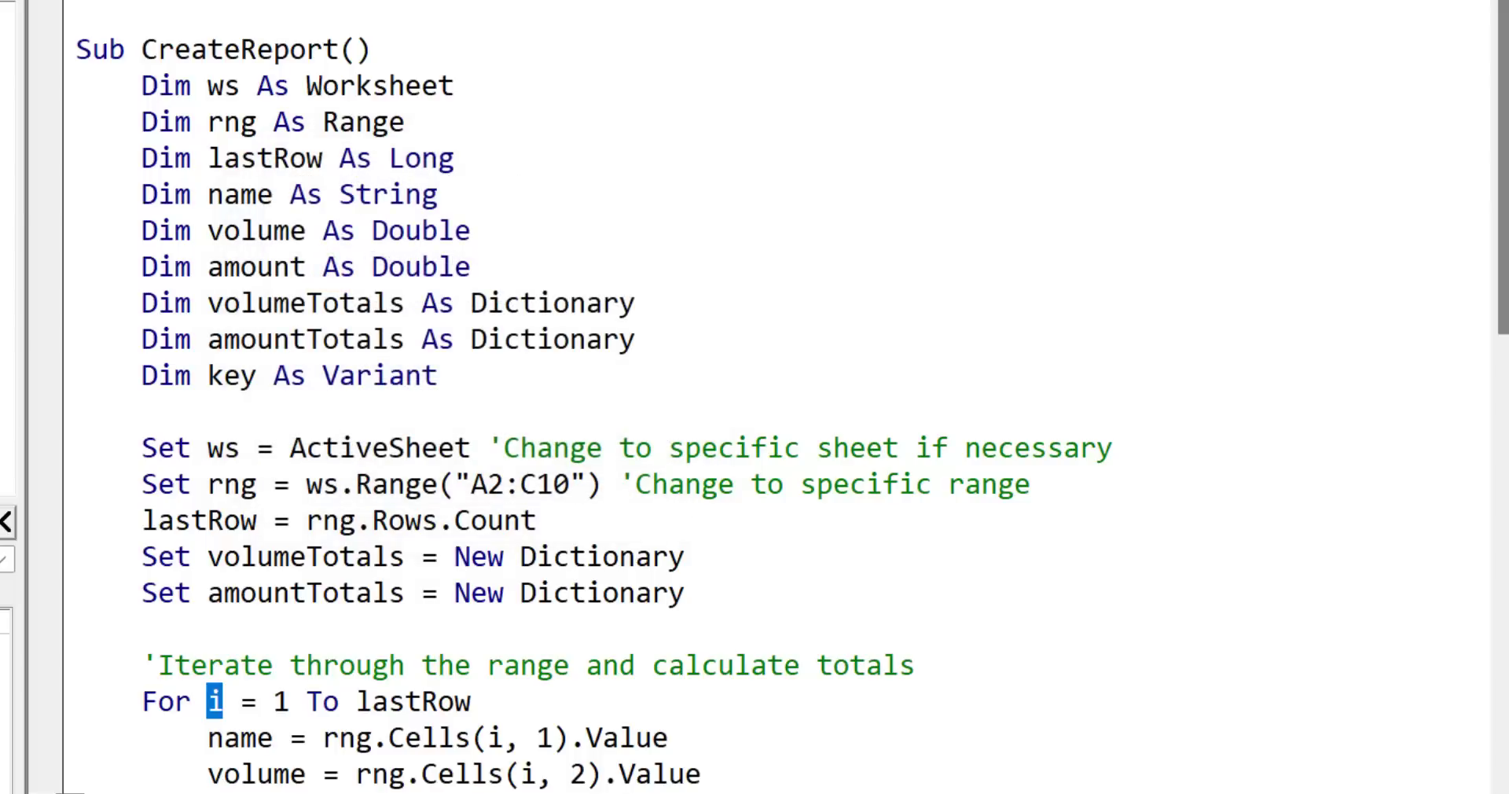
{"action": "scroll", "scroll_direction": "down", "scroll_amount": 3}
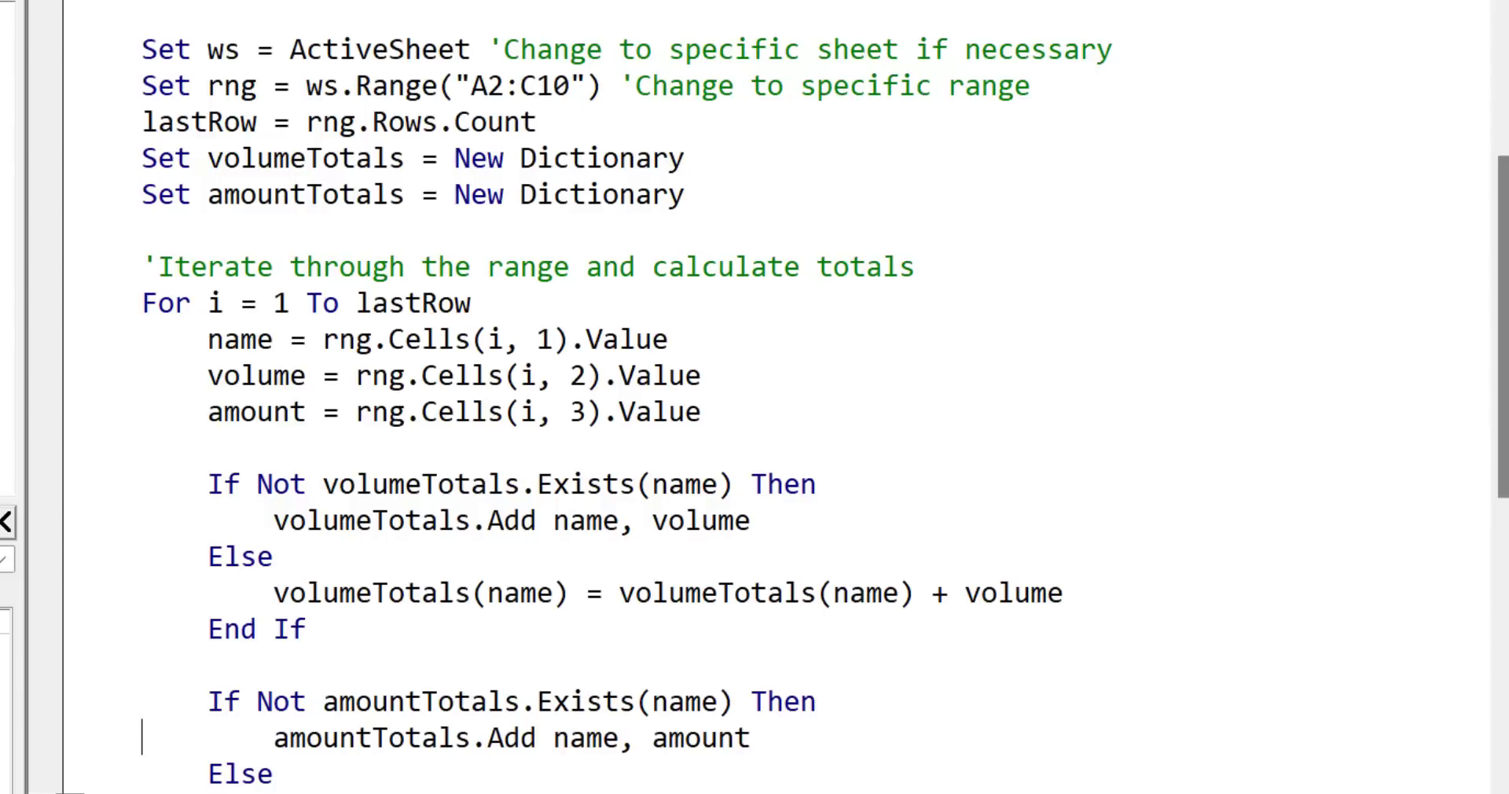
{"action": "key", "text": "Return"}
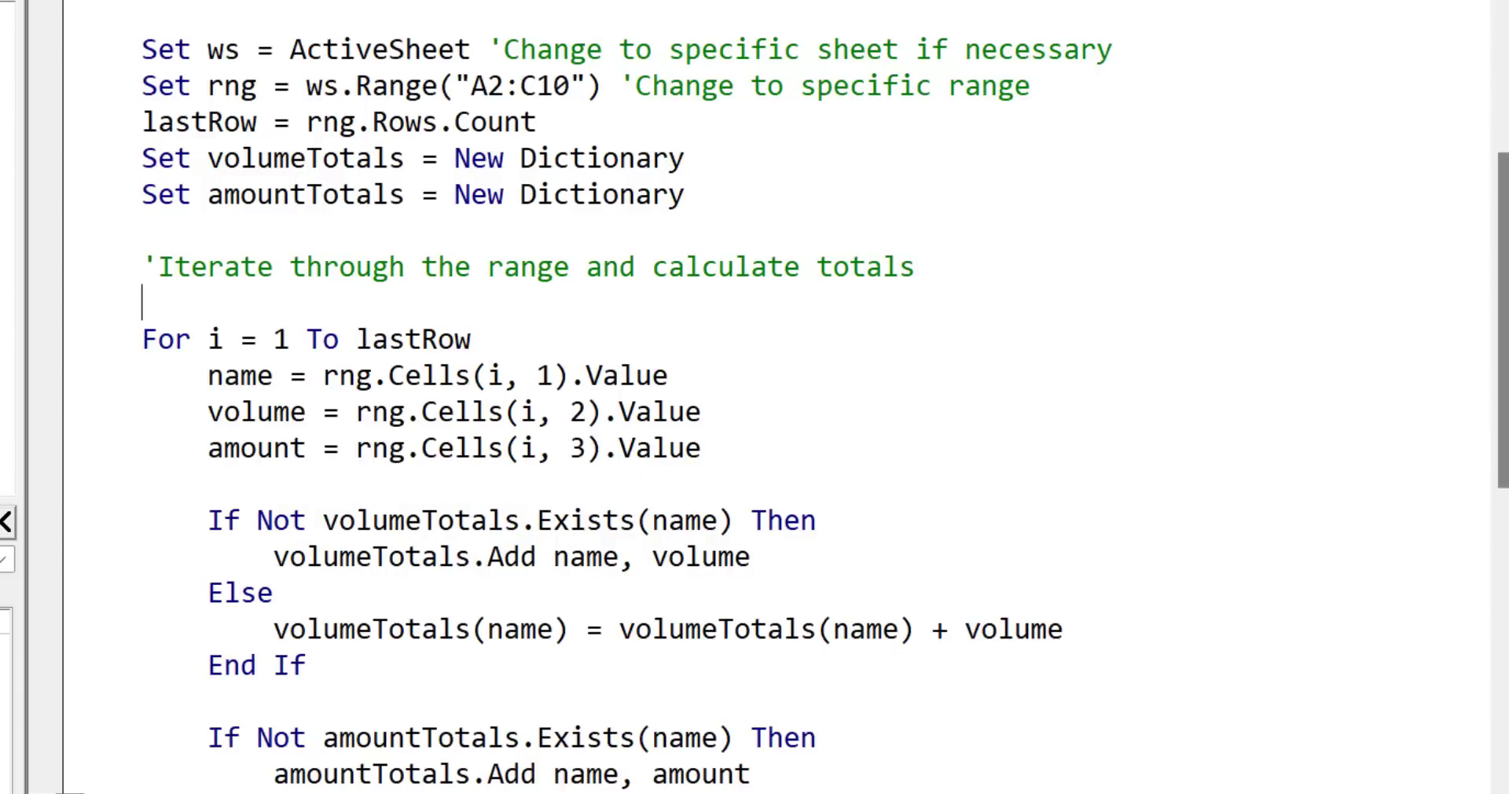
{"action": "type", "text": "dim i as l"}
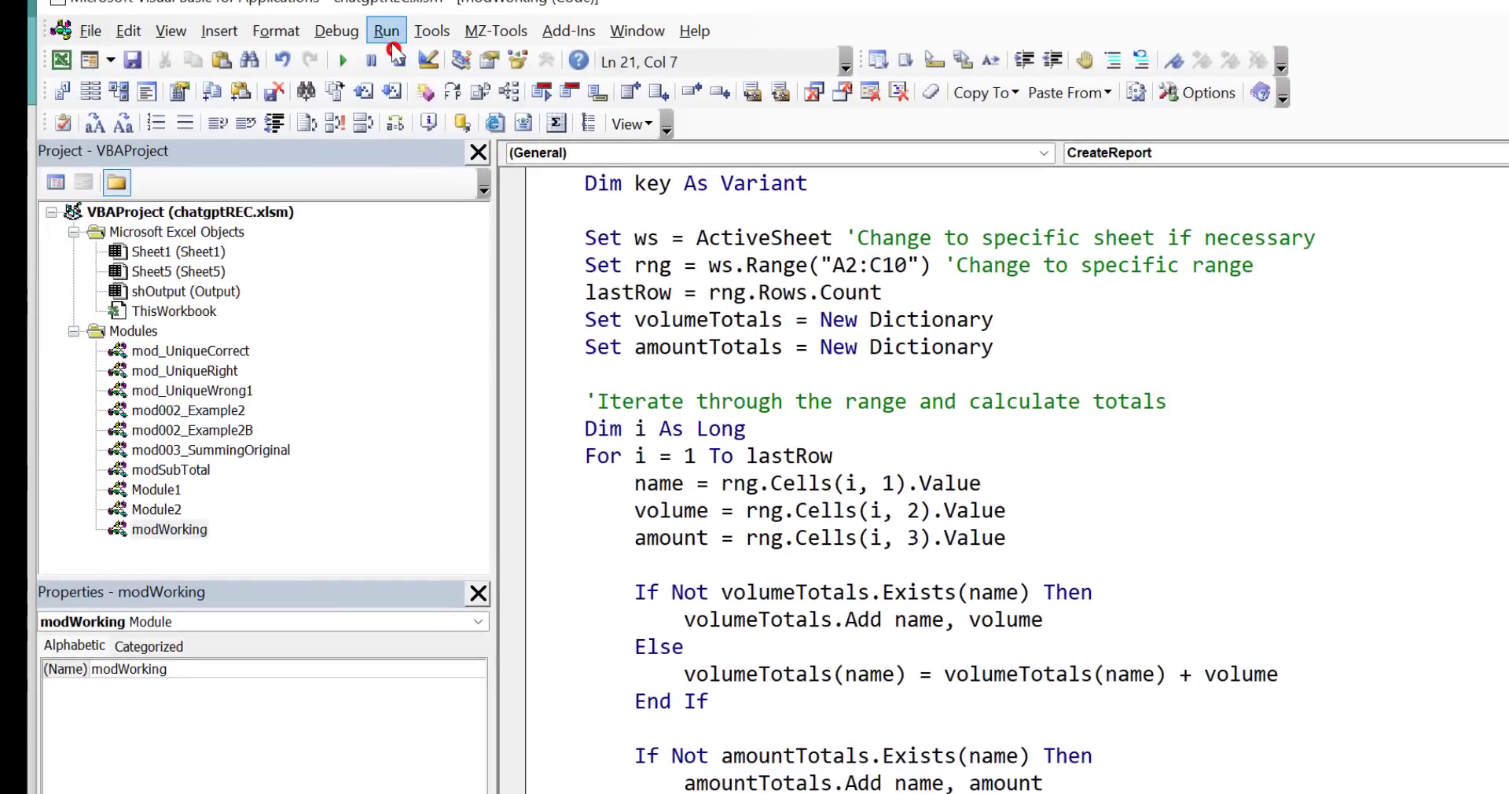
{"action": "left_click", "coordinate": [386, 30]}
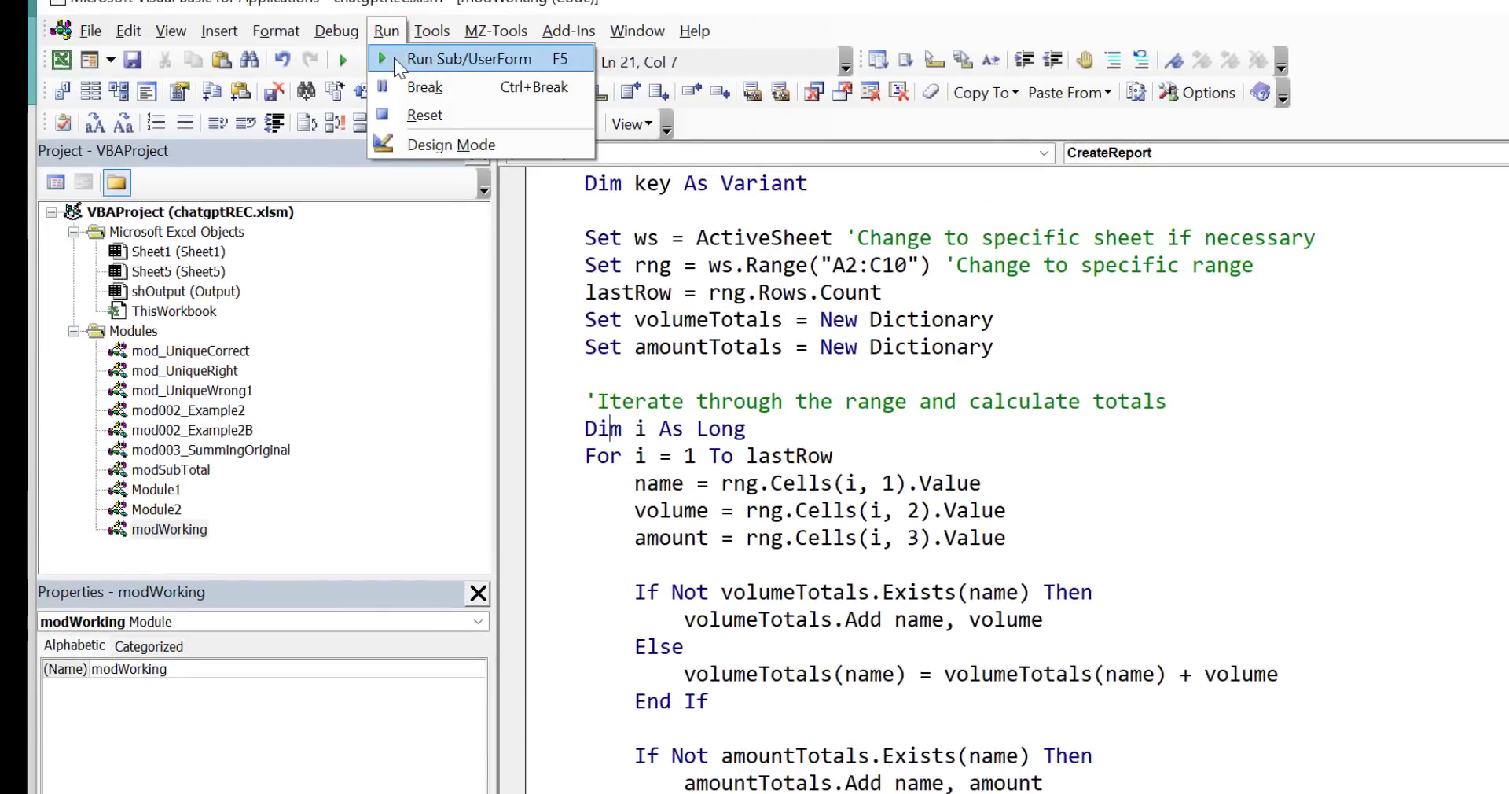
{"action": "left_click", "coordinate": [469, 59]}
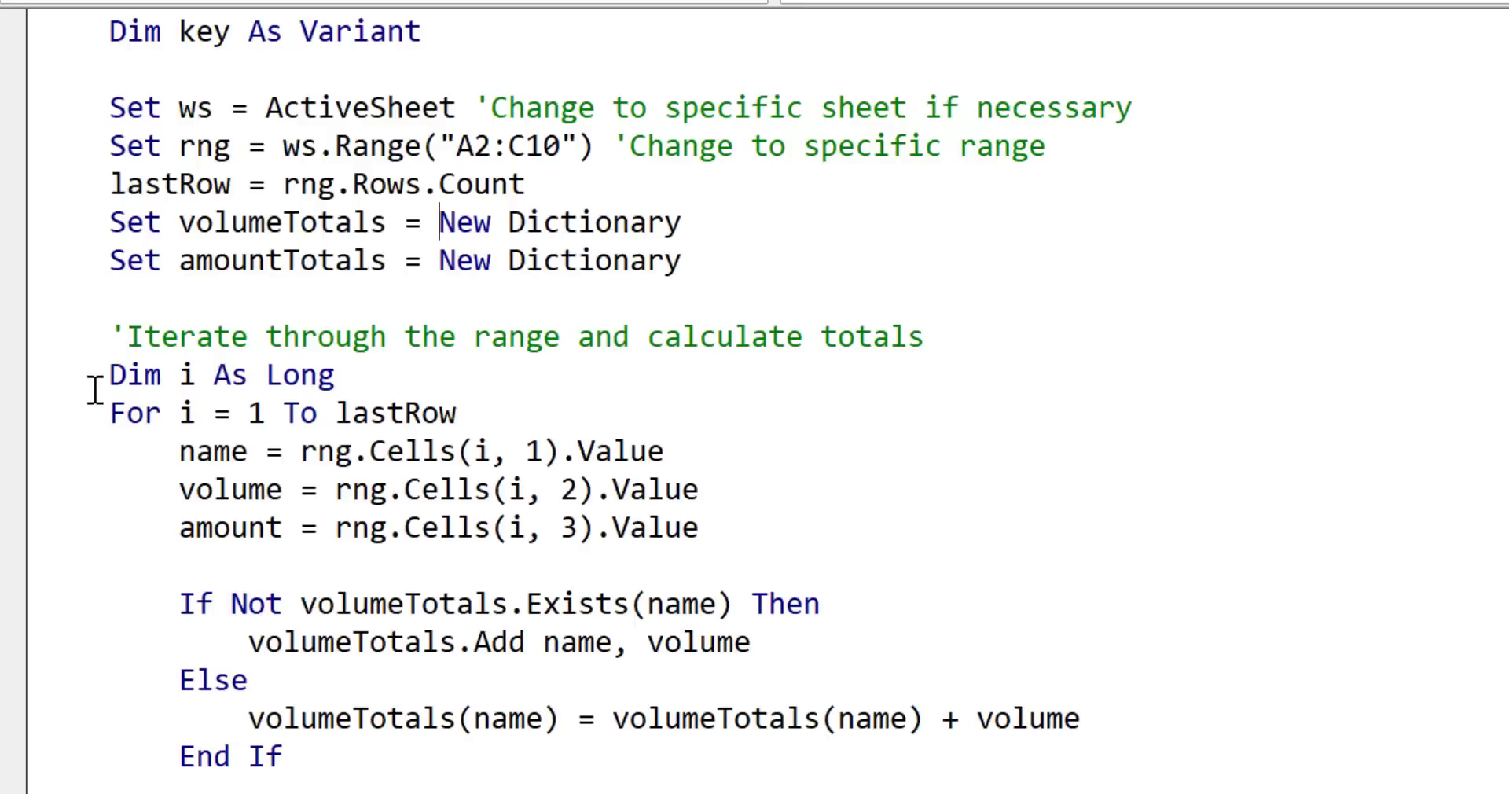
{"action": "mouse_move", "coordinate": [80, 270]}
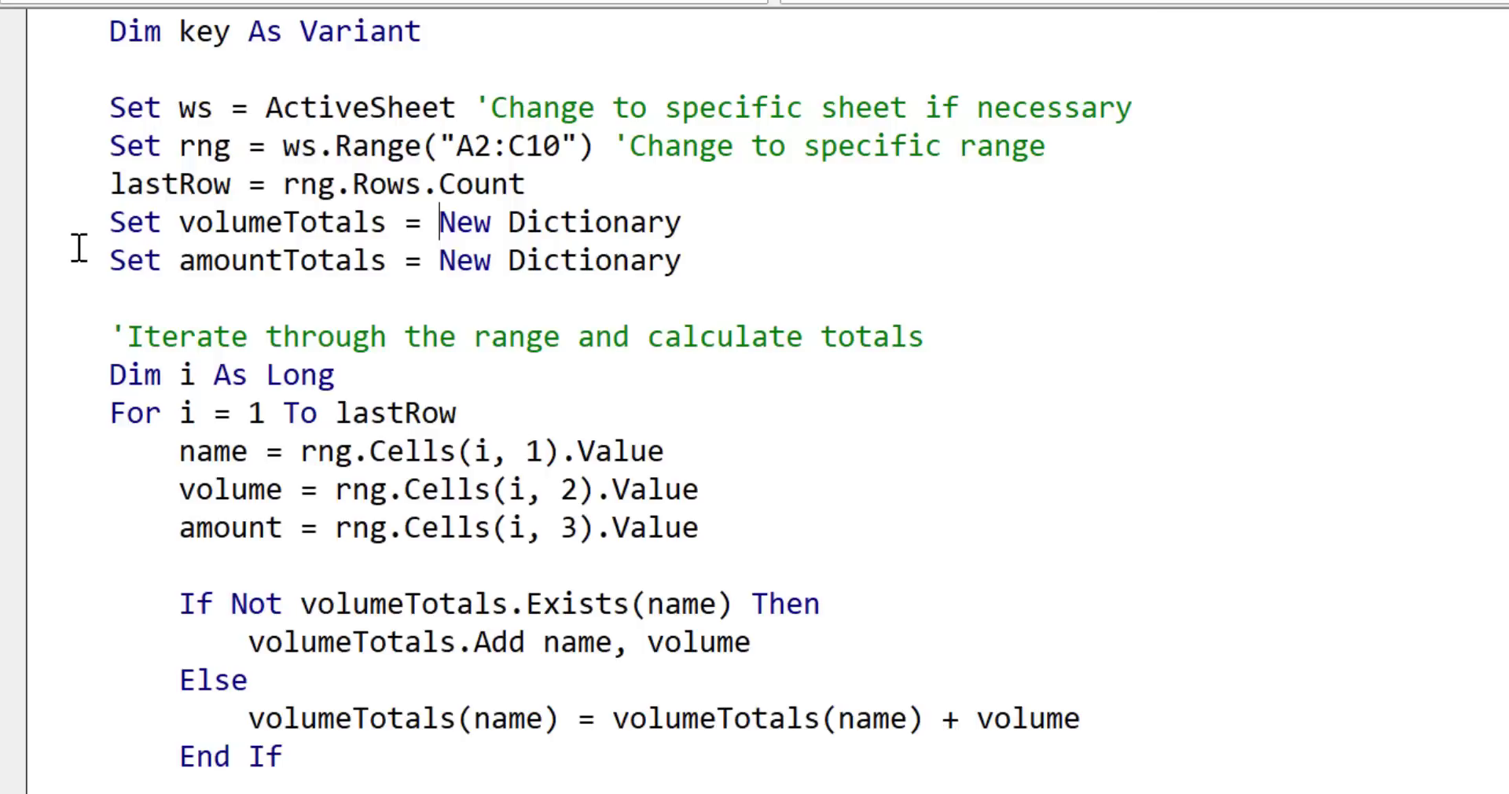
{"action": "scroll", "scroll_direction": "down", "scroll_amount": 3}
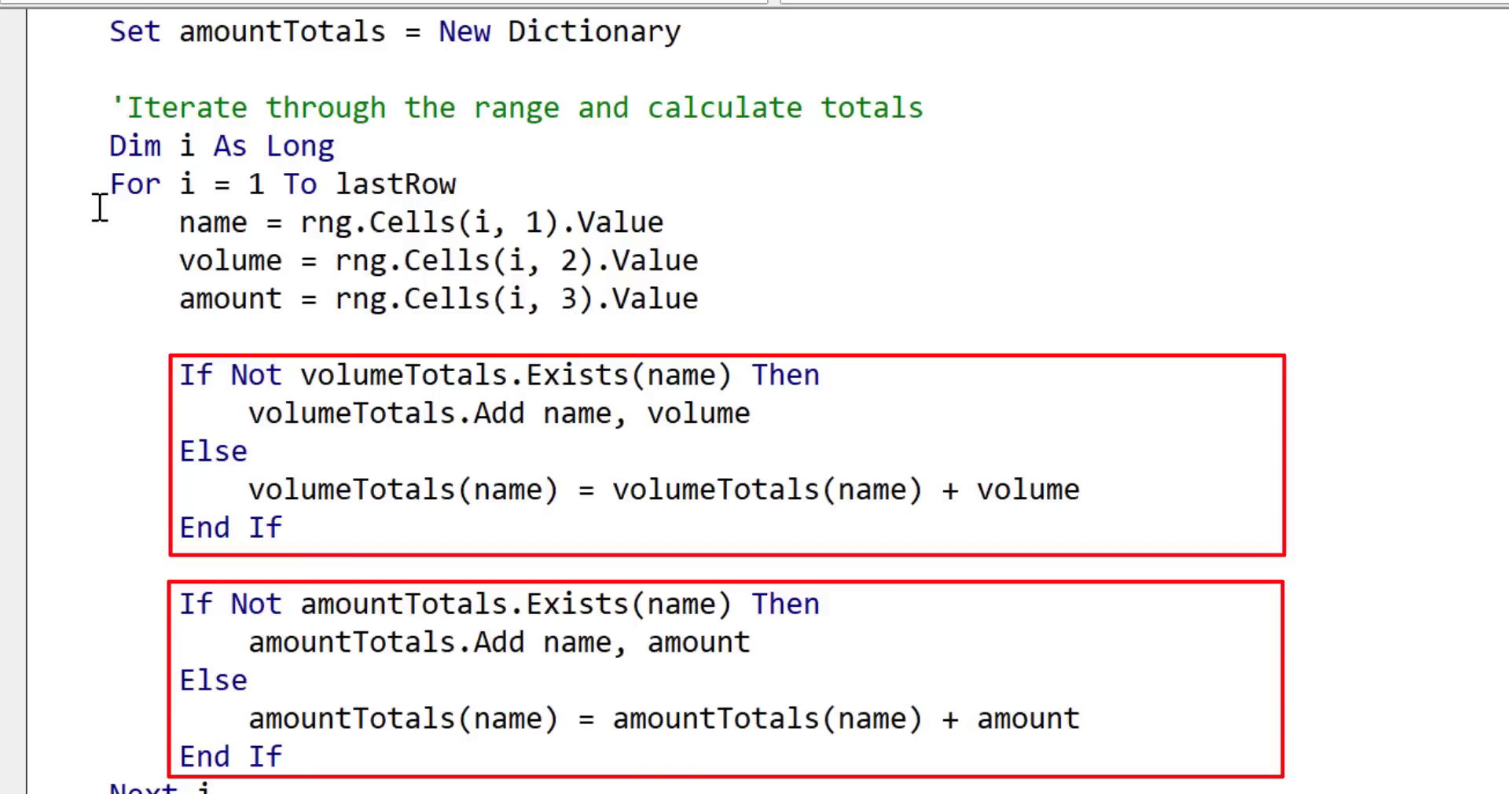
{"action": "scroll", "scroll_direction": "down", "scroll_amount": 3}
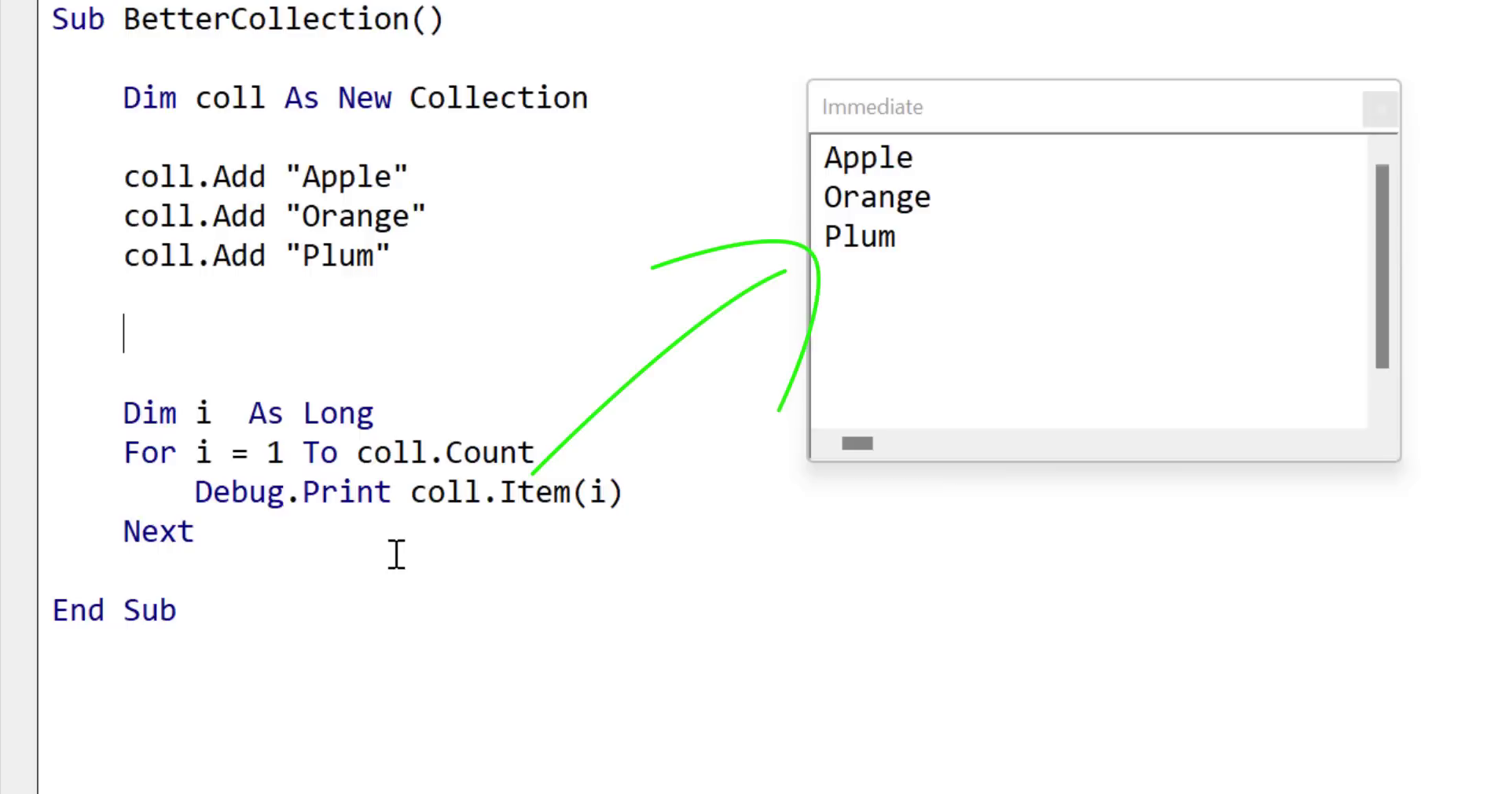
Add 'coll.Reverse' after the Add statements in BetterCollection, before the printing loop.
{"action": "type", "text": "coll."}
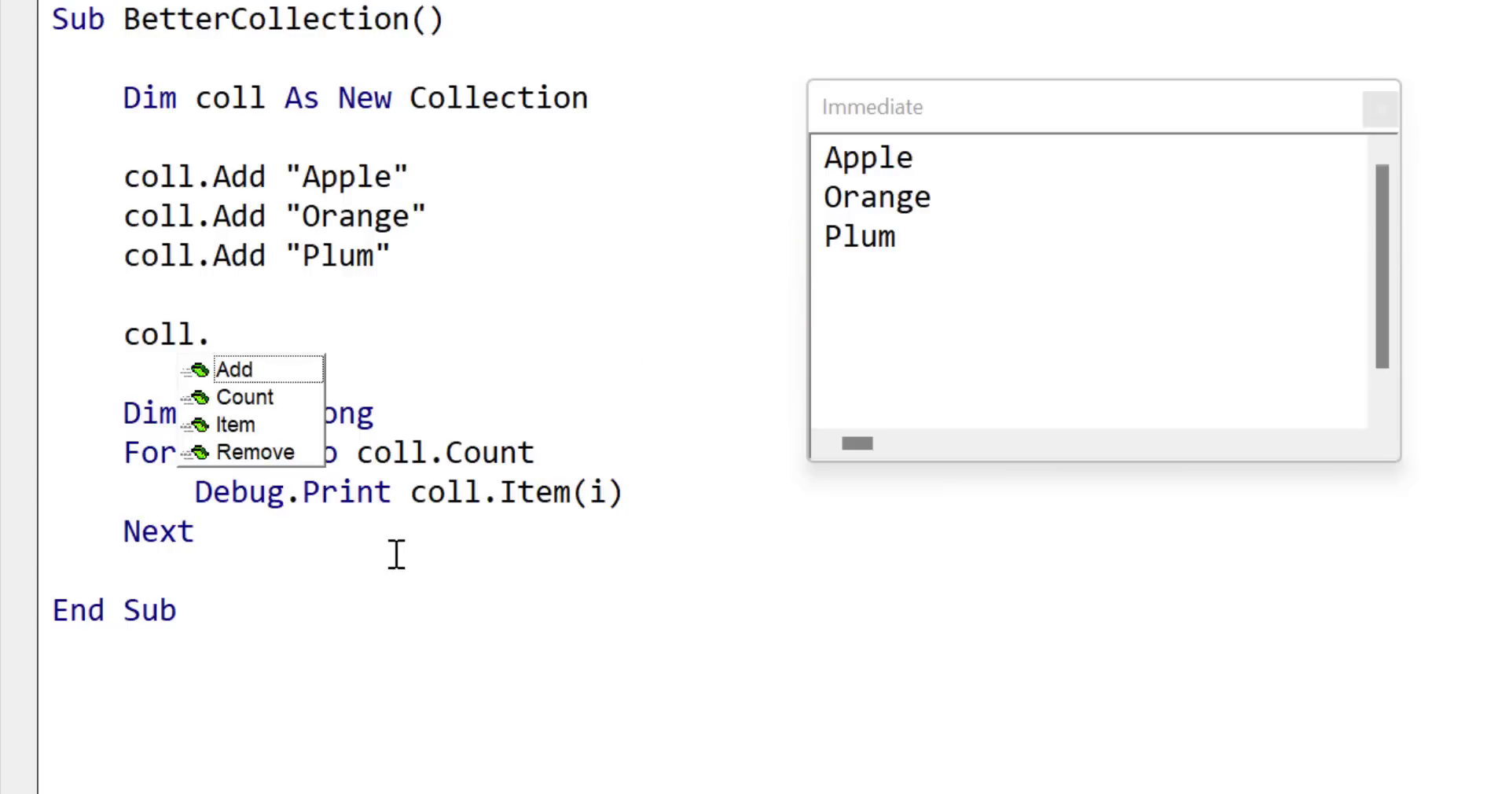
{"action": "type", "text": "Reverse"}
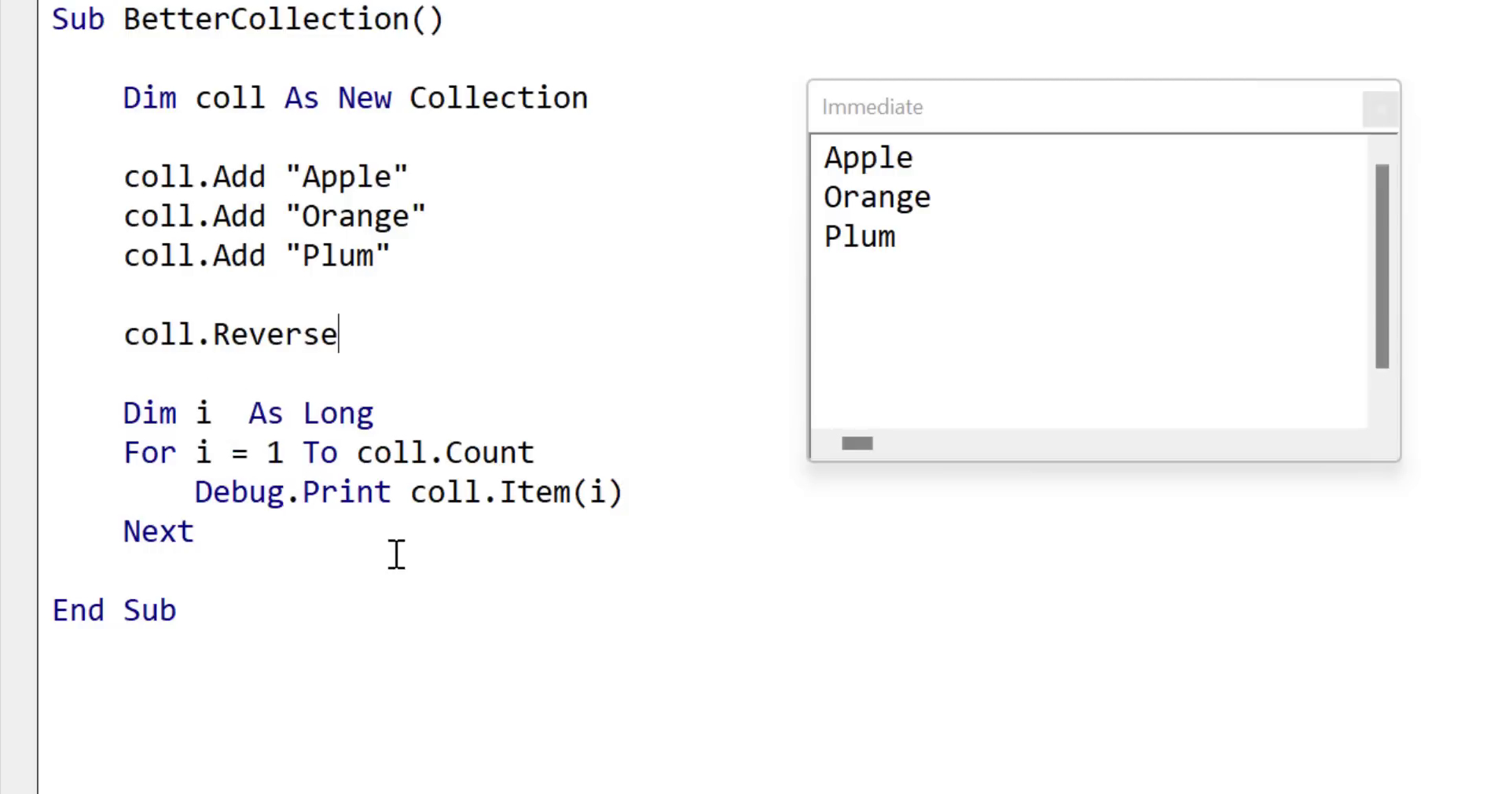
{"action": "mouse_move", "coordinate": [1155, 340]}
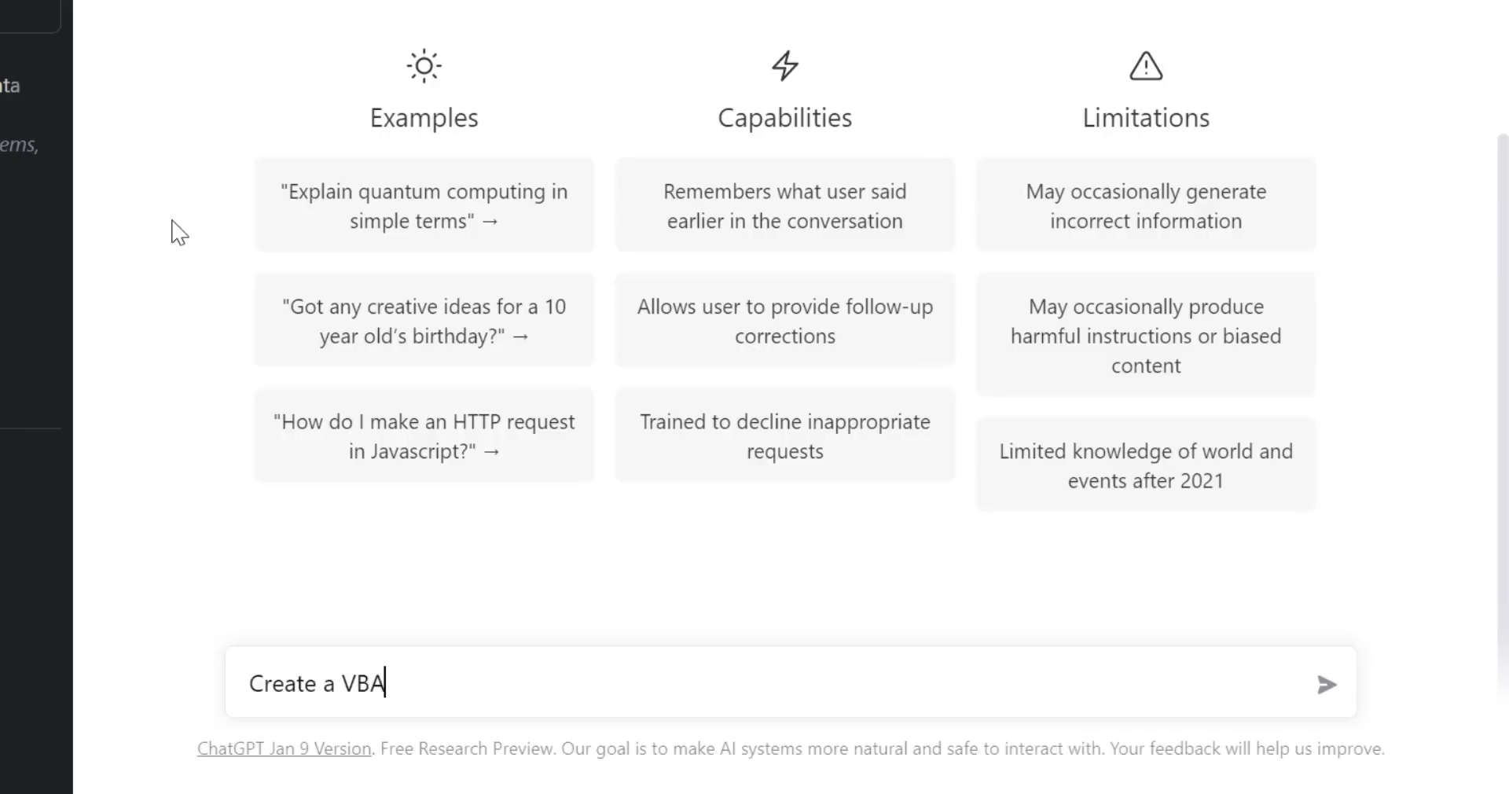
Ask ChatGPT for a class module wrapper for a collection that includes a reverse function.
{"action": "type", "text": "class module wrapper for"}
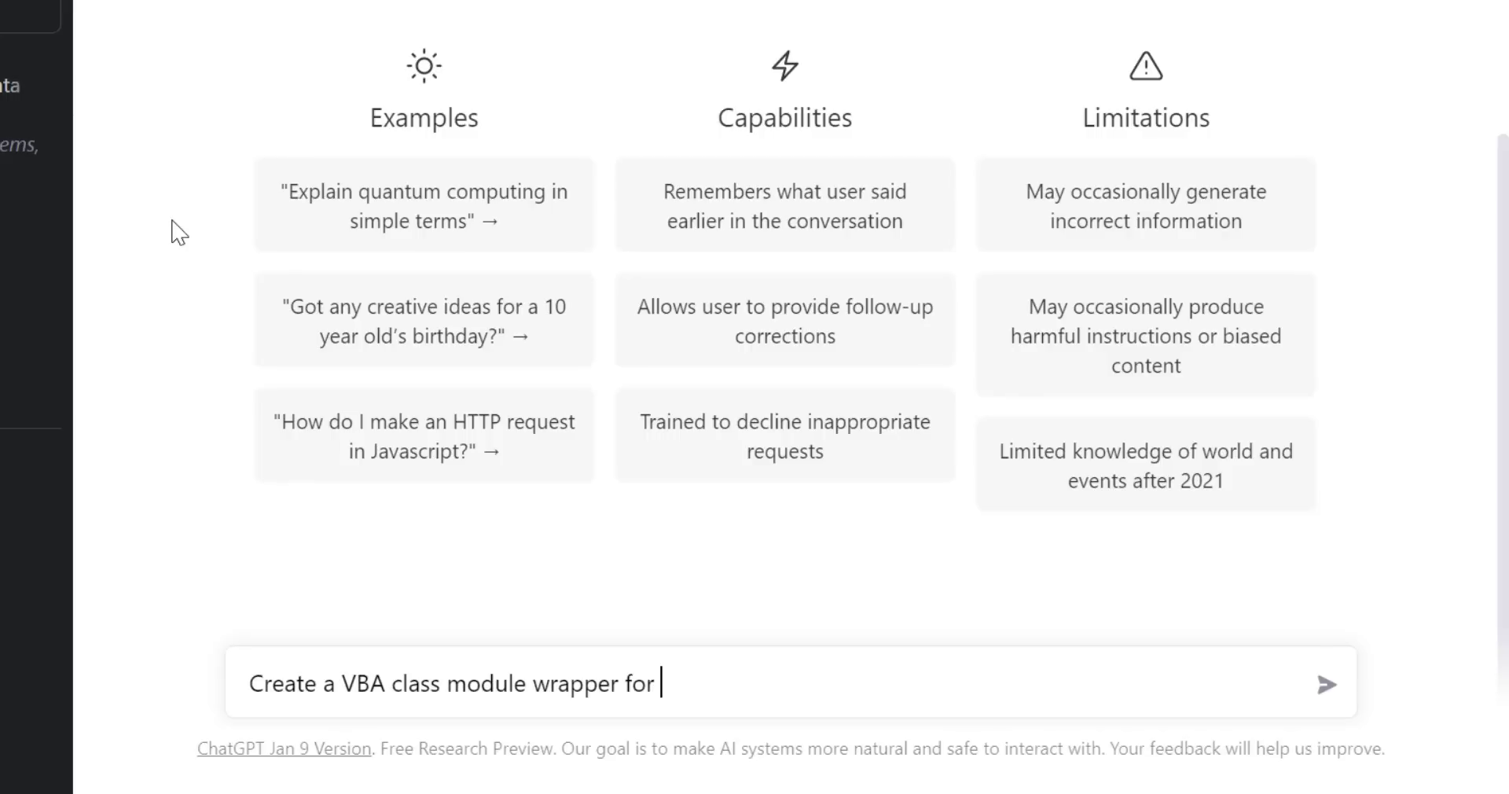
{"action": "type", "text": "a collection that include"}
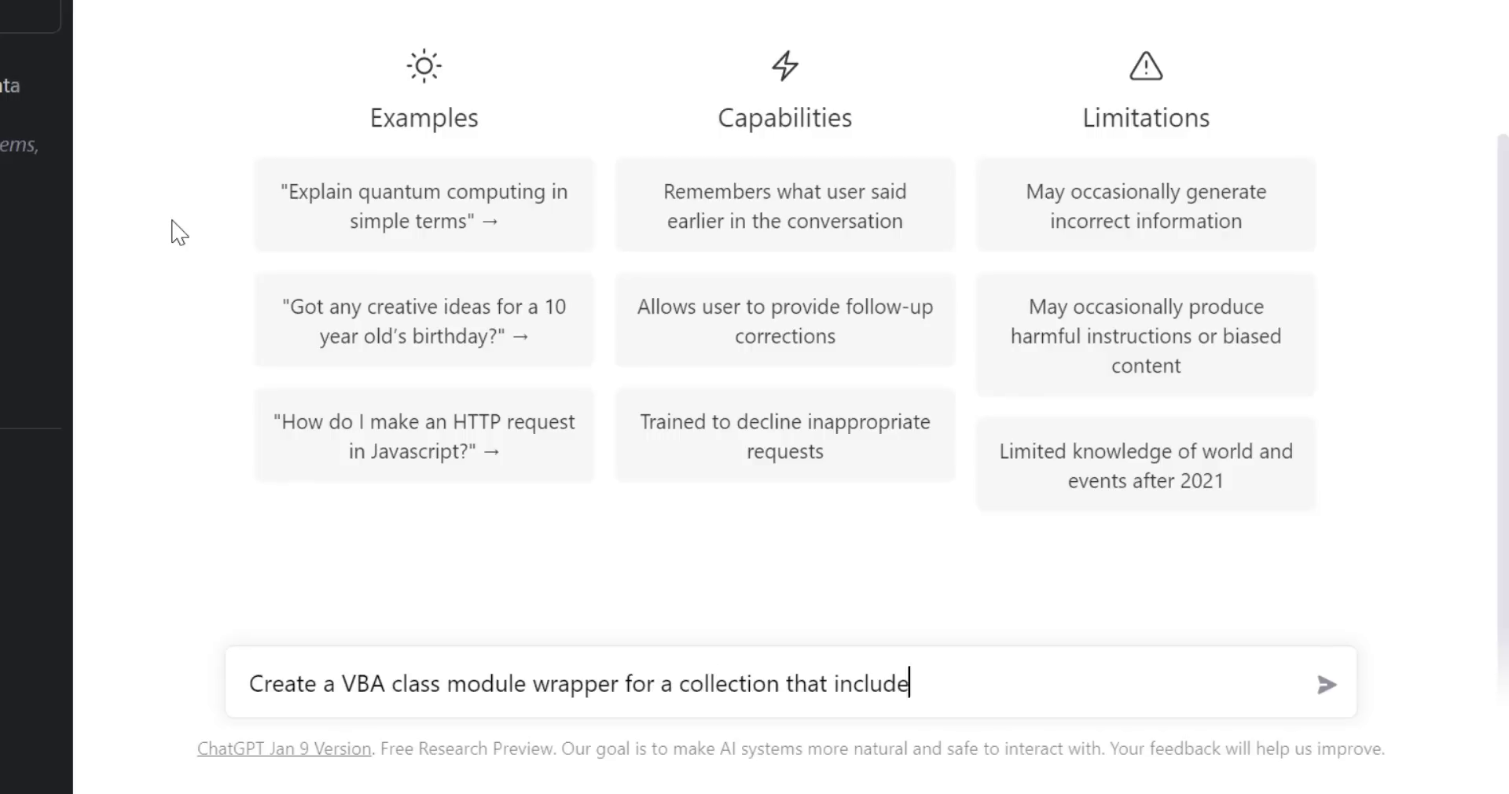
{"action": "type", "text": "s a reverse function"}
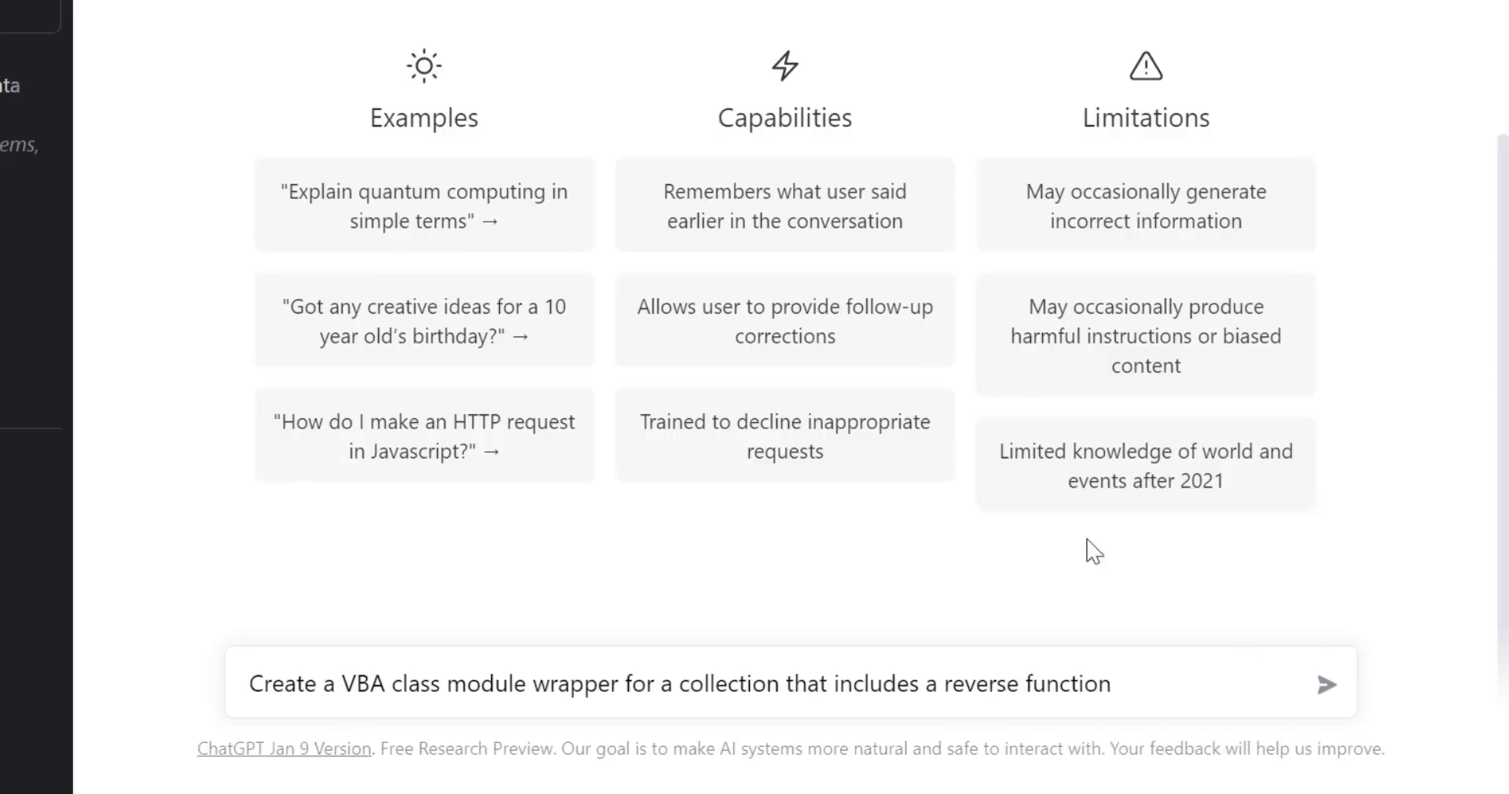
{"action": "left_click", "coordinate": [1329, 684]}
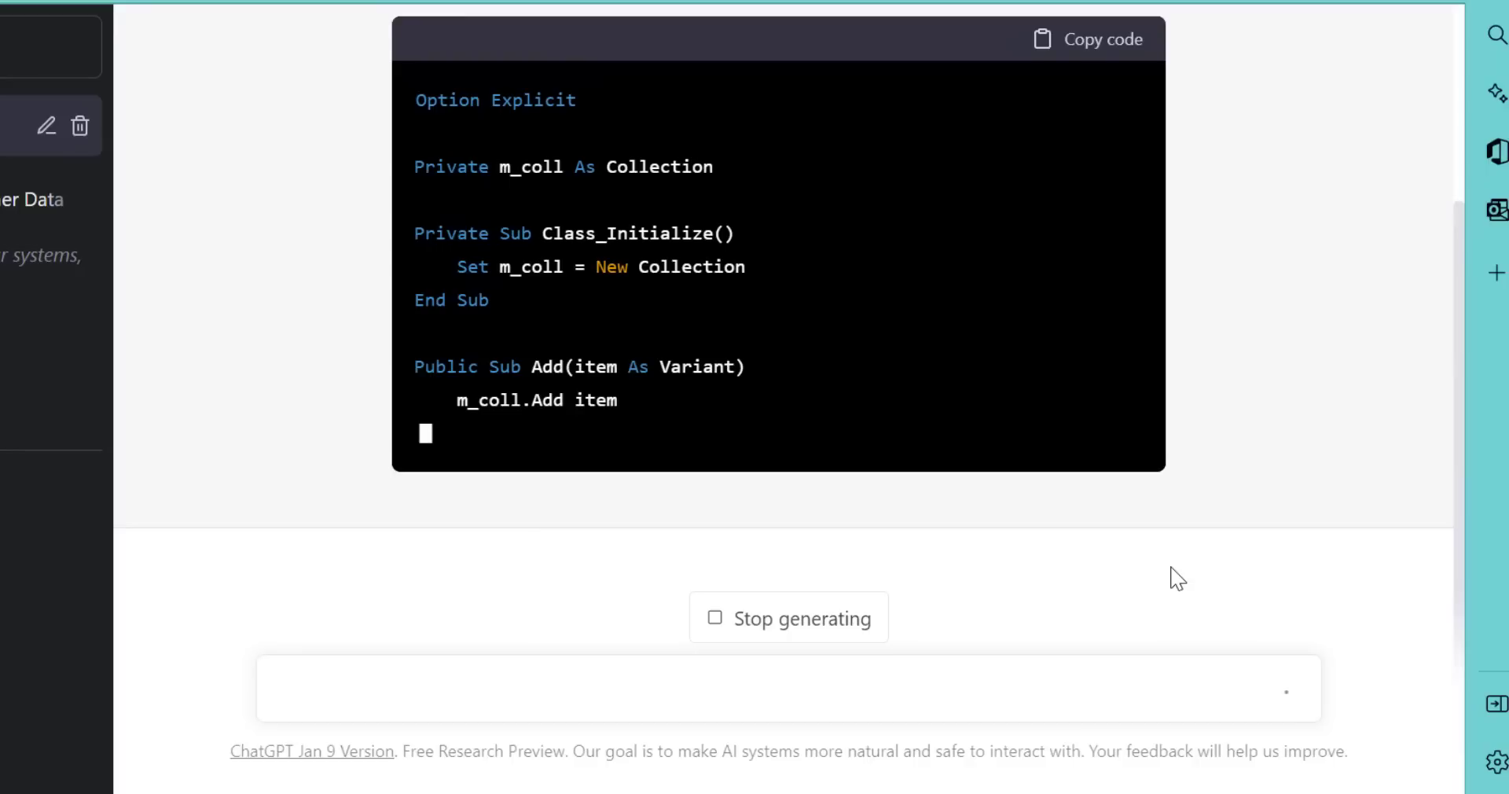
Review ChatGPT's answer and copy the generated class module code.
{"action": "scroll", "scroll_direction": "down", "scroll_amount": 3}
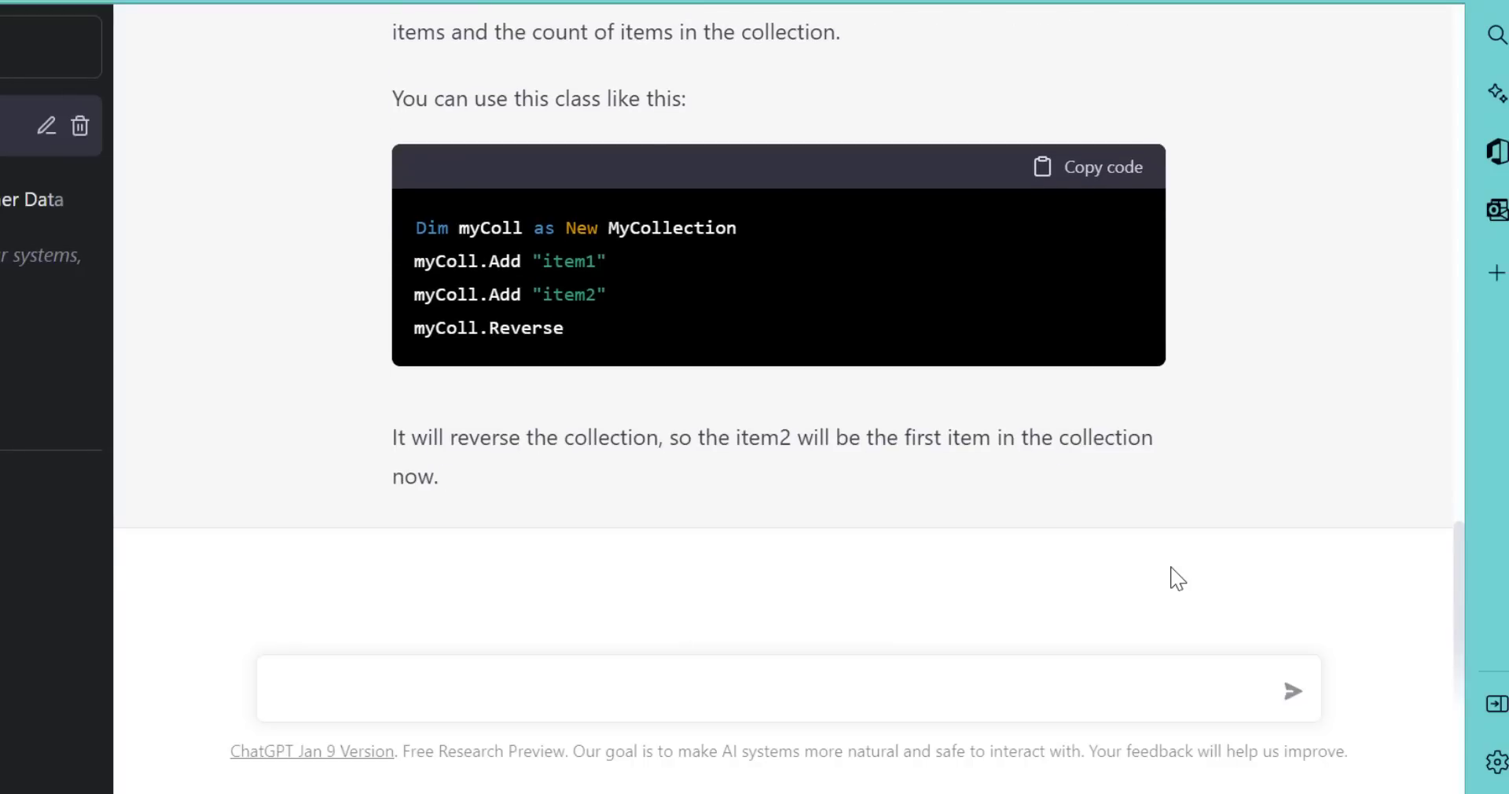
{"action": "mouse_move", "coordinate": [939, 489]}
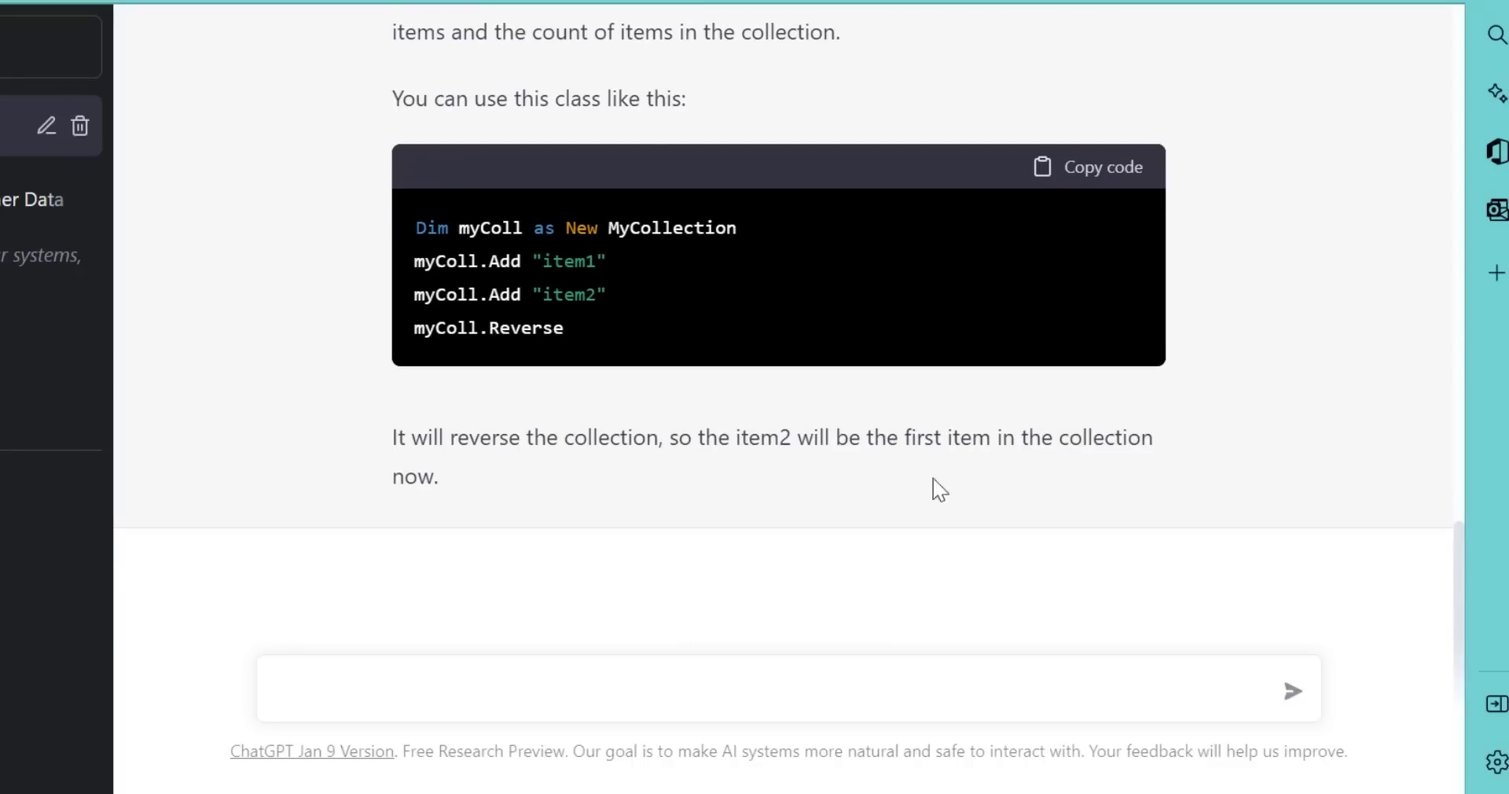
{"action": "scroll", "scroll_direction": "up", "scroll_amount": 3}
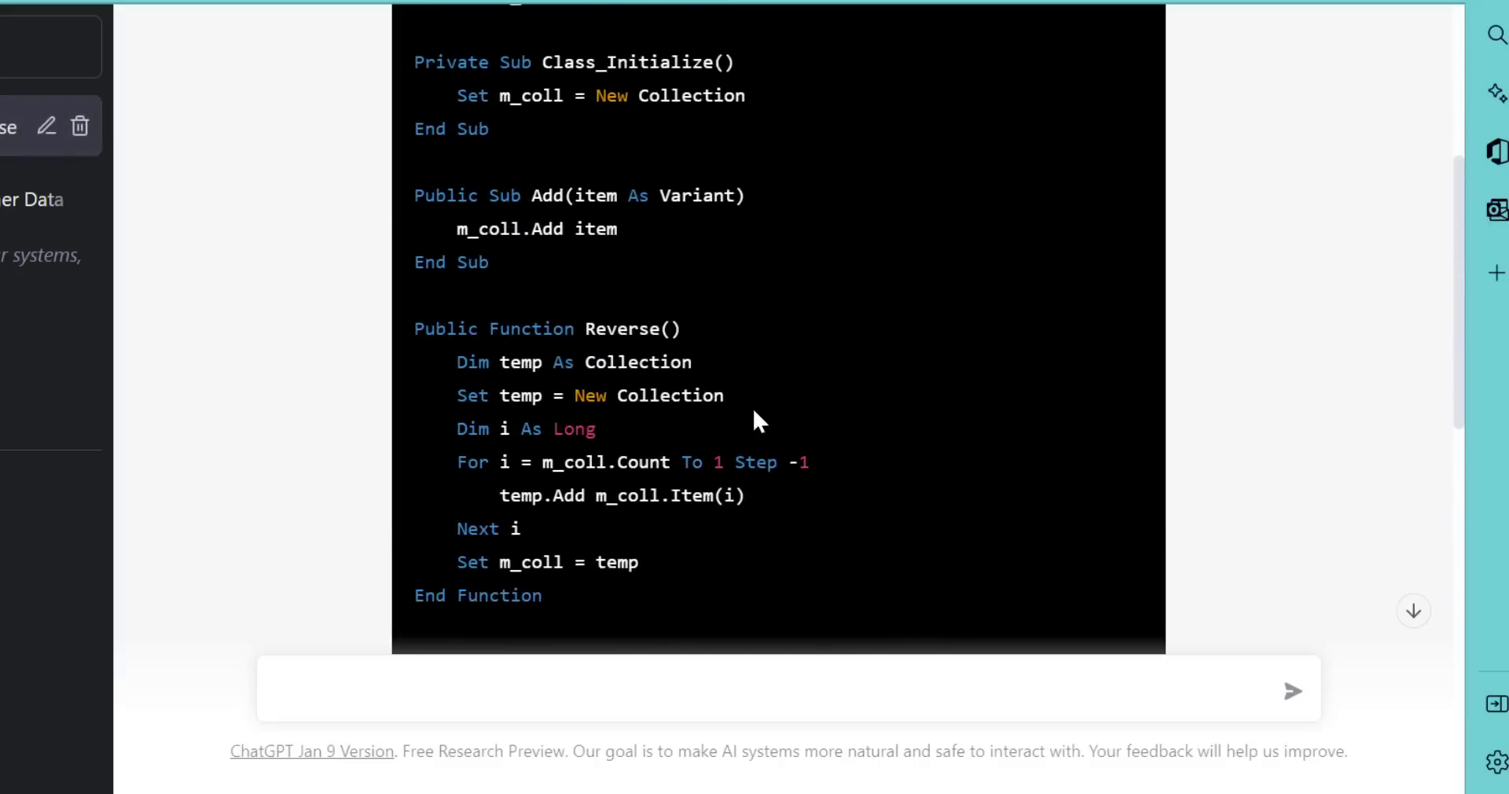
{"action": "scroll", "scroll_direction": "up", "scroll_amount": 3}
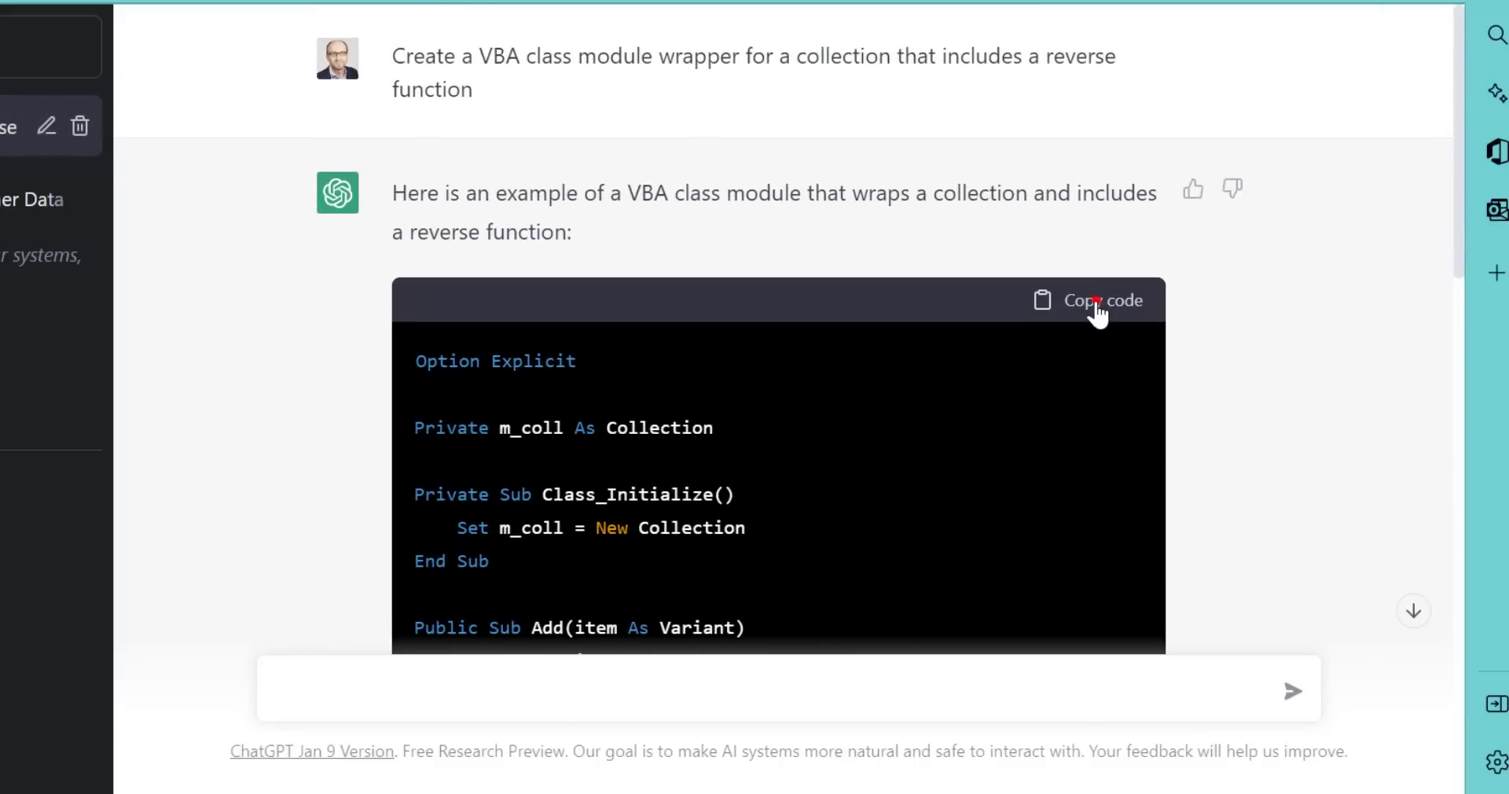
{"action": "left_click", "coordinate": [1089, 300]}
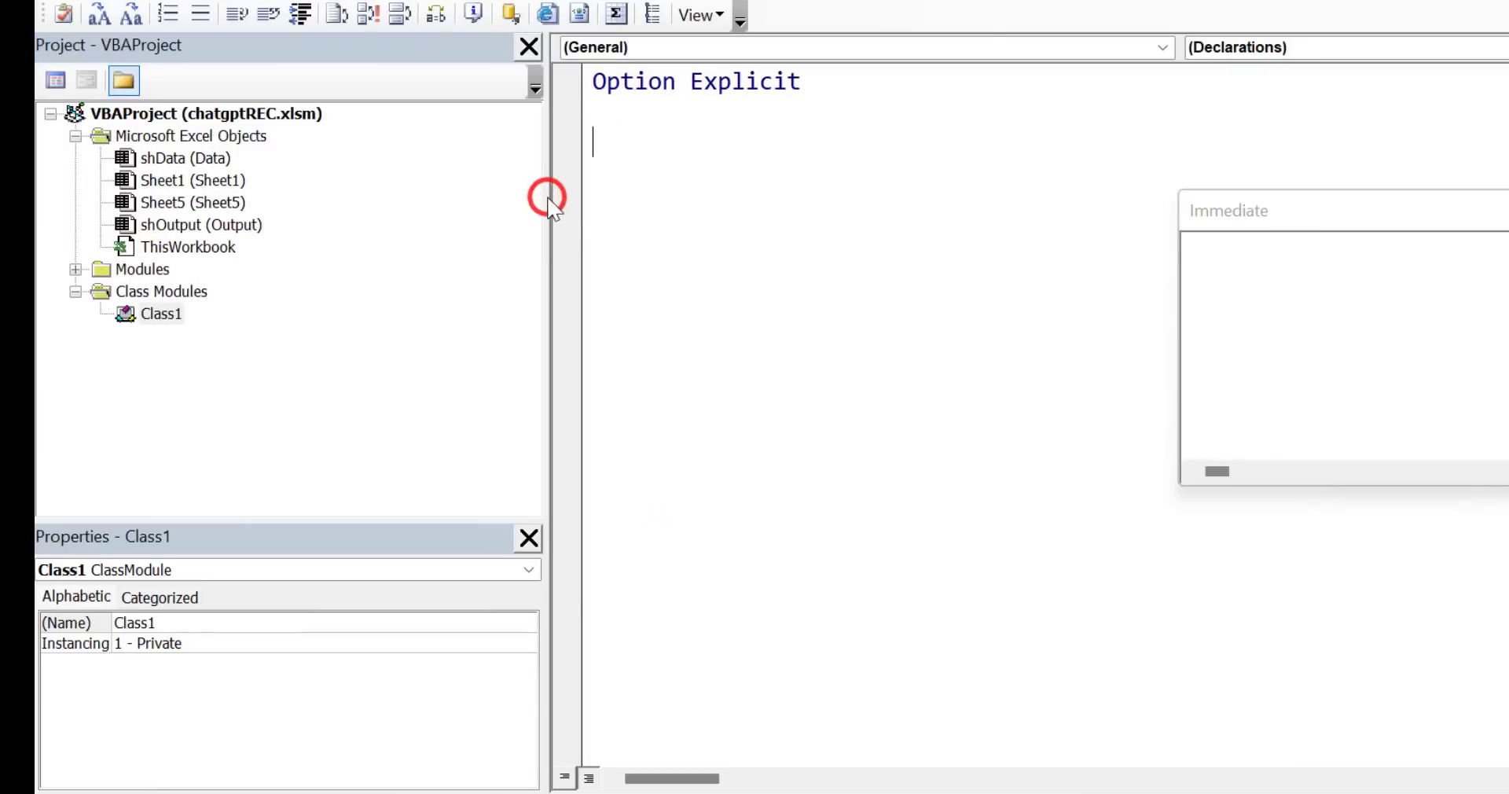
{"action": "mouse_move", "coordinate": [547, 197]}
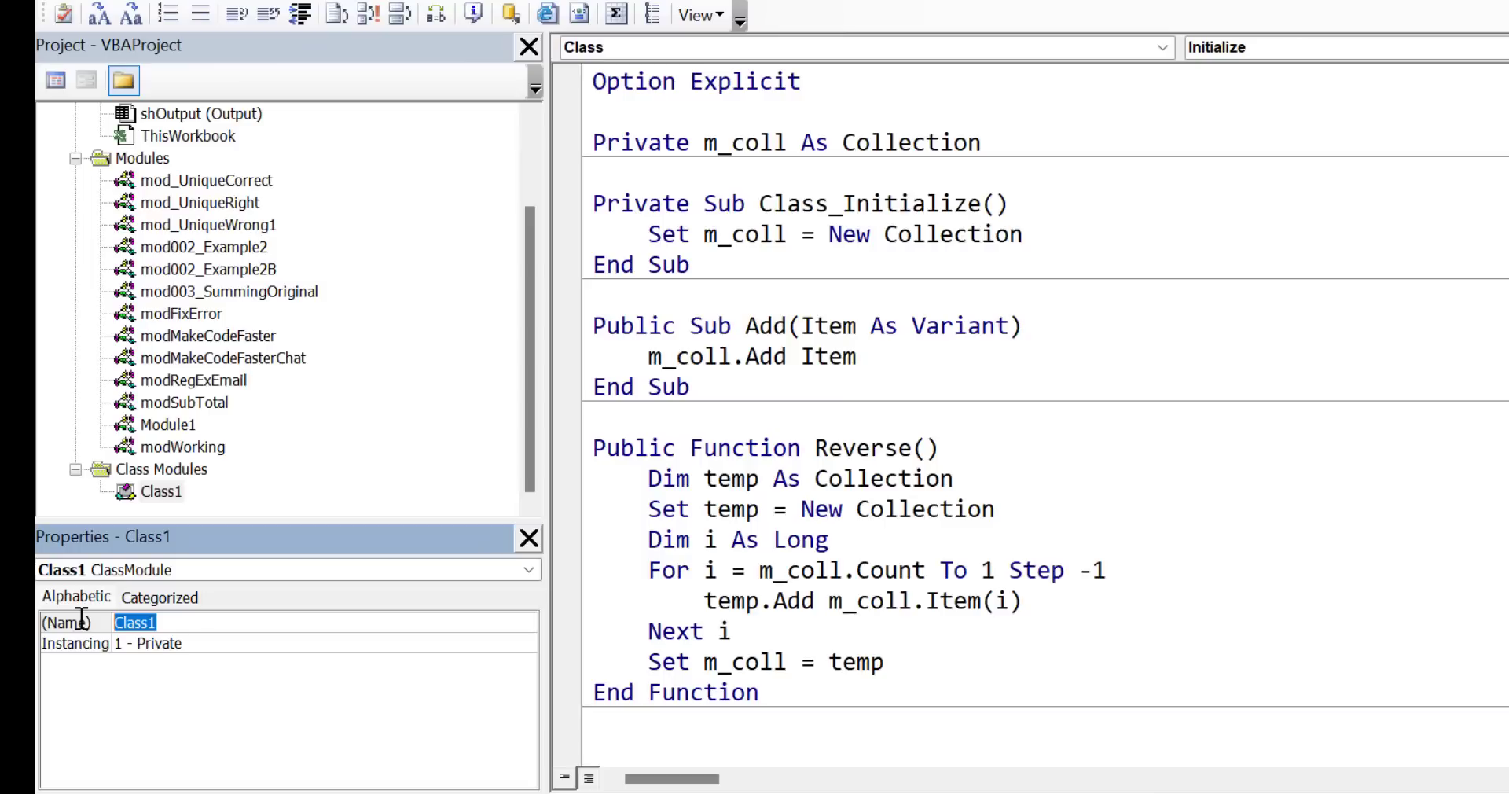
Name the new class module holding the pasted wrapper code 'clsMyCollection'.
{"action": "type", "text": "cls"}
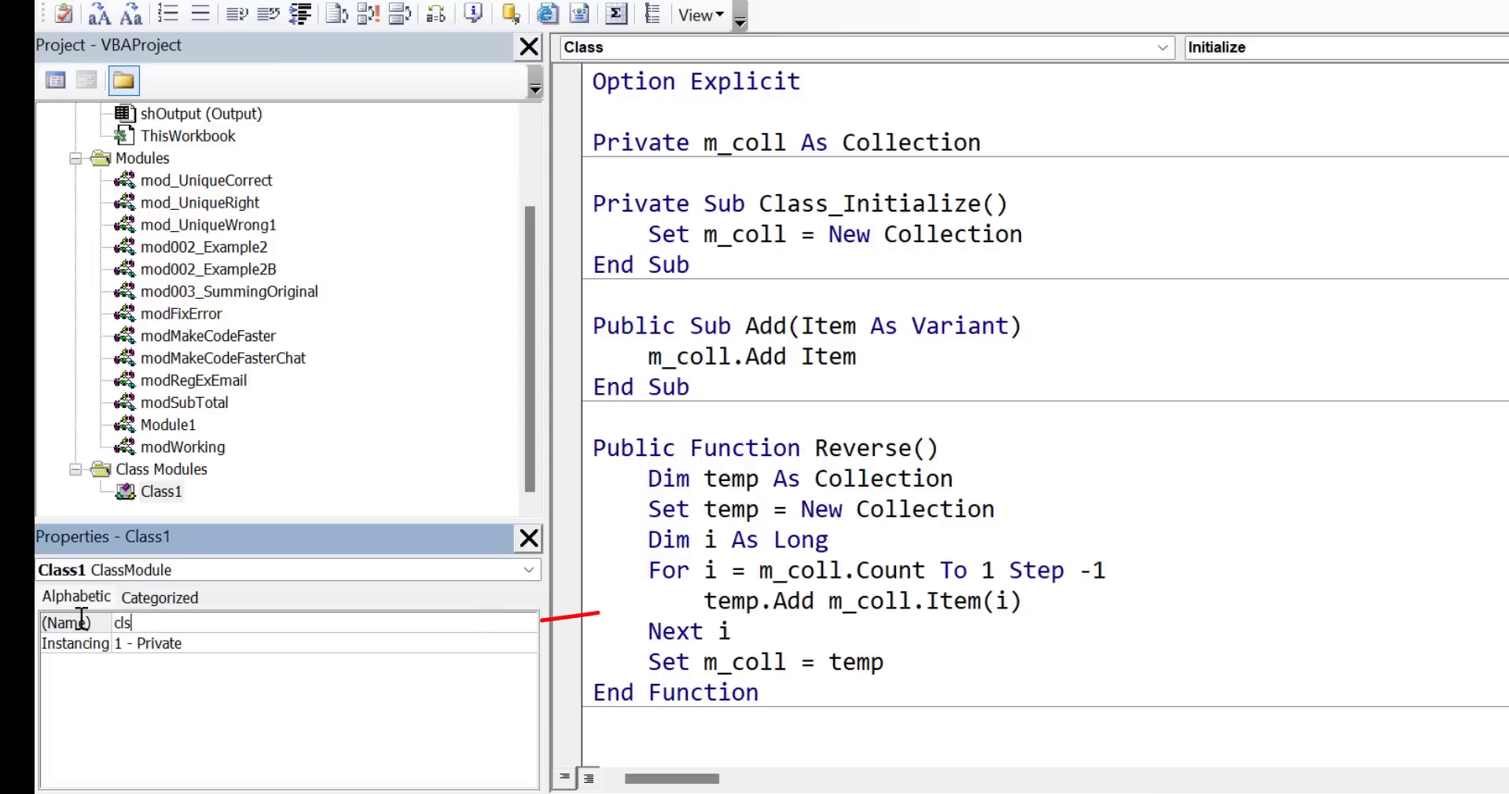
{"action": "type", "text": "MyC"}
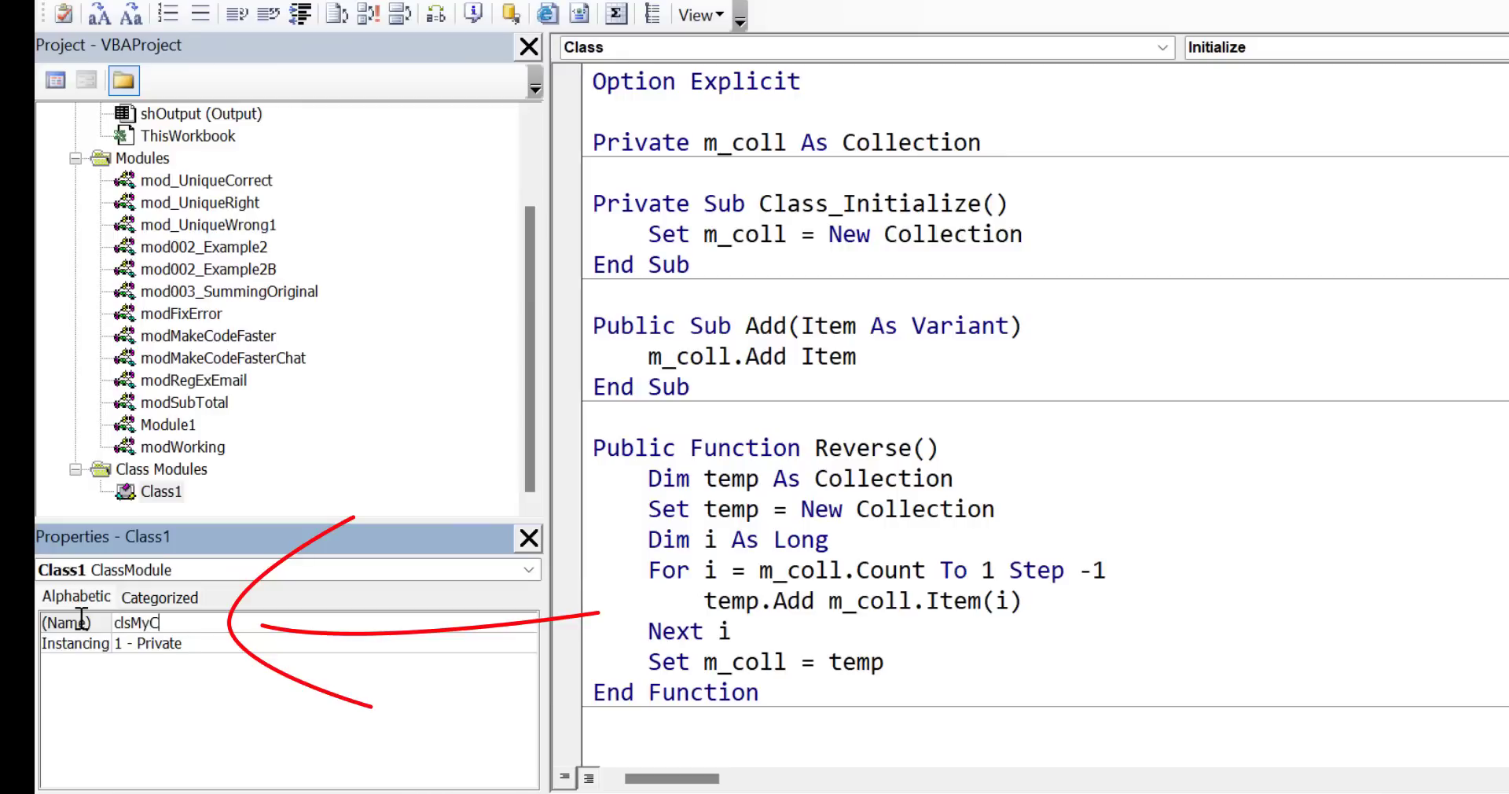
{"action": "type", "text": "ollection"}
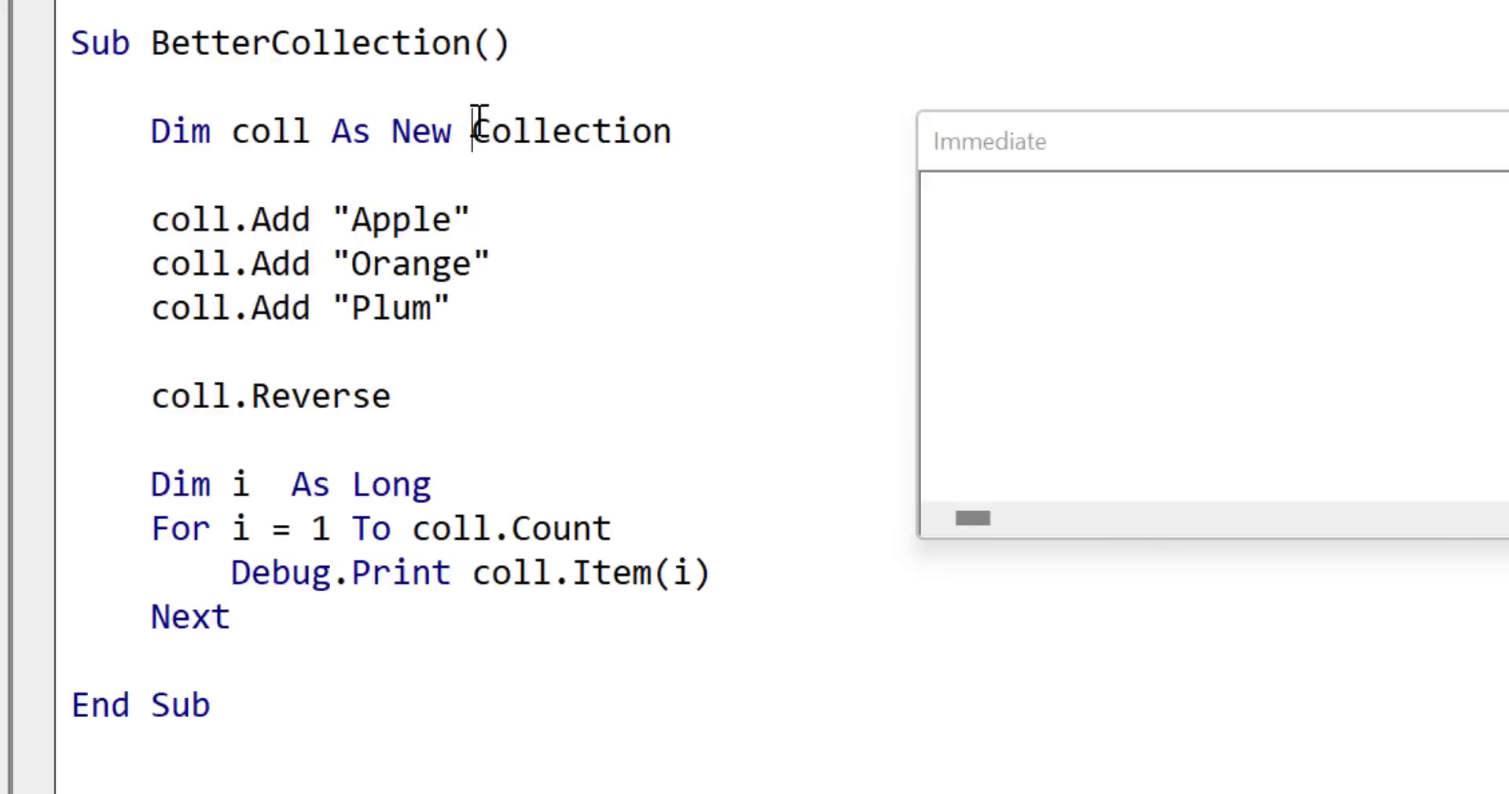
{"action": "mouse_move", "coordinate": [599, 546]}
{"action": "type", "text": "clsm"}
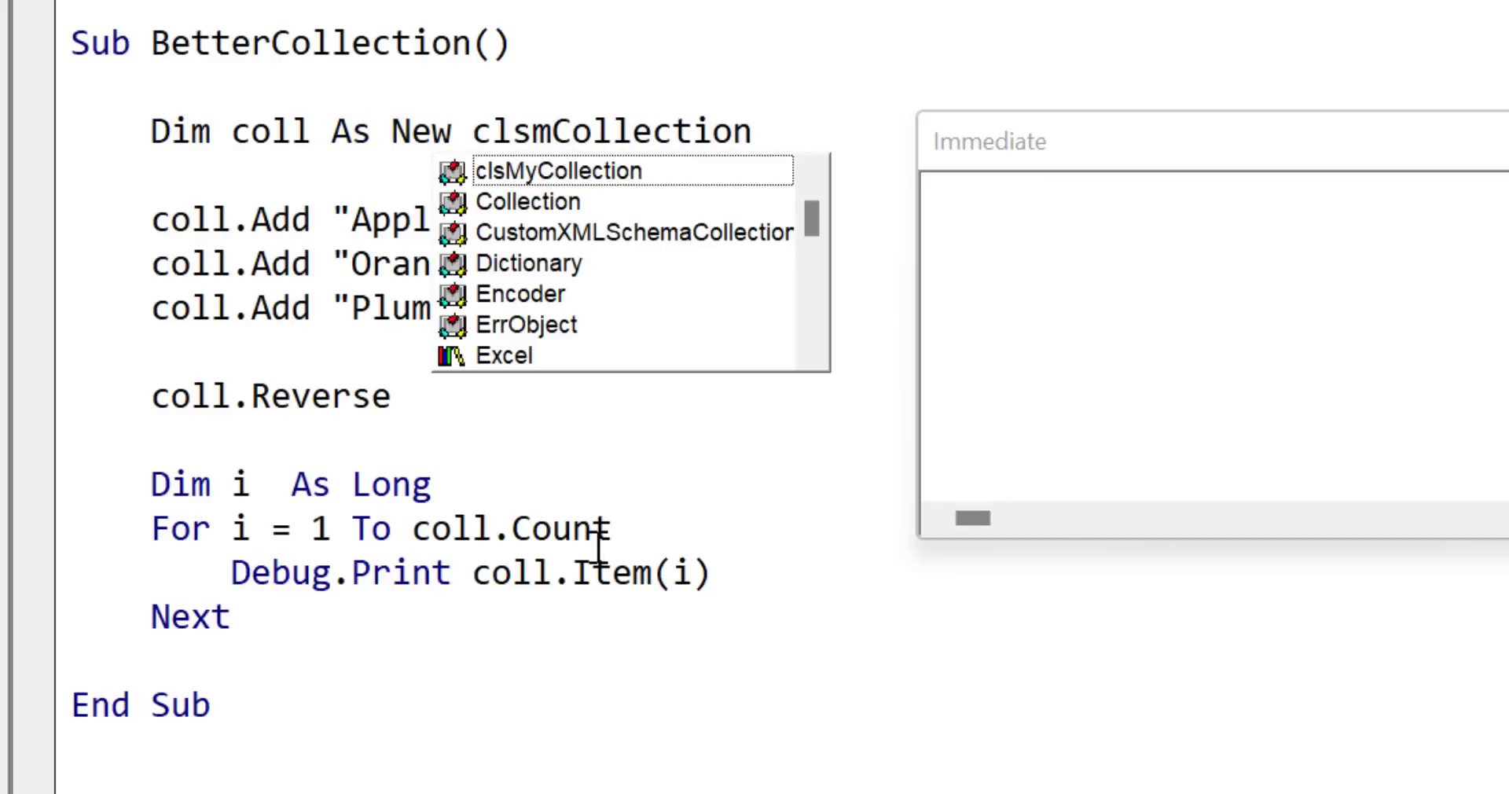
Declare coll as New clsMyCollection instead of Collection in BetterCollection.
{"action": "left_click", "coordinate": [563, 170]}
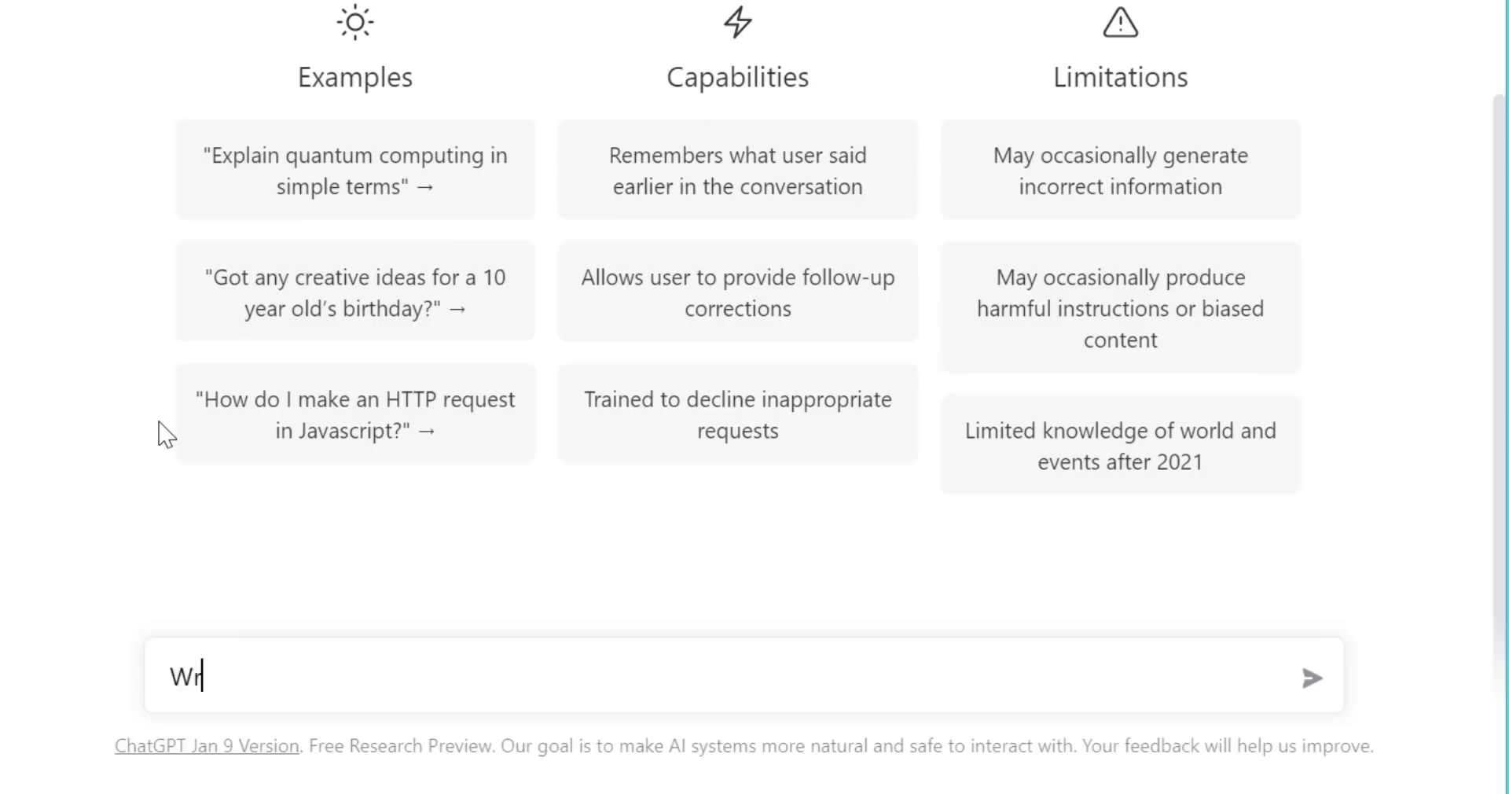
Enter the prompt 'Write a function to give the number of VALUES in an array'.
{"action": "type", "text": "ite a function to give the number"}
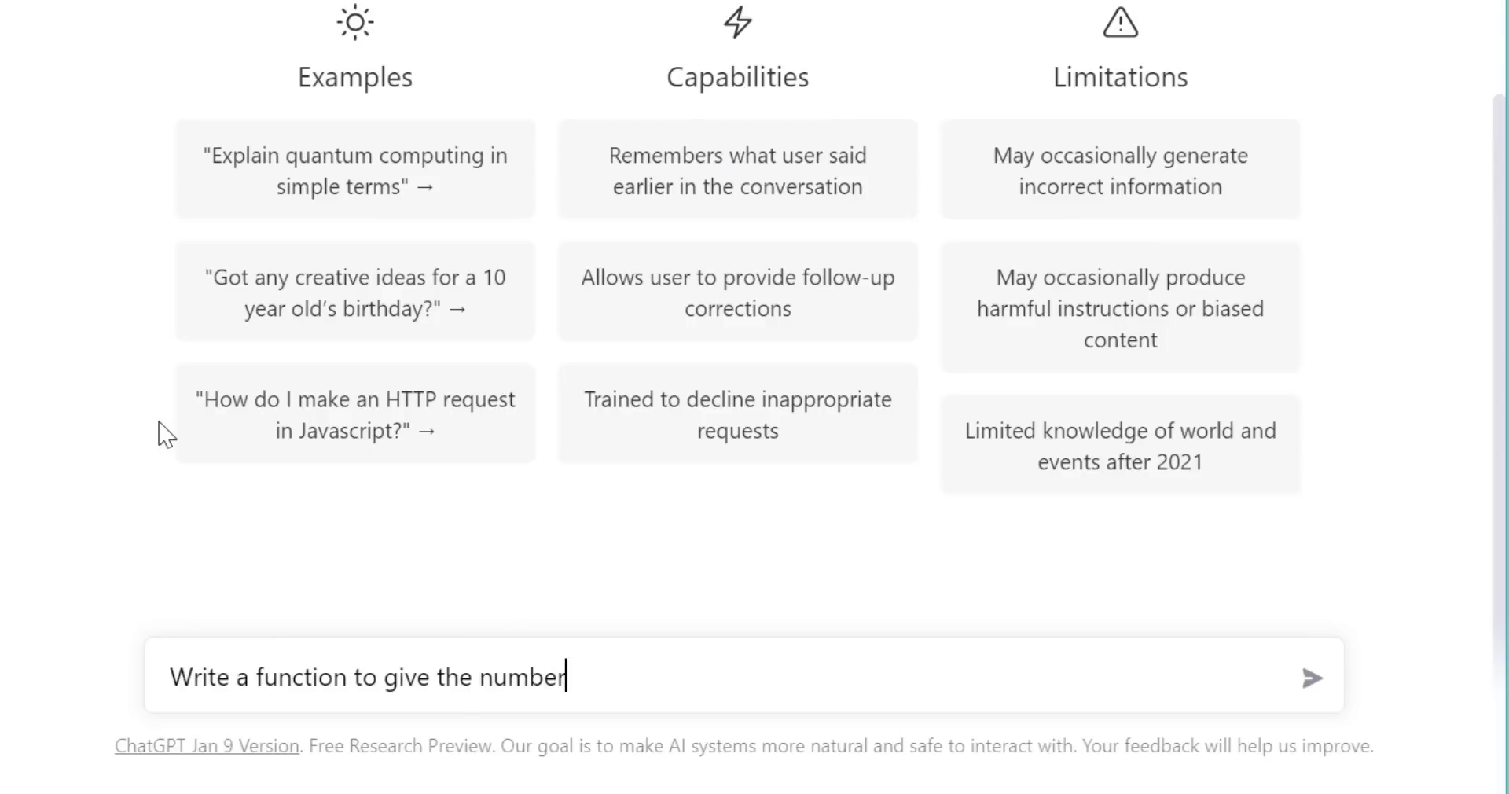
{"action": "type", "text": "of VALUES in an array"}
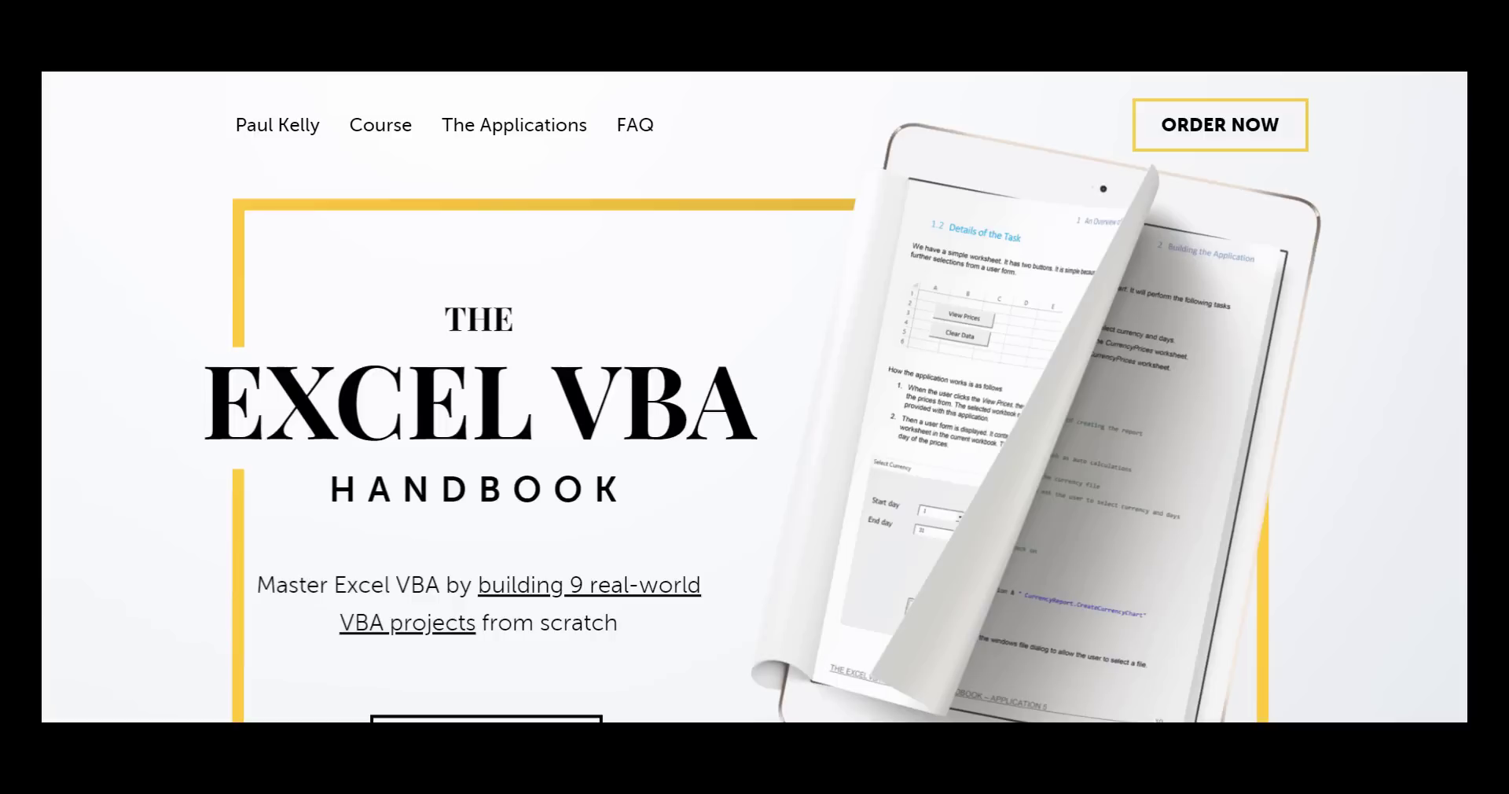
Scroll through the handbook's Sum Data, Email and Country Data application sections.
{"action": "scroll", "scroll_direction": "down", "scroll_amount": 3}
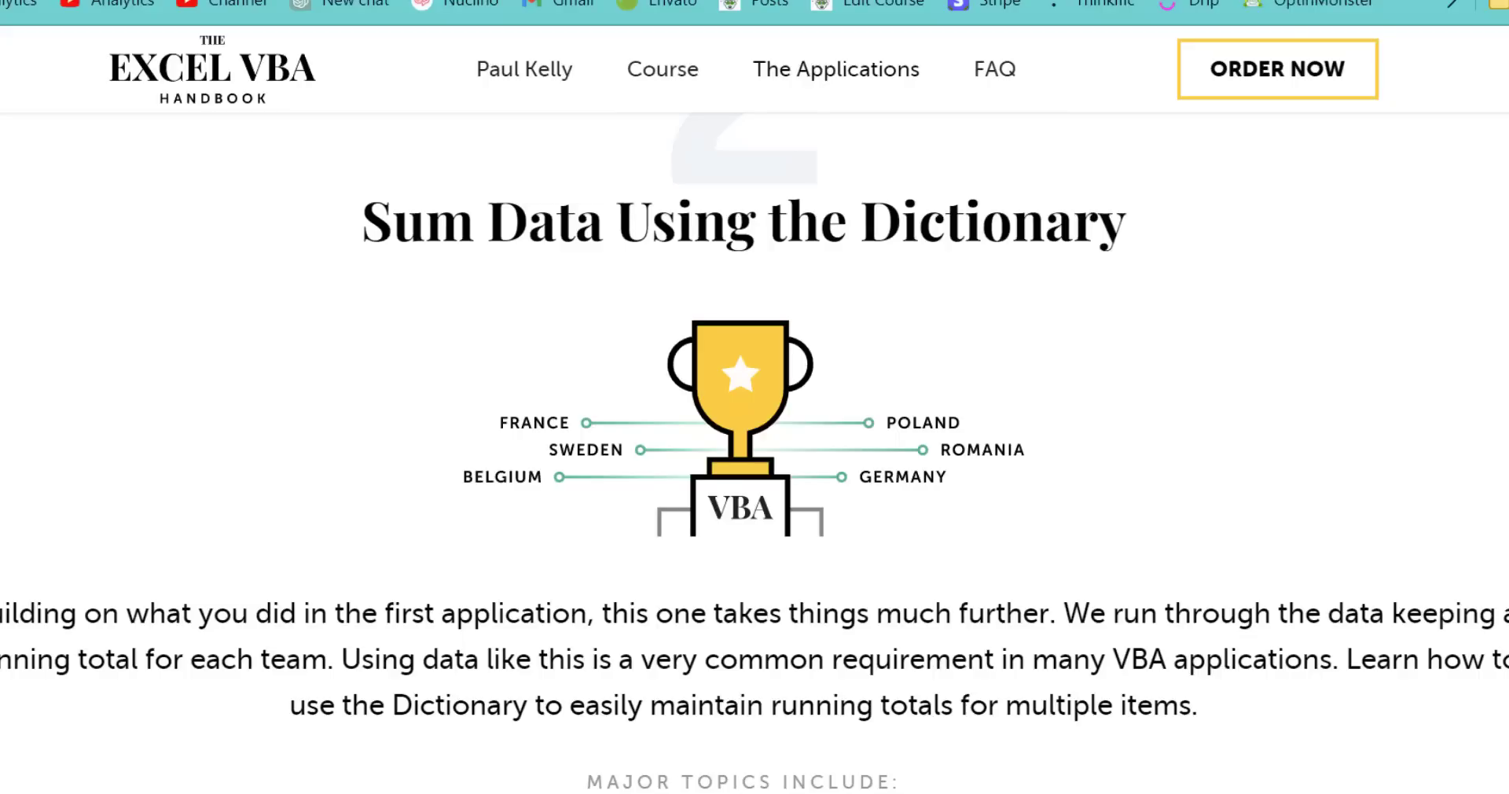
{"action": "scroll", "scroll_direction": "down", "scroll_amount": 3}
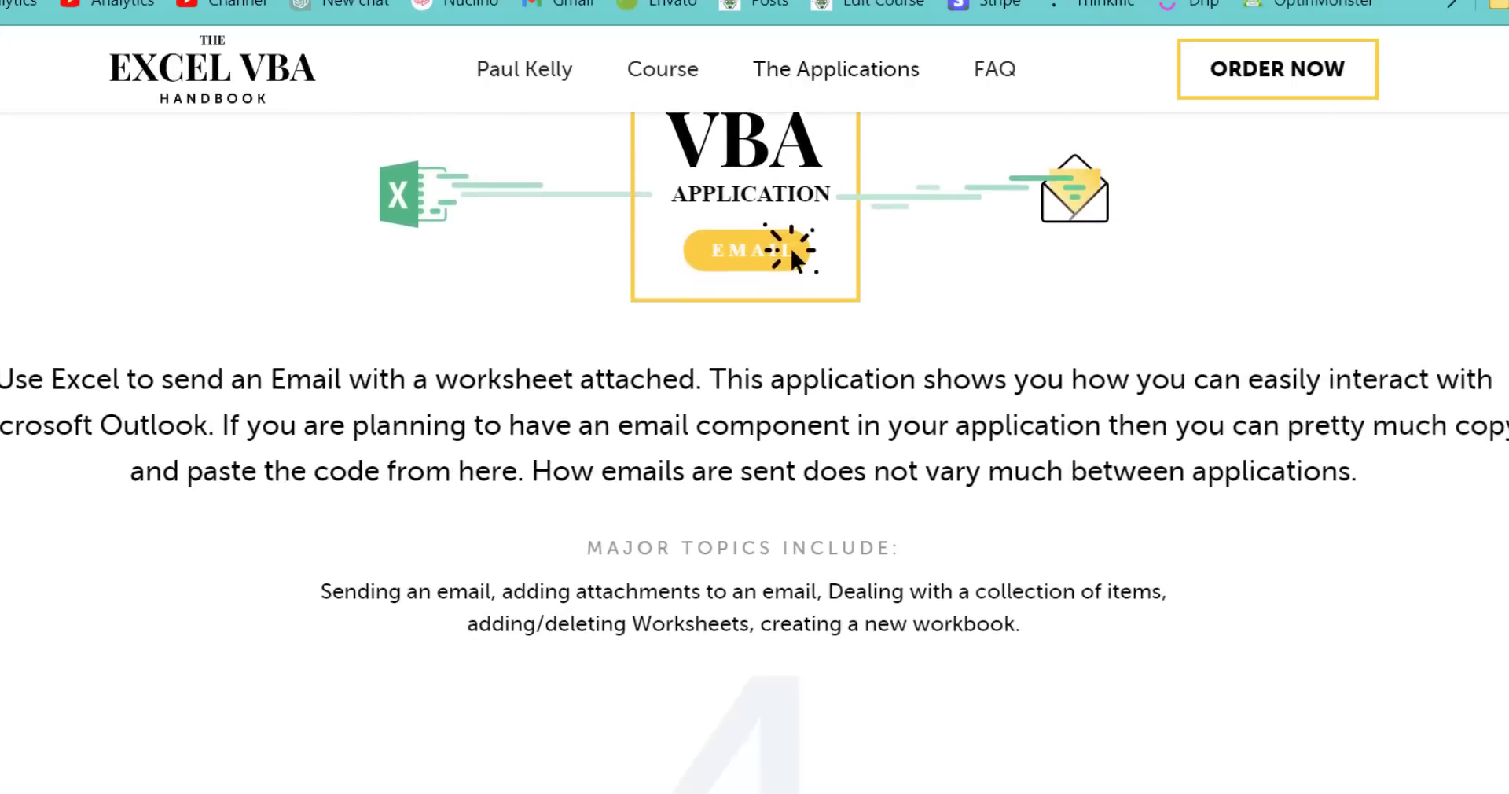
{"action": "scroll", "scroll_direction": "down", "scroll_amount": 3}
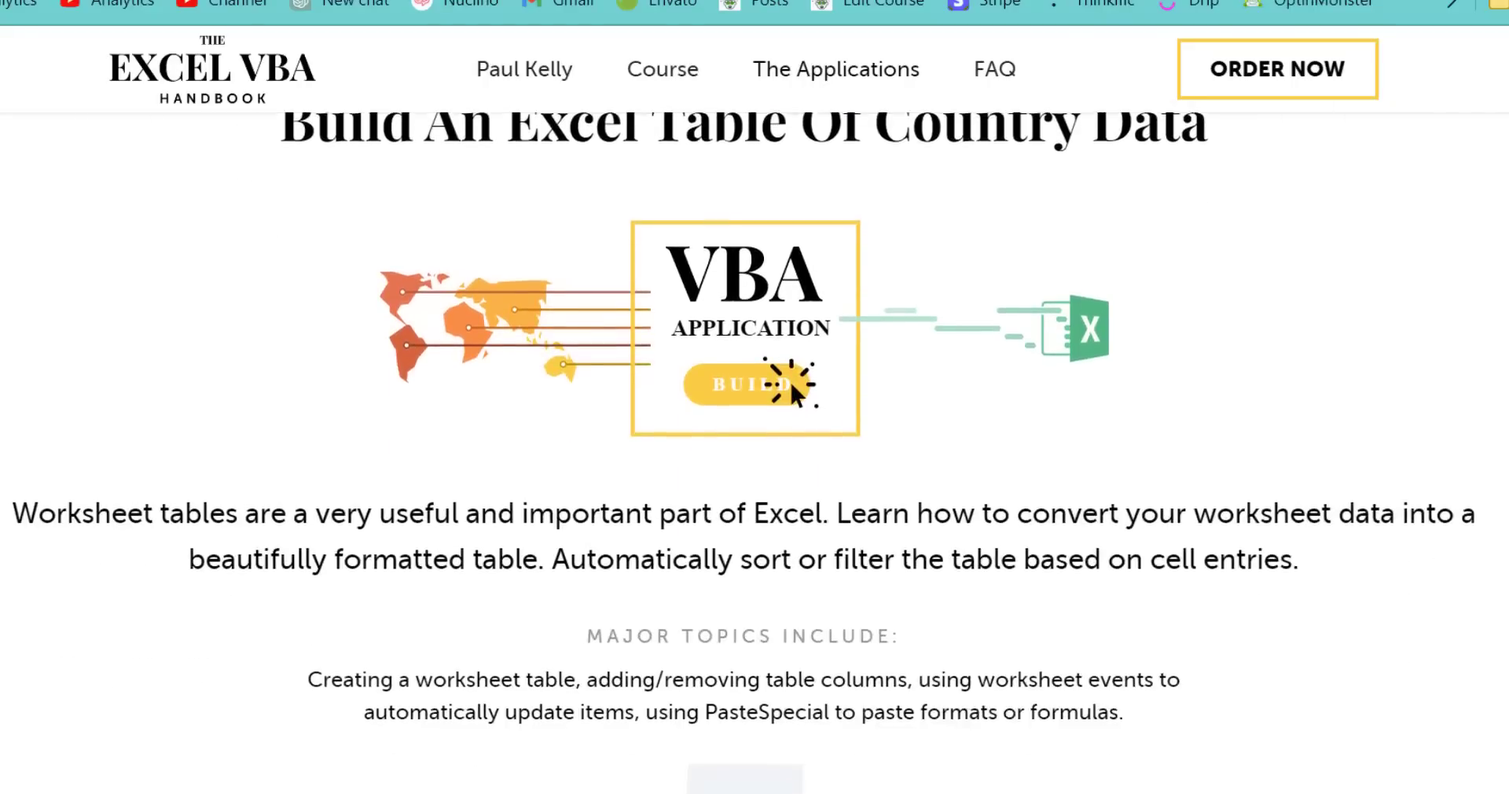